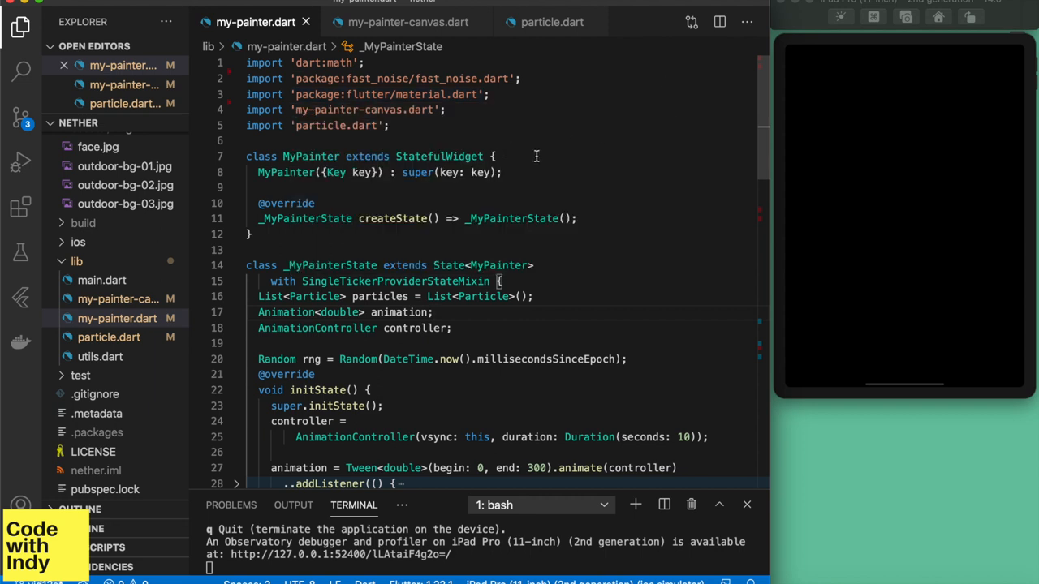
- Replace all createBlobField occurrences with createParticles in my-painter.dart
{"action": "scroll", "scroll_direction": "down", "scroll_amount": 3}
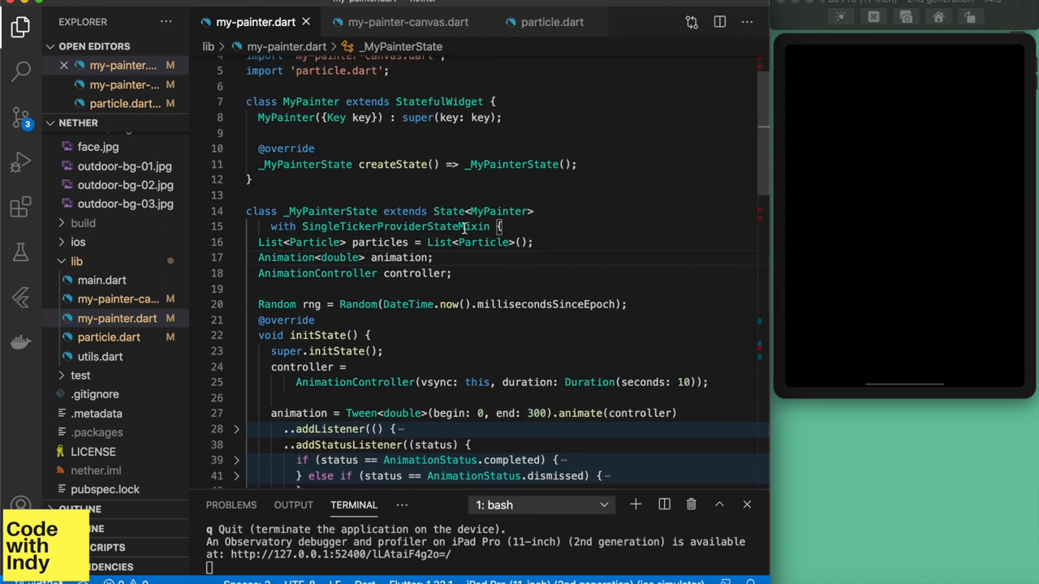
{"action": "scroll", "scroll_direction": "down", "scroll_amount": 3}
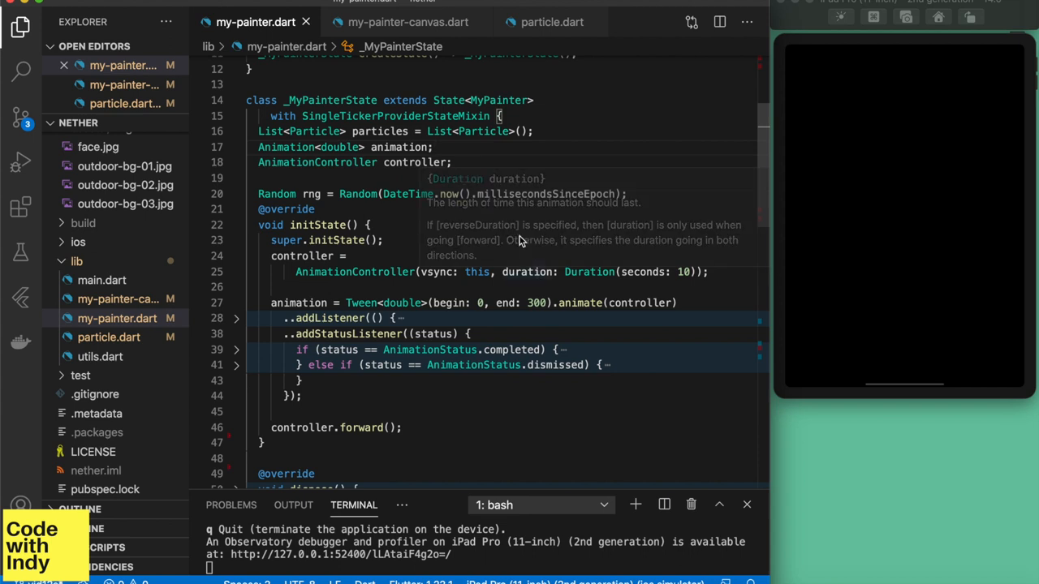
{"action": "mouse_move", "coordinate": [460, 266]}
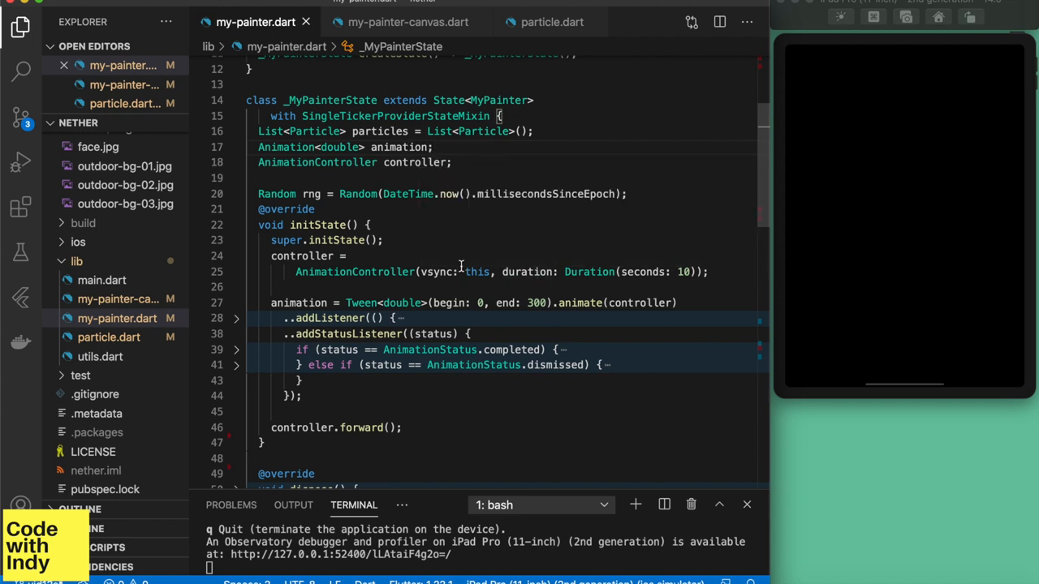
{"action": "scroll", "scroll_direction": "down", "scroll_amount": 3}
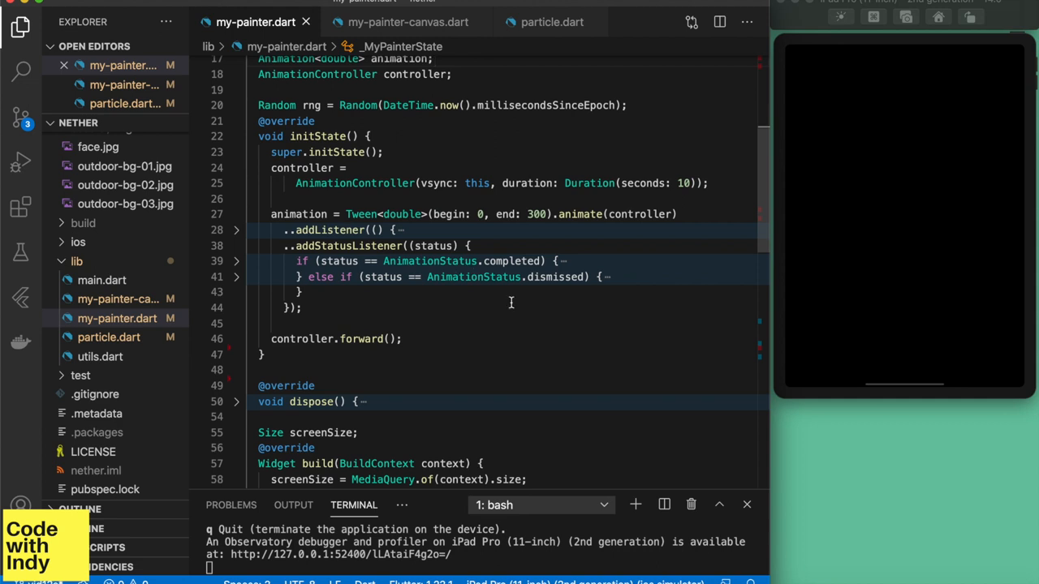
{"action": "mouse_move", "coordinate": [310, 326]}
{"action": "type", "text": "createP"}
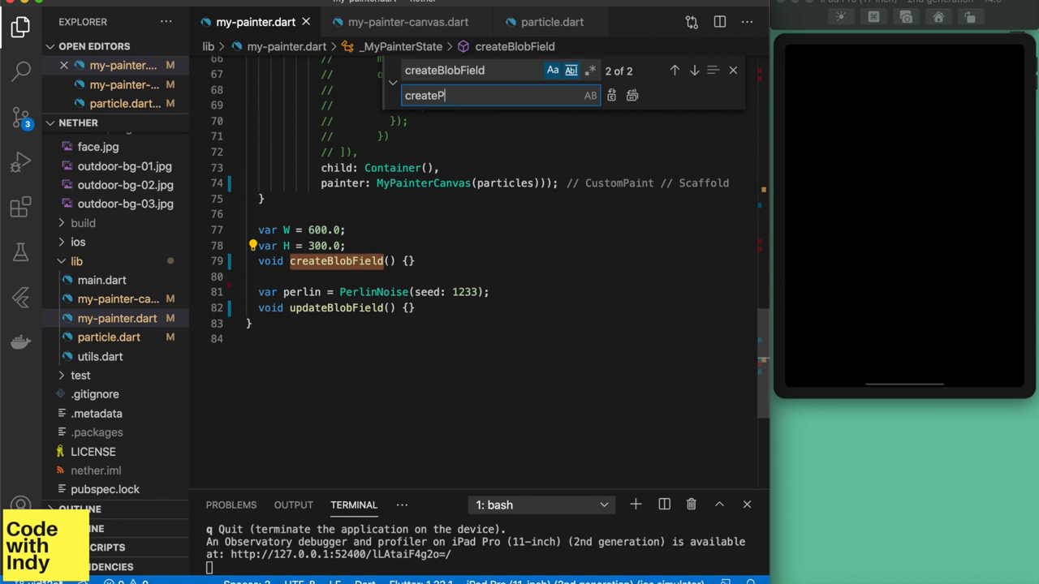
{"action": "type", "text": "articles"}
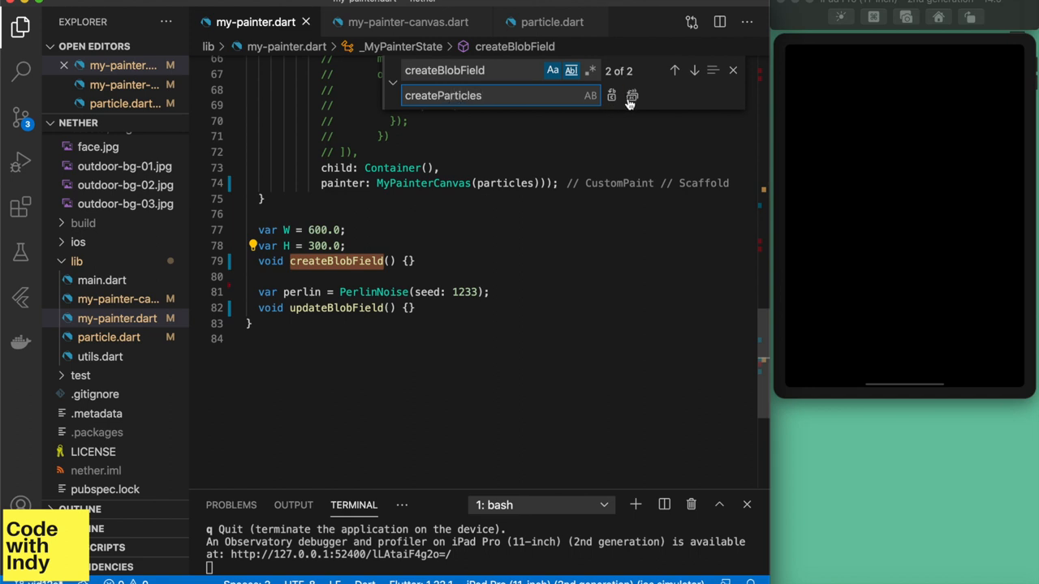
{"action": "left_click", "coordinate": [611, 95]}
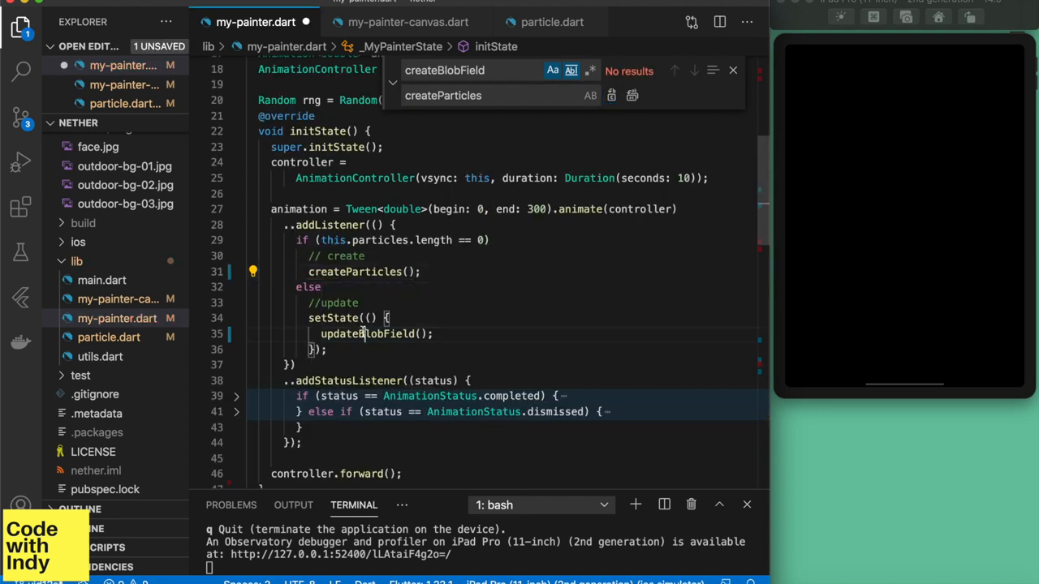
- Replace updateBlobField with updateParticles
{"action": "type", "text": "updateBlobField"}
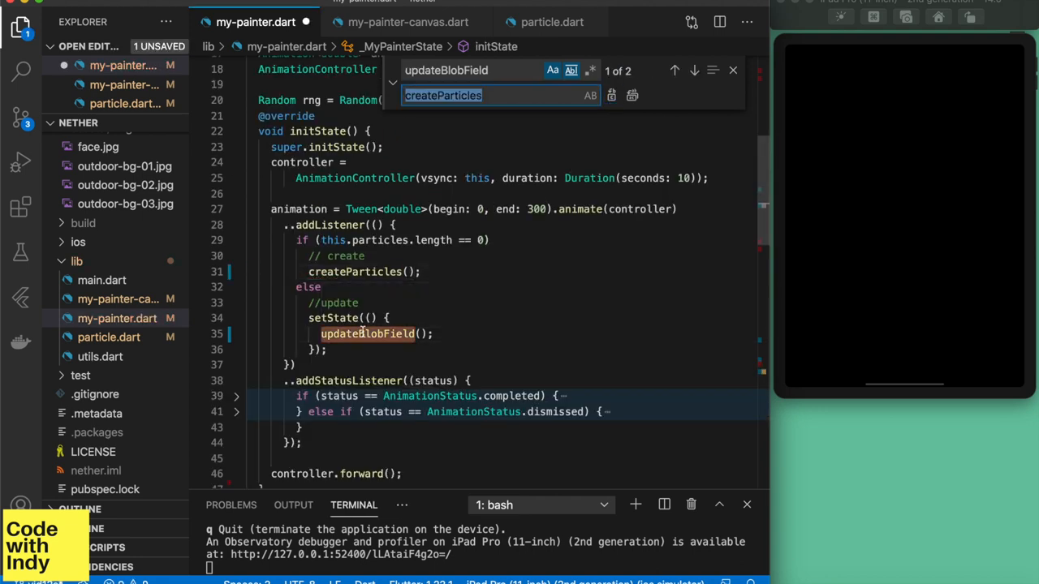
{"action": "type", "text": "updatePa"}
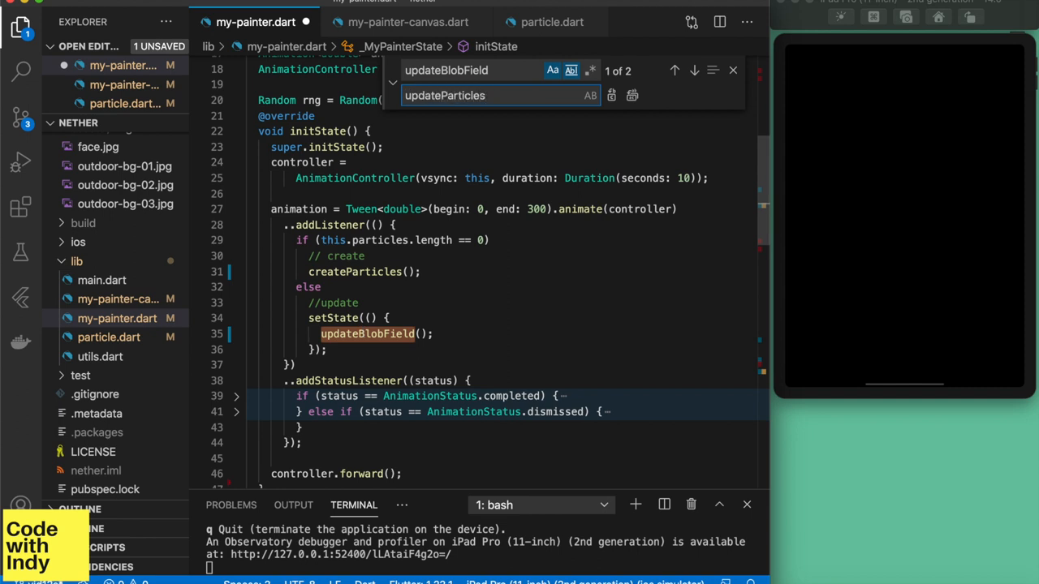
{"action": "left_click", "coordinate": [611, 94]}
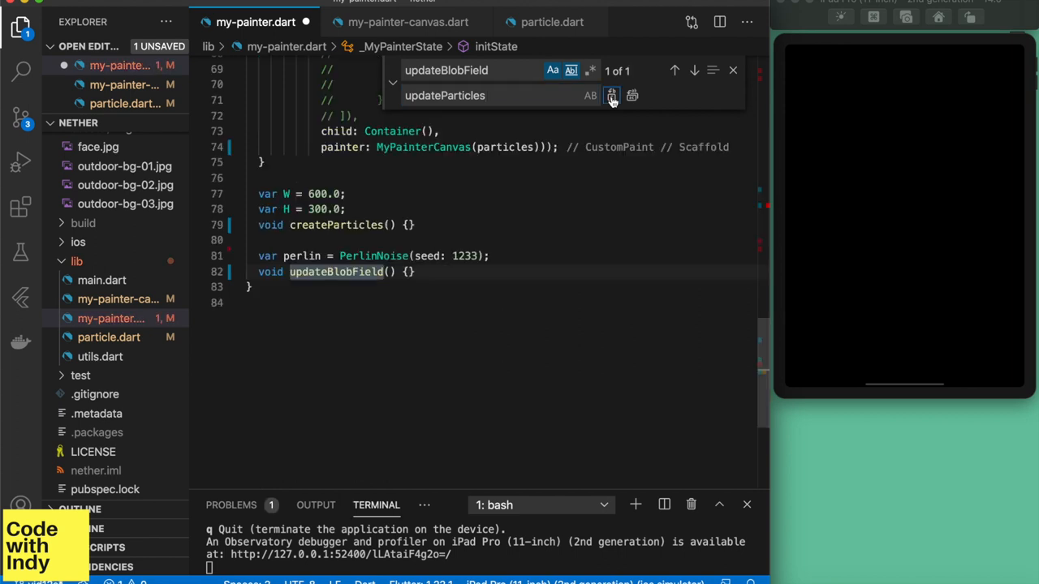
{"action": "left_click", "coordinate": [611, 95]}
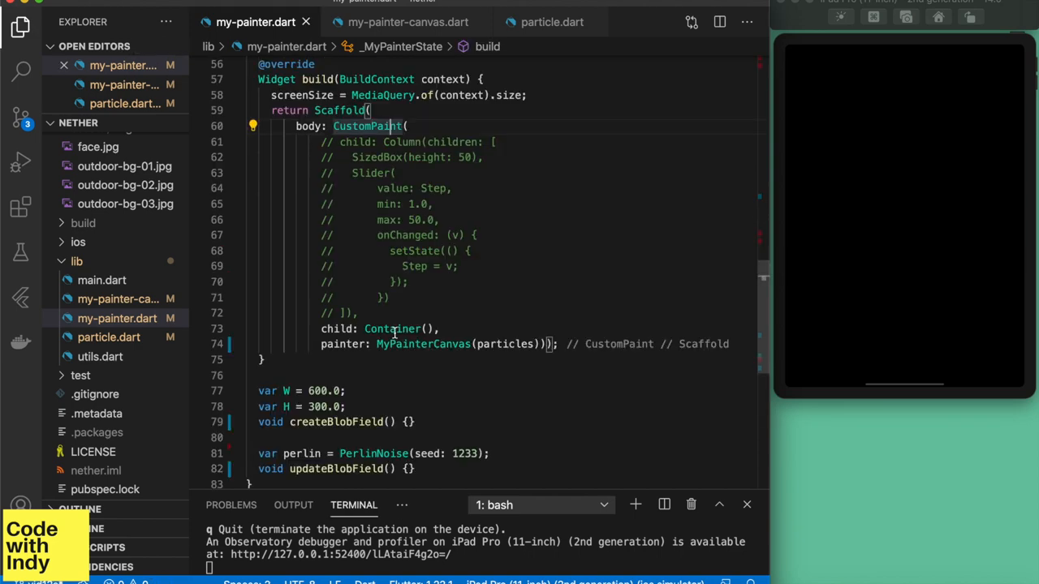
{"action": "mouse_move", "coordinate": [393, 329]}
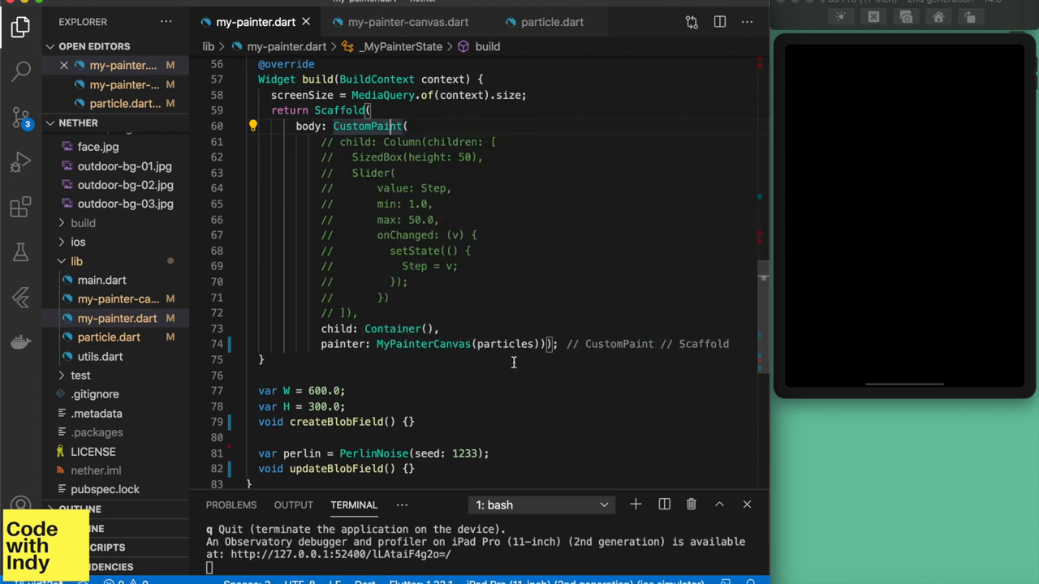
{"action": "mouse_move", "coordinate": [540, 376]}
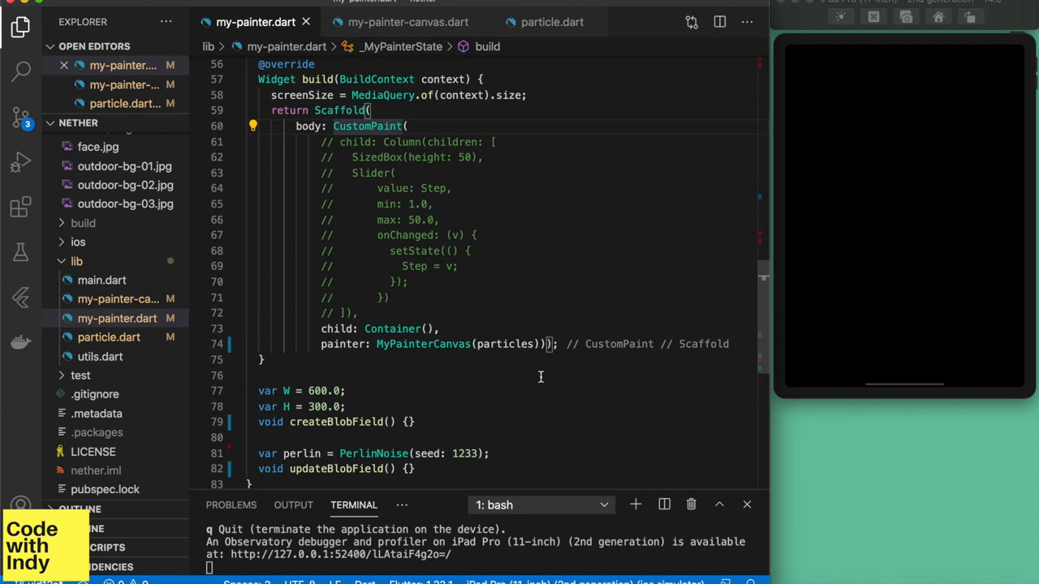
{"action": "mouse_move", "coordinate": [446, 343]}
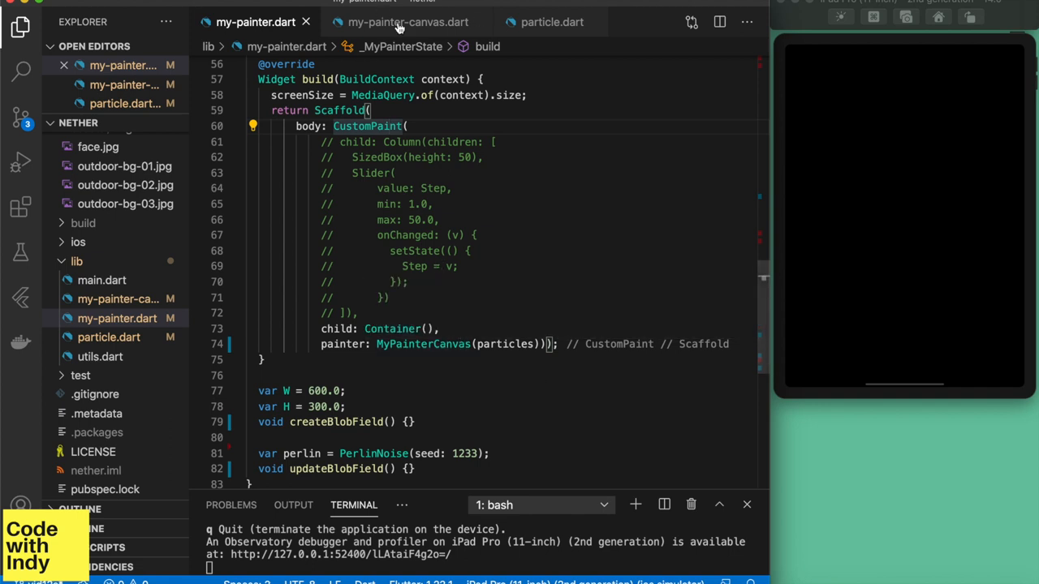
- Bring up my-painter-canvas.dart with the MyPainterCanvas constructor and paint method
{"action": "left_click", "coordinate": [407, 22]}
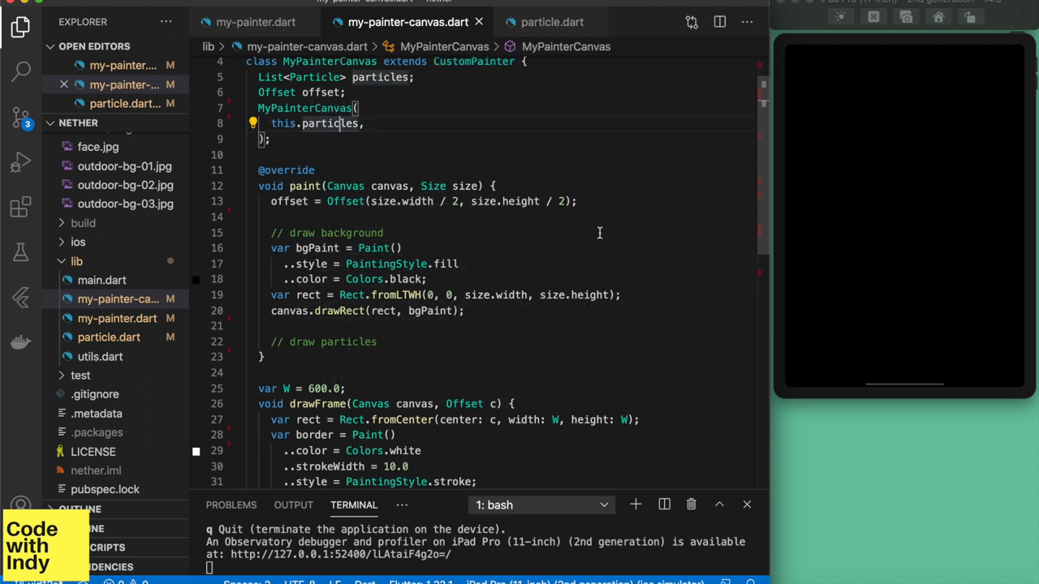
{"action": "left_click", "coordinate": [577, 202]}
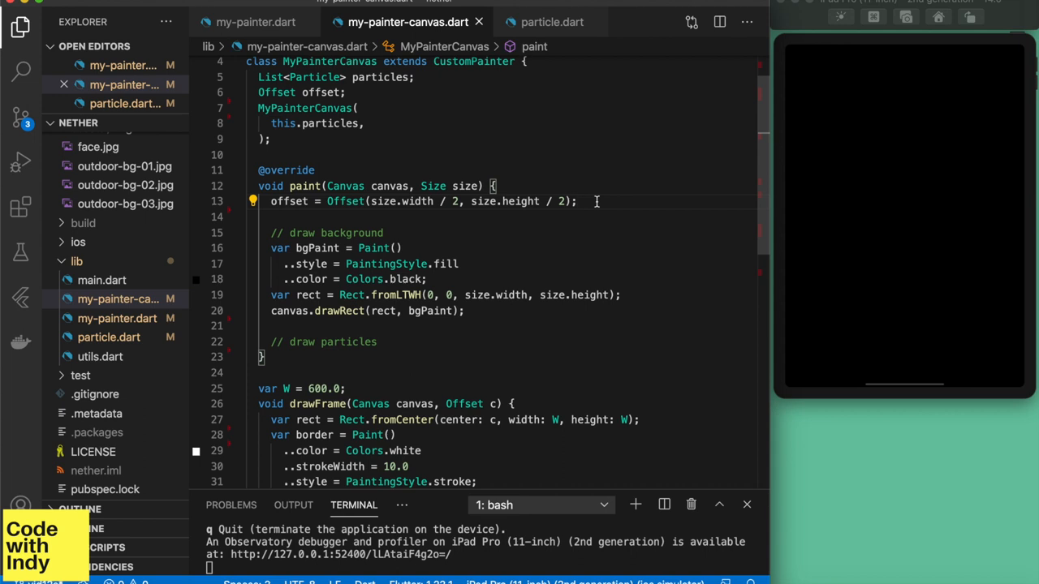
{"action": "mouse_move", "coordinate": [513, 211]}
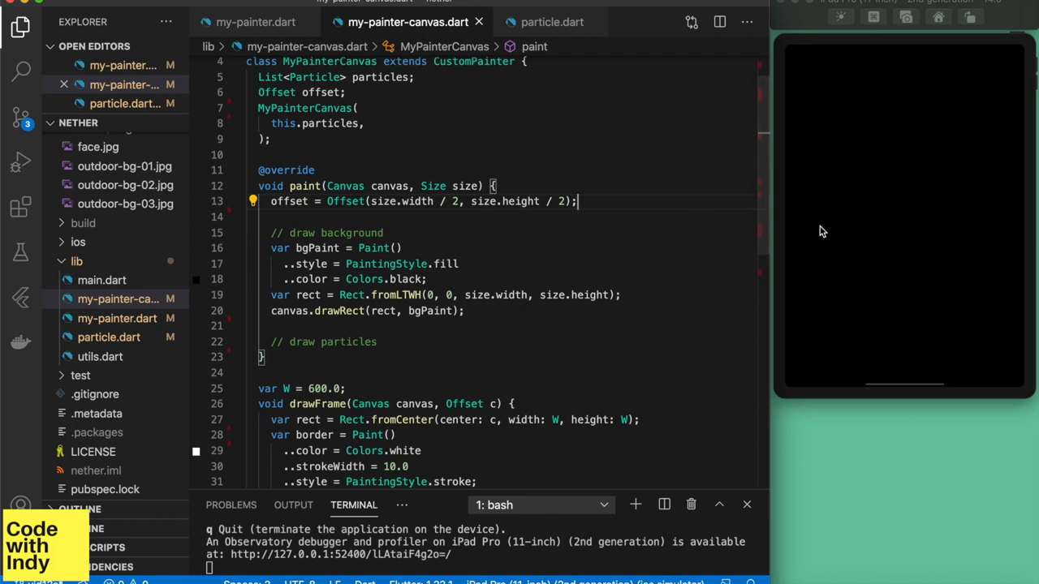
{"action": "scroll", "scroll_direction": "down", "scroll_amount": 3}
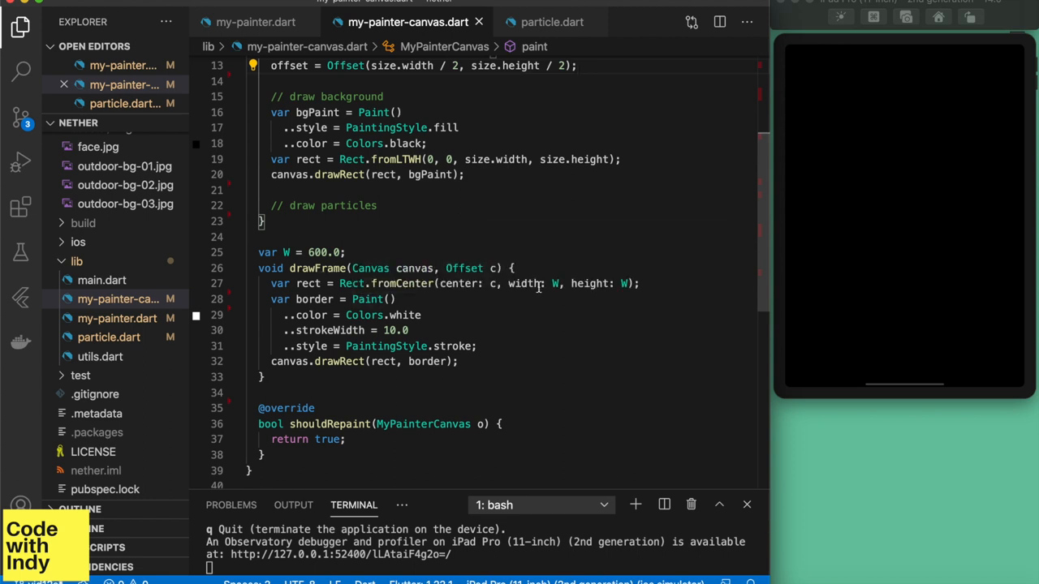
{"action": "mouse_move", "coordinate": [377, 365]}
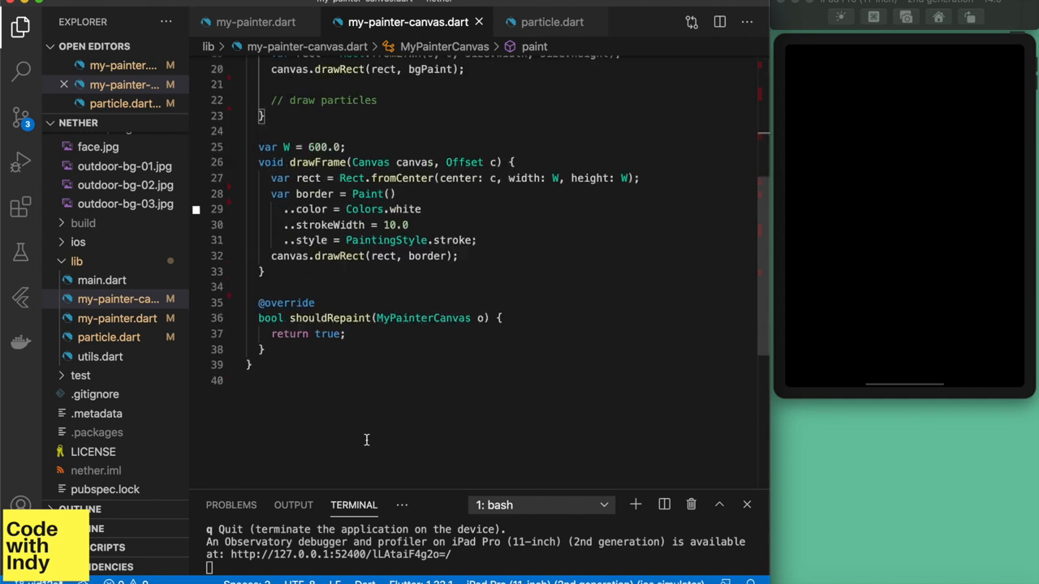
{"action": "scroll", "scroll_direction": "up", "scroll_amount": 3}
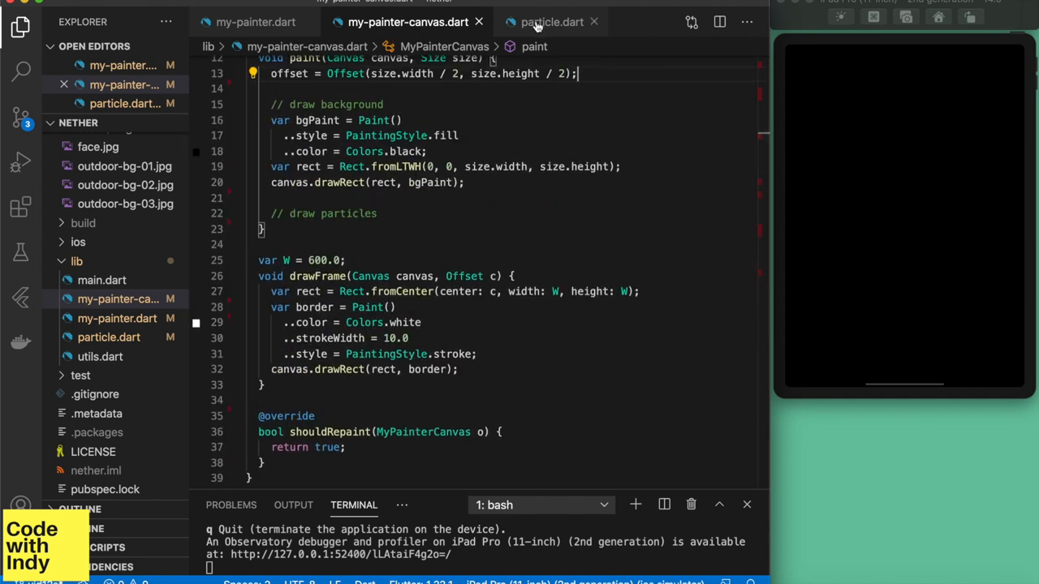
- Review particle.dart, then begin a draw frame comment in the canvas painter's paint method
{"action": "left_click", "coordinate": [552, 22]}
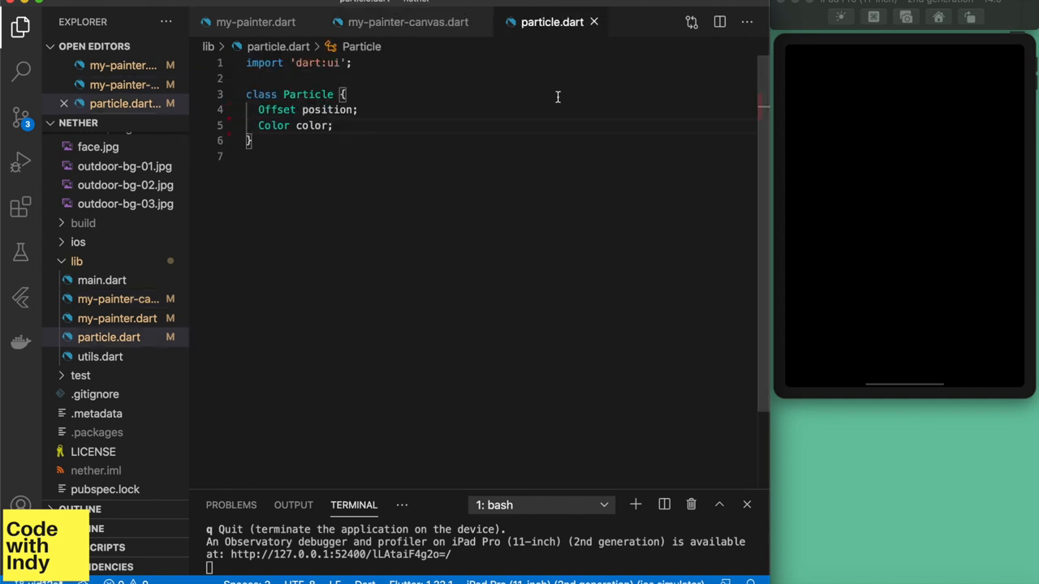
{"action": "mouse_move", "coordinate": [324, 109]}
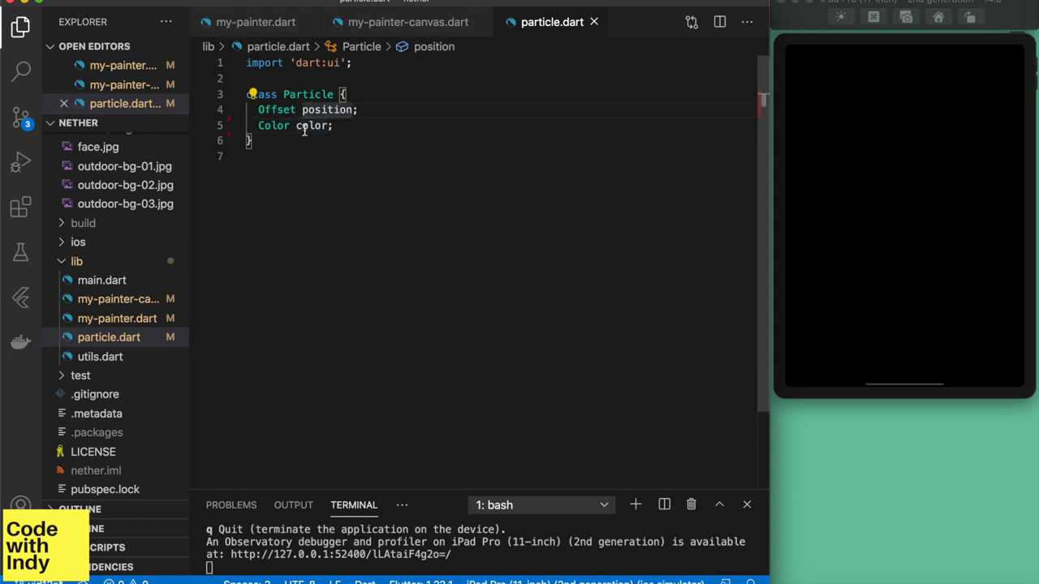
{"action": "left_click", "coordinate": [407, 22]}
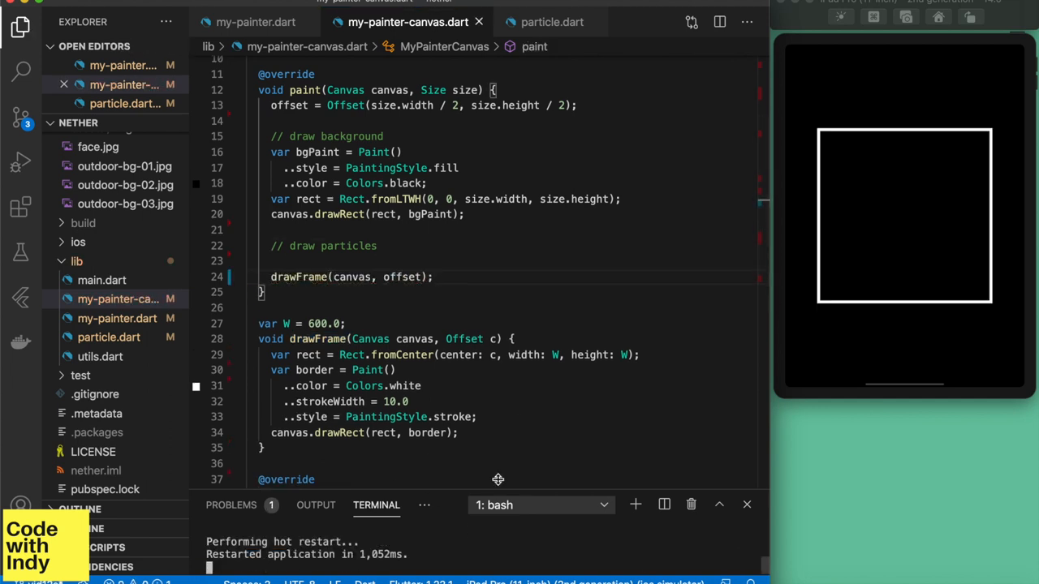
{"action": "type", "text": "// draw frame"}
{"action": "type", "text": "// TODO:"}
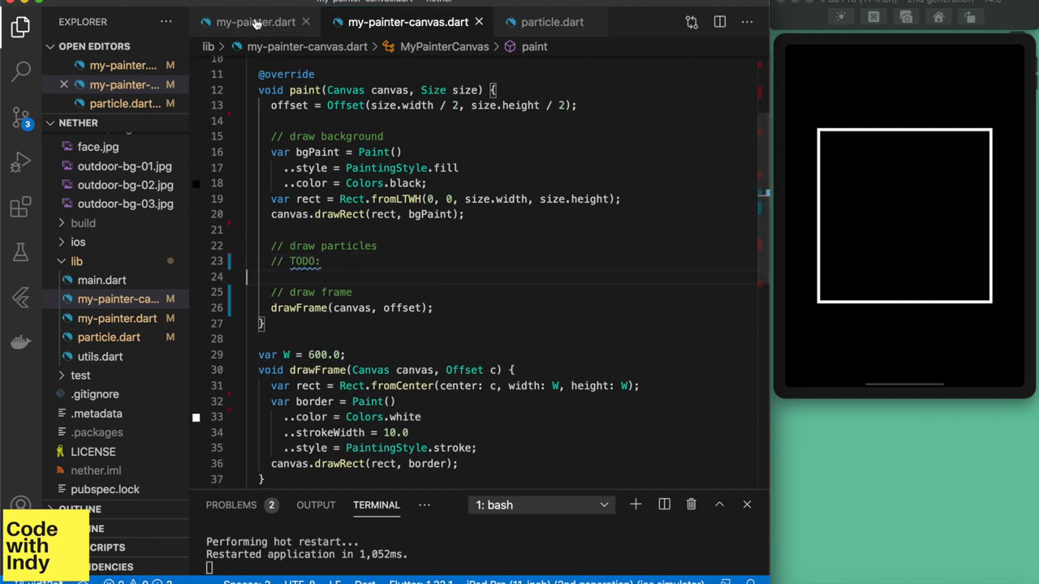
- Loop createParticles over SC = 50 stars, each white with random radius up to 4
{"action": "left_click", "coordinate": [254, 22]}
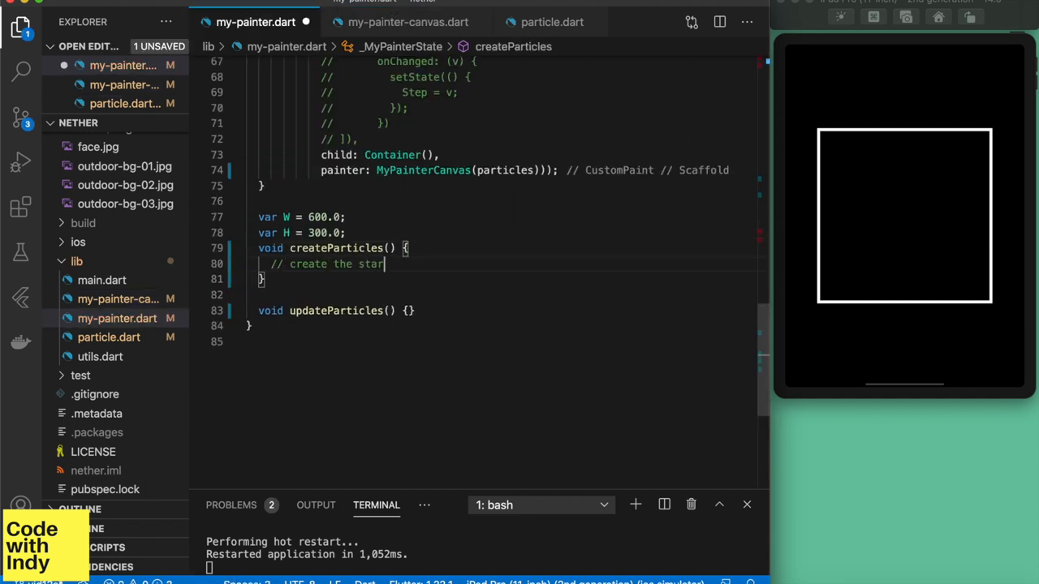
{"action": "type", "text": "for("}
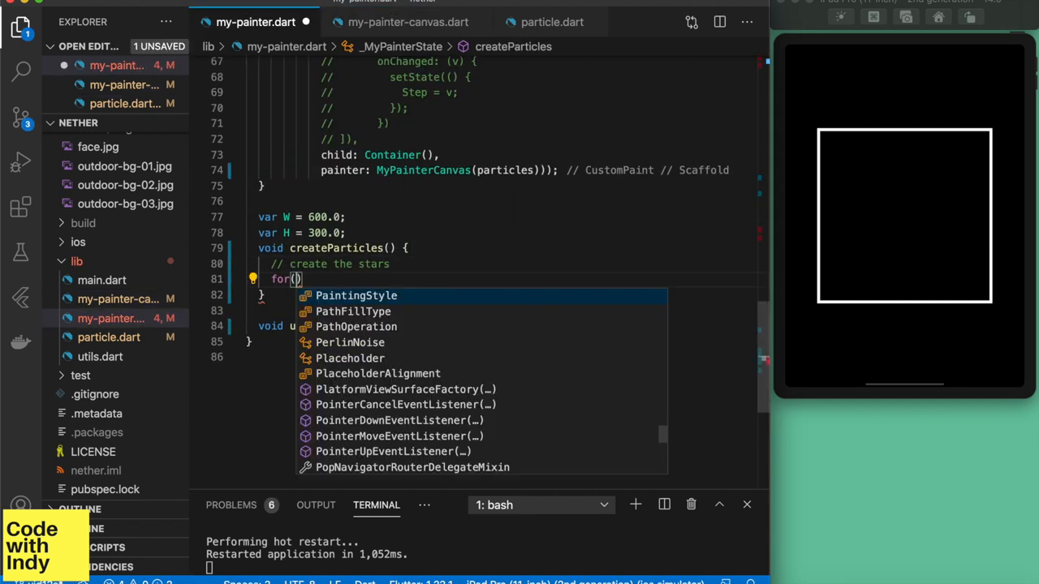
{"action": "type", "text": "var c=0.0;c<"}
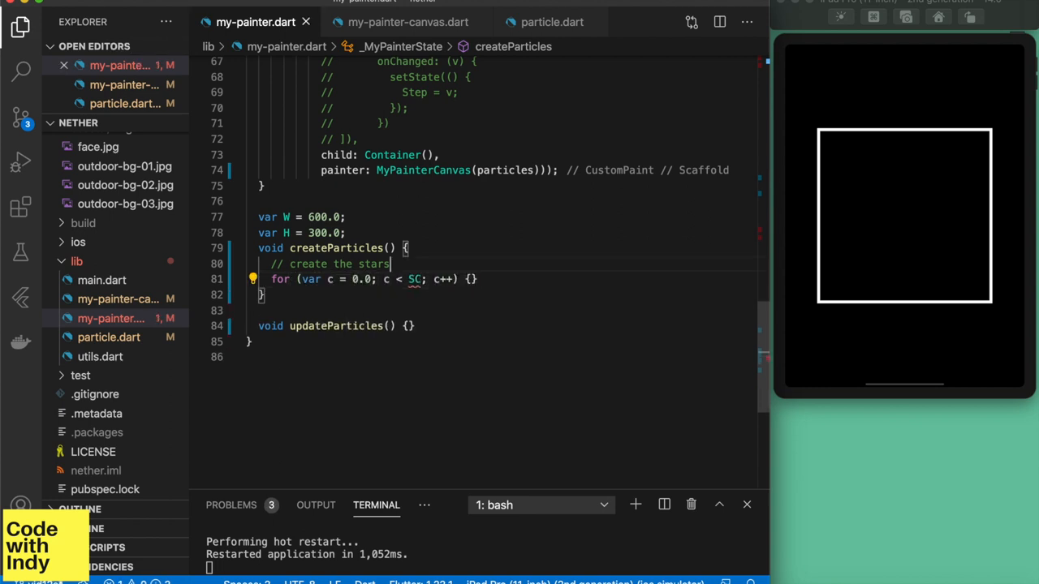
{"action": "type", "text": "var SC = 50"}
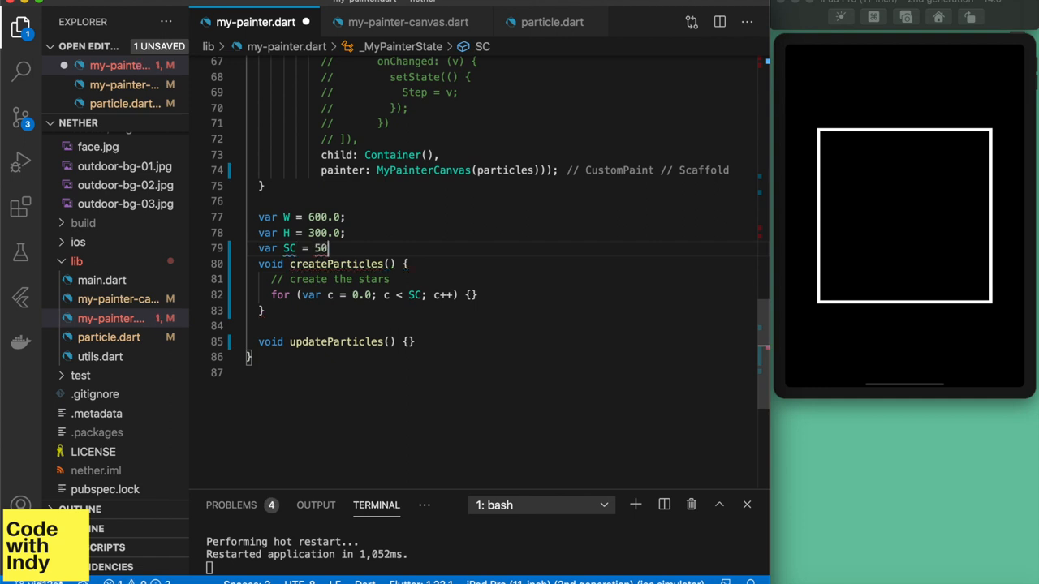
{"action": "type", "text": "; // number of stars"}
{"action": "type", "text": "var p= Particle("}
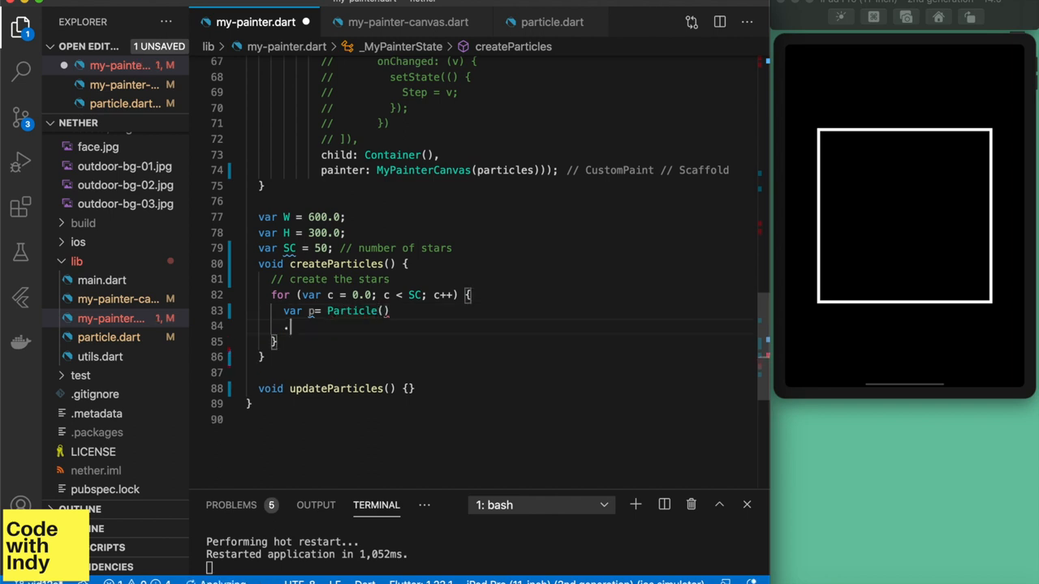
{"action": "type", "text": "..color = Colors.white"}
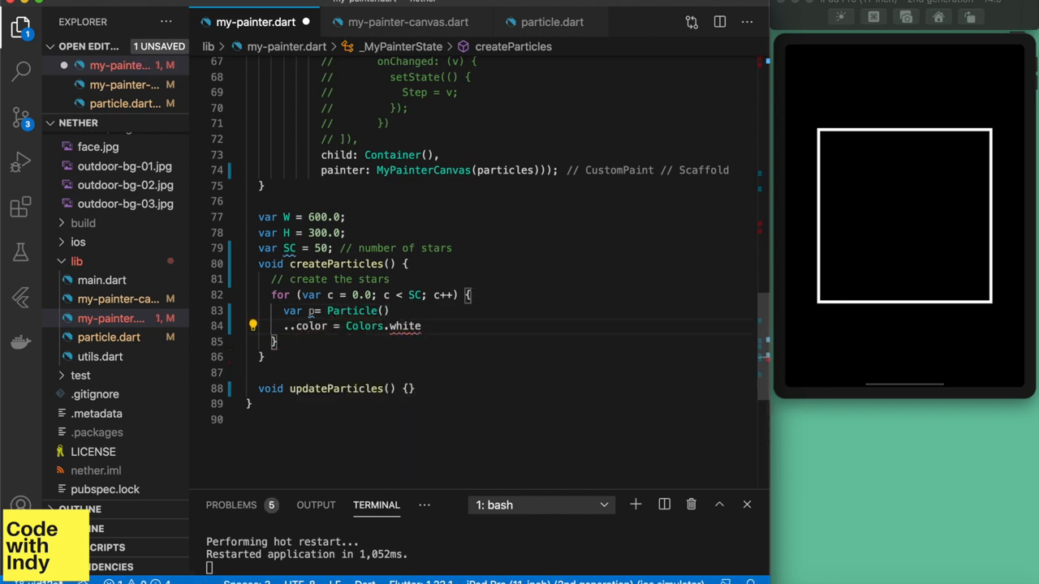
{"action": "type", "text": "..radu"}
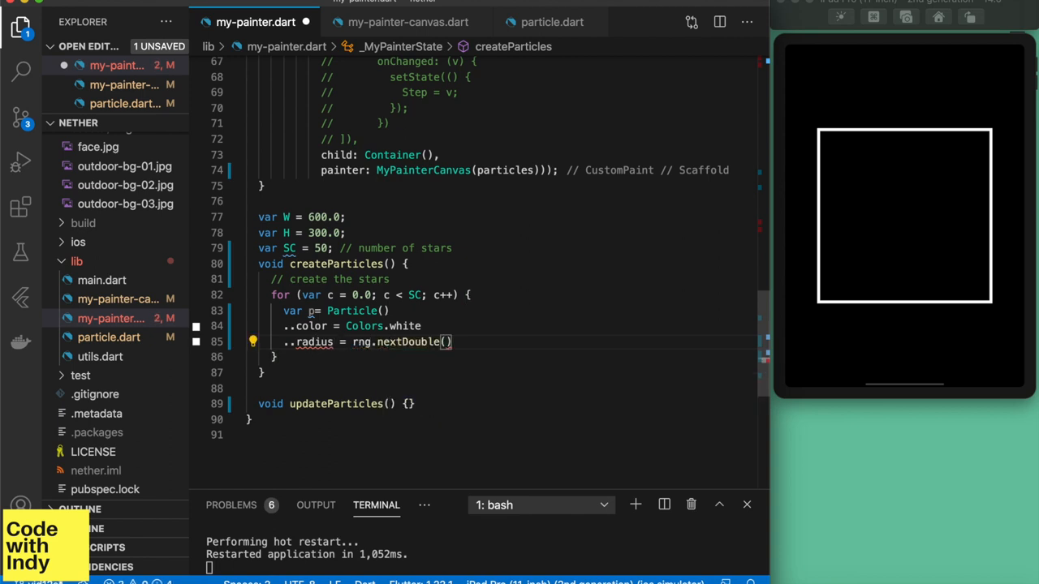
{"action": "type", "text": "* 4.0"}
{"action": "type", "text": "double radiu"}
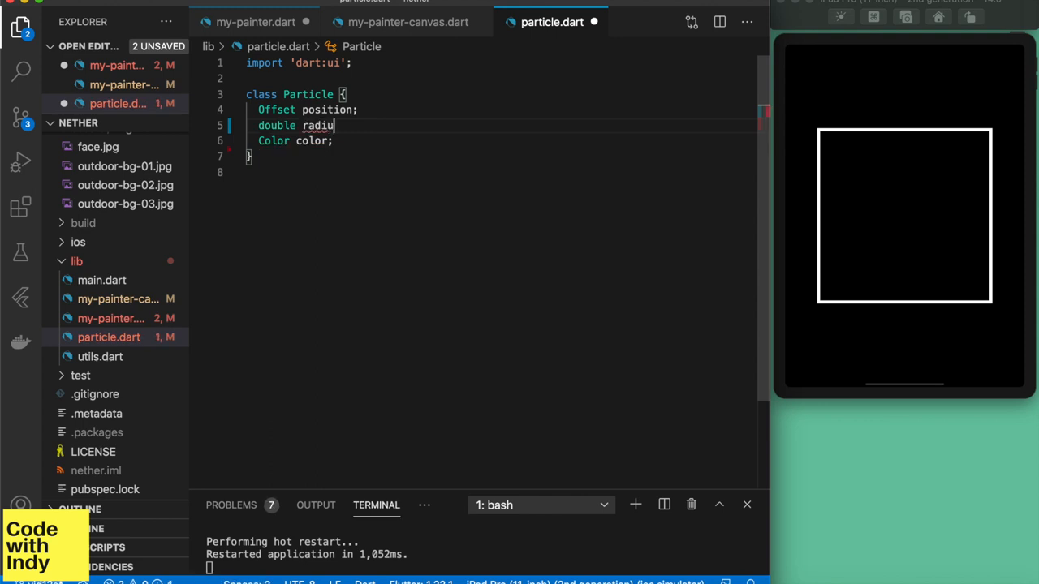
- Give each star a random position within W by H and add it to particles
{"action": "left_click", "coordinate": [256, 22]}
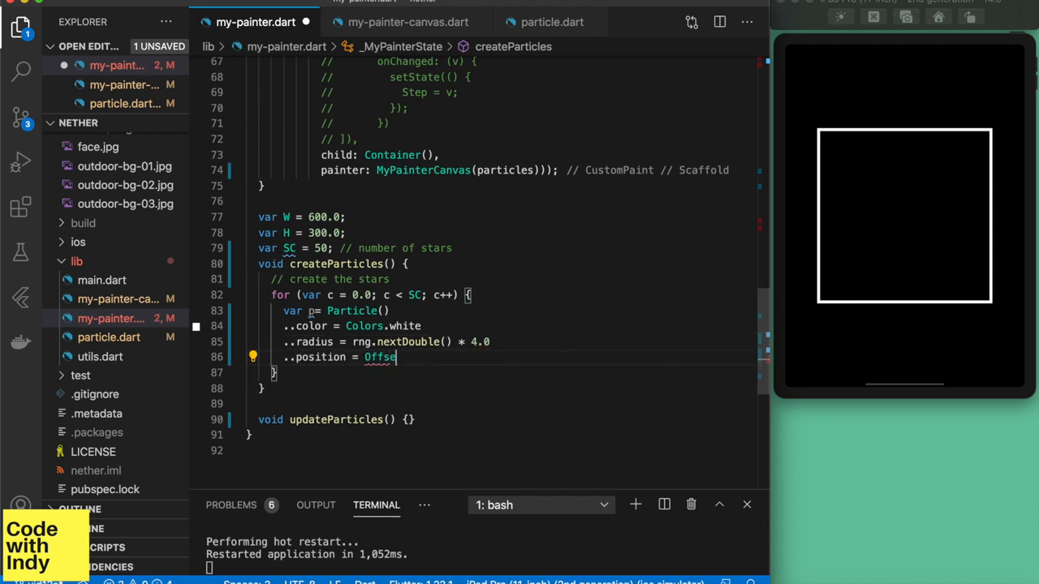
{"action": "type", "text": "(rng.nextDouble() * W"}
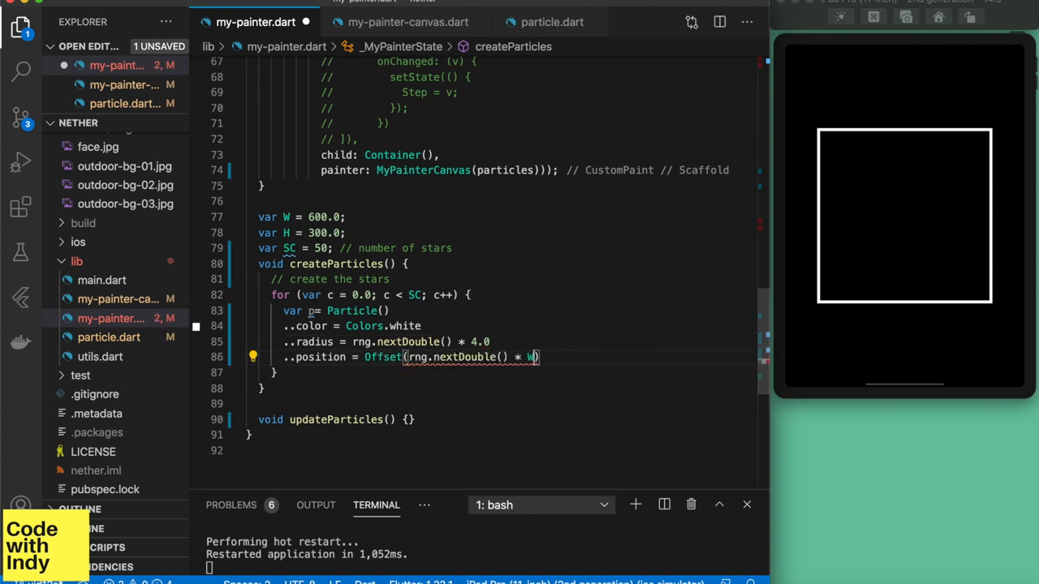
{"action": "type", "text": ", rng.nextDouble() *"}
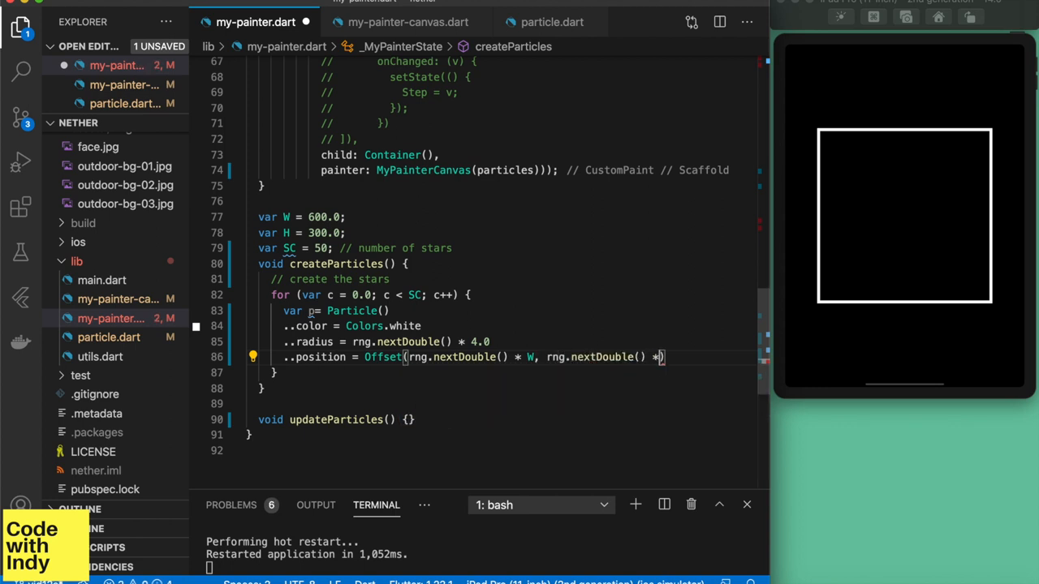
{"action": "type", "text": "H);"}
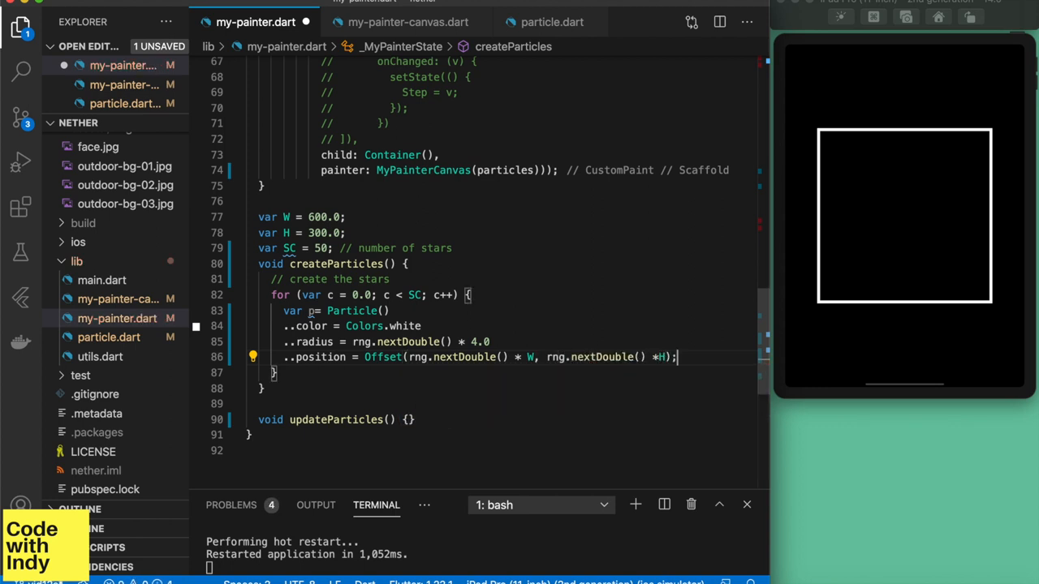
{"action": "type", "text": "particles.ad"}
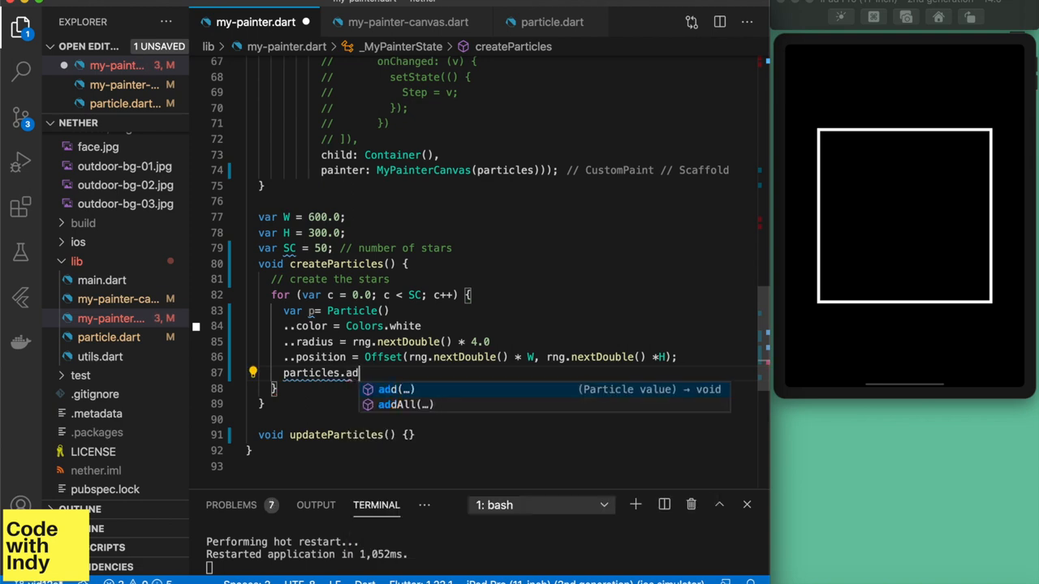
{"action": "left_click", "coordinate": [408, 22]}
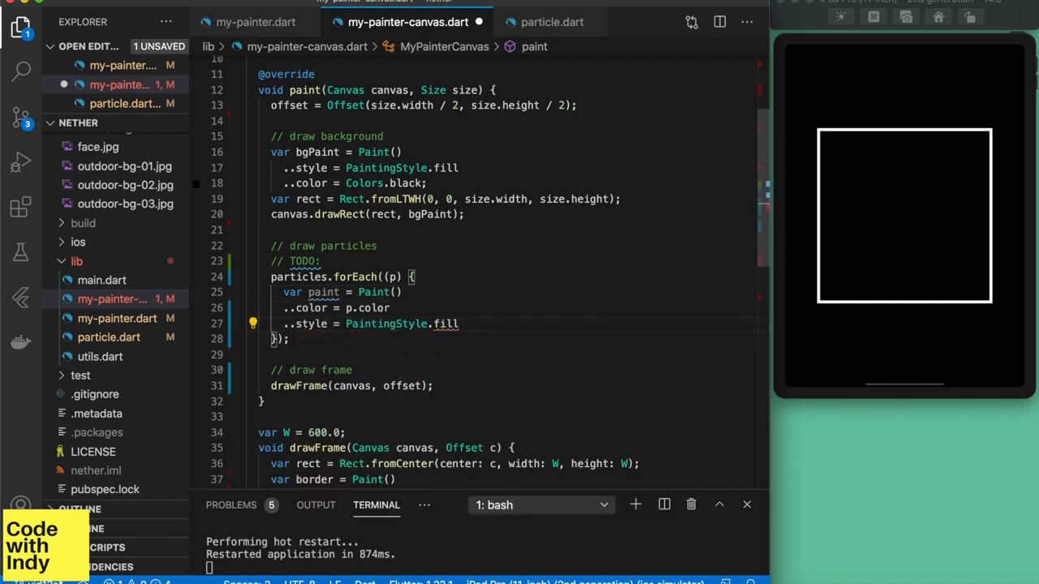
- Draw each particle with canvas.drawCircle, checking W and H for the centering offset
{"action": "type", "text": "canvas.drawc"}
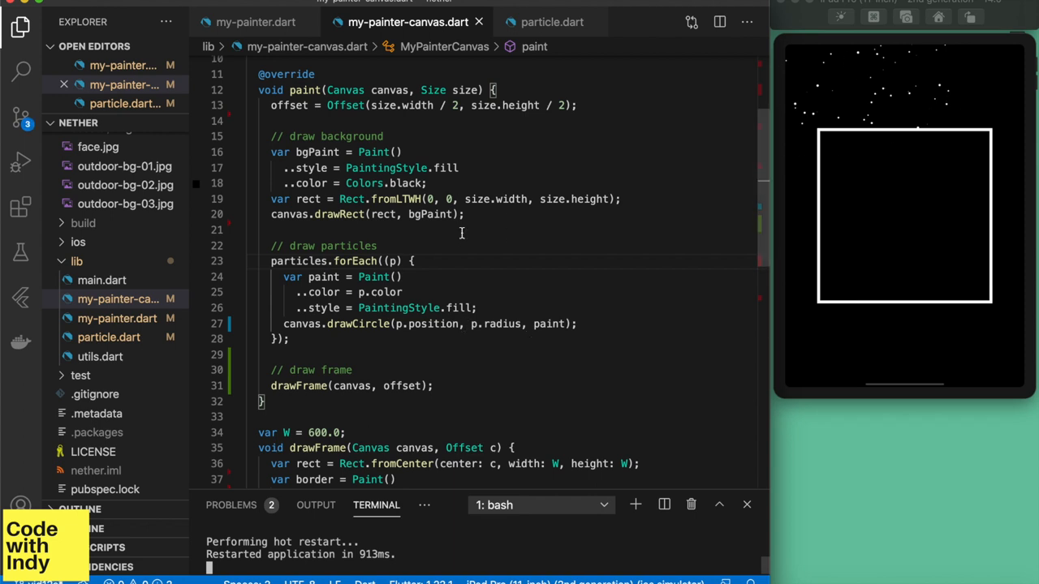
{"action": "mouse_move", "coordinate": [575, 133]}
{"action": "type", "text": "offset1  = Offset(size.width)"}
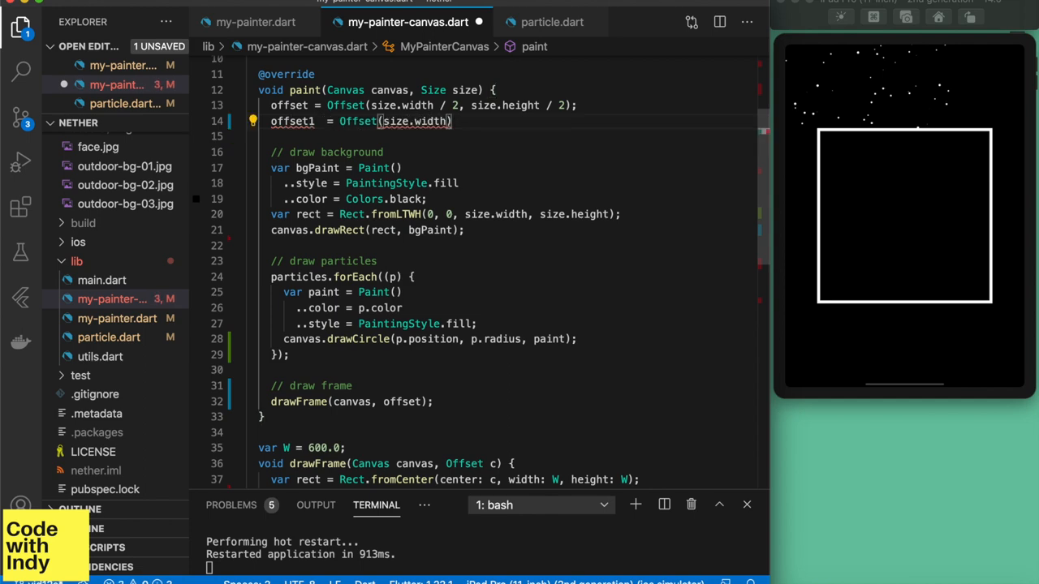
{"action": "left_click", "coordinate": [256, 22]}
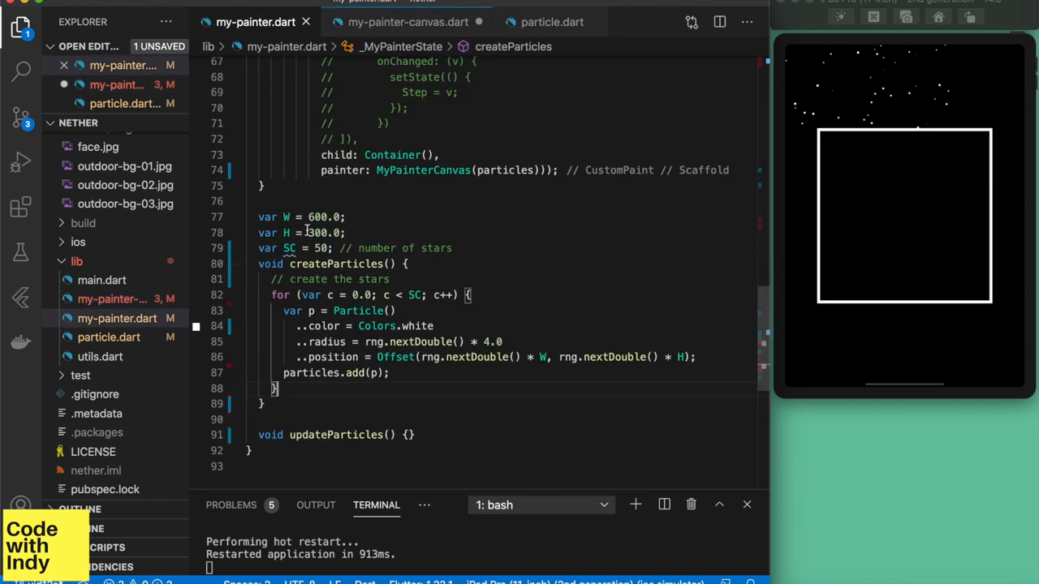
{"action": "left_click", "coordinate": [408, 22]}
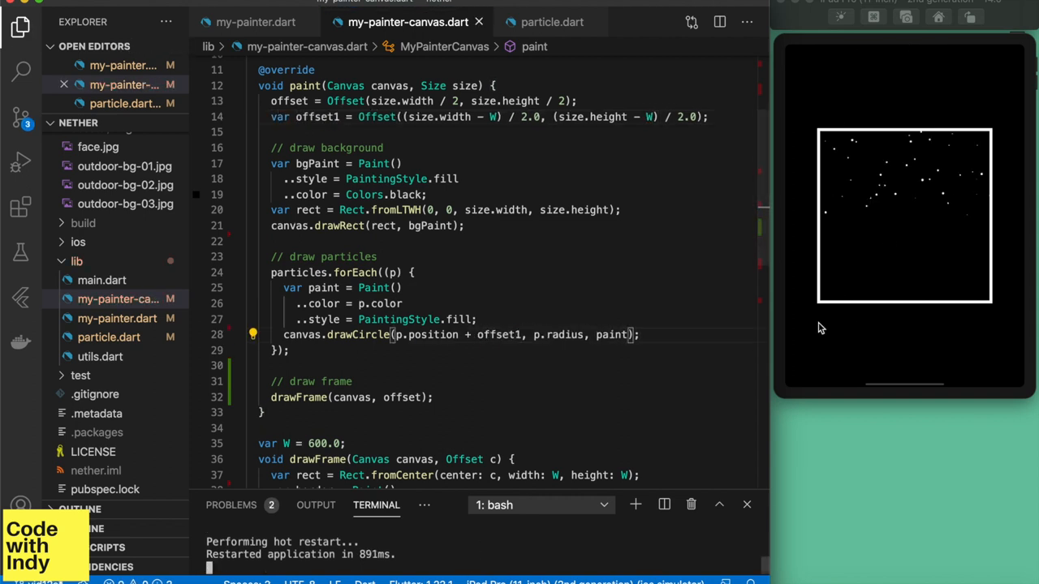
- Add a flicker loop in updateParticles giving each star opacity rng.nextDouble() * 0.5 + 0.5
{"action": "left_click", "coordinate": [255, 22]}
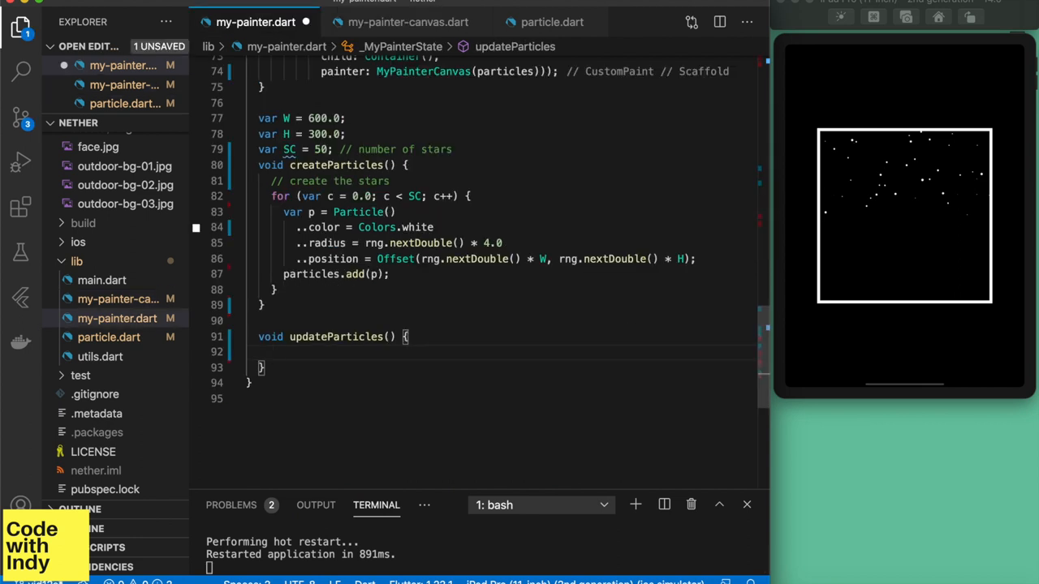
{"action": "type", "text": "// flicker the stars"}
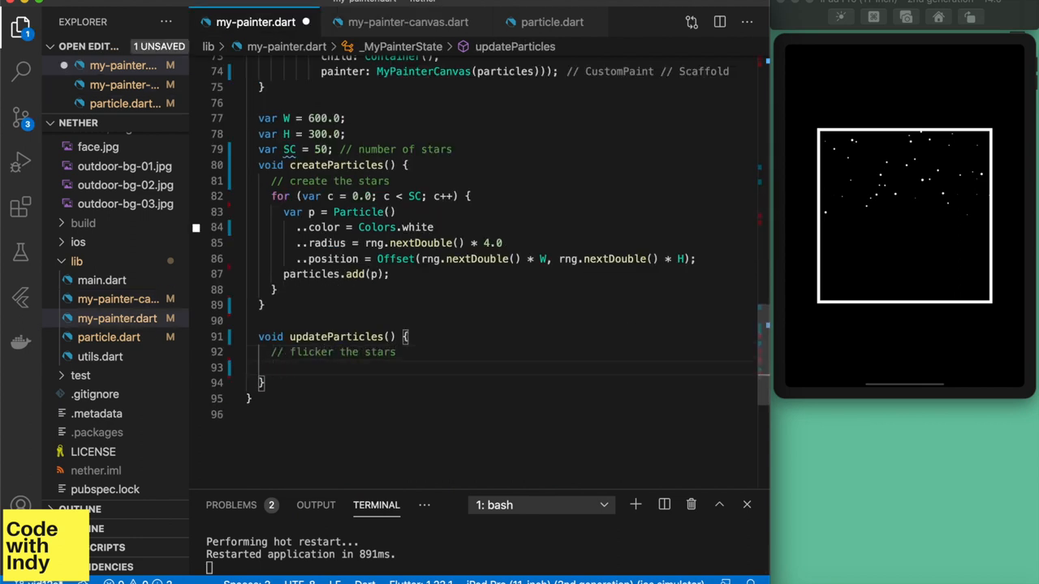
{"action": "type", "text": "for(var i=0;i<S"}
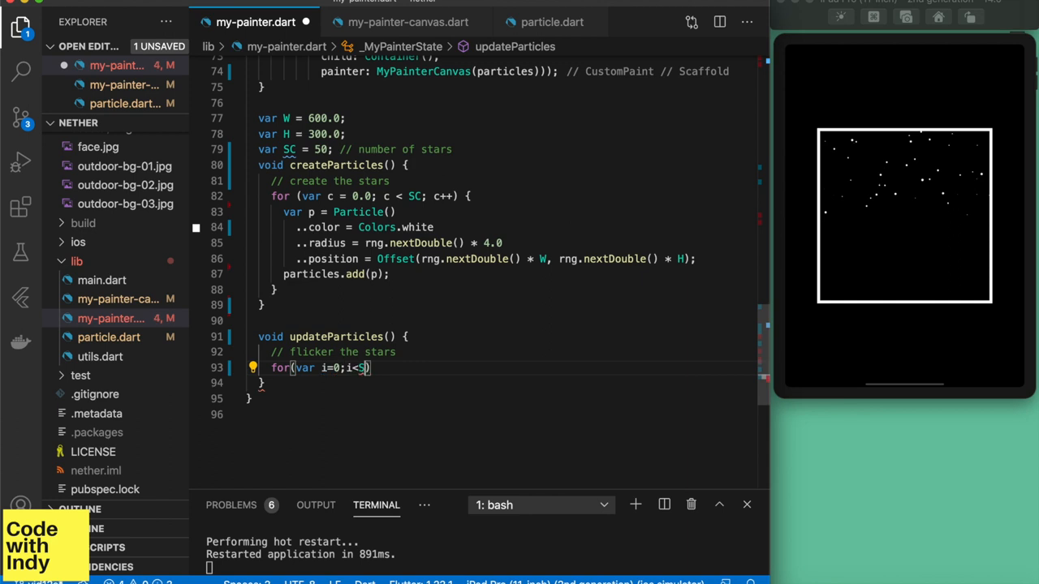
{"action": "type", "text": "C;i++){"}
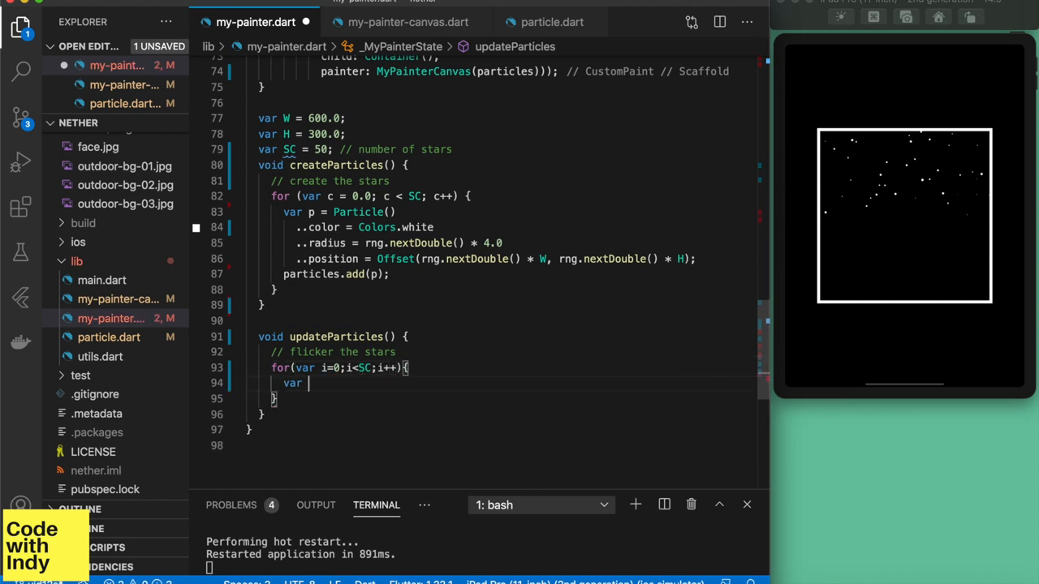
{"action": "type", "text": "p = particles[i];"}
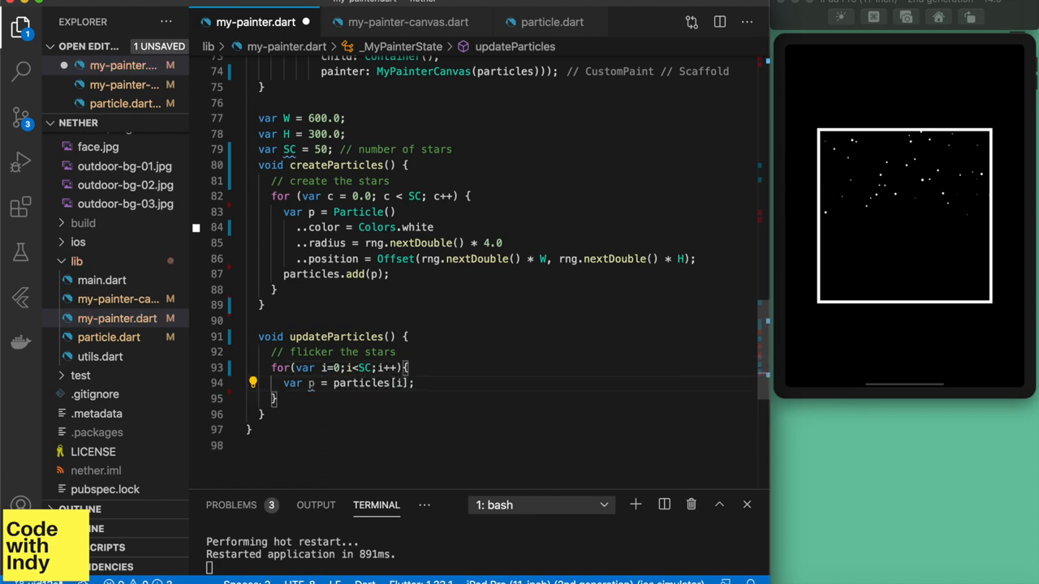
{"action": "type", "text": "var opacity ="}
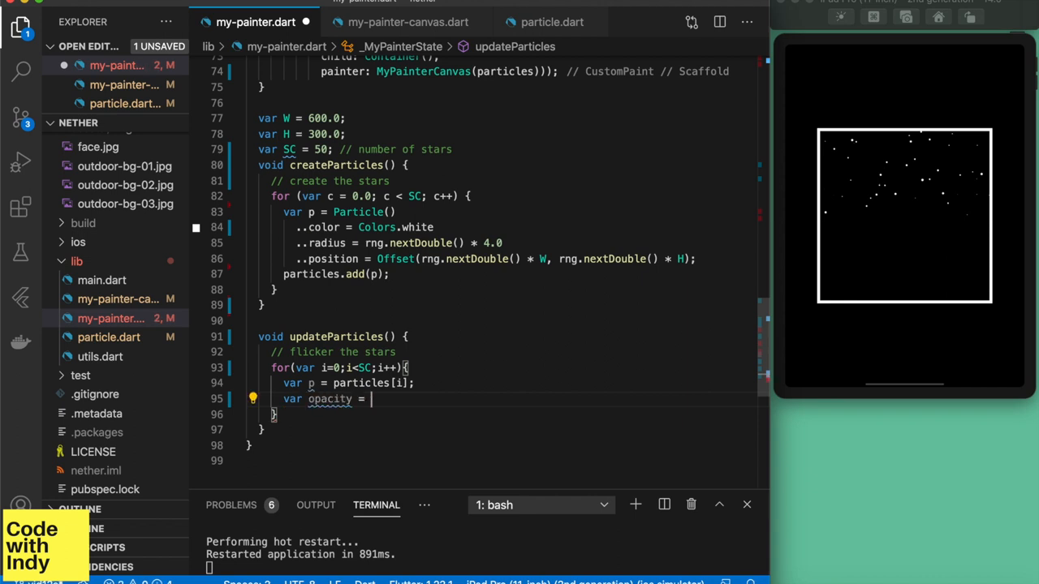
{"action": "type", "text": "rng.nextDouble() * 0"}
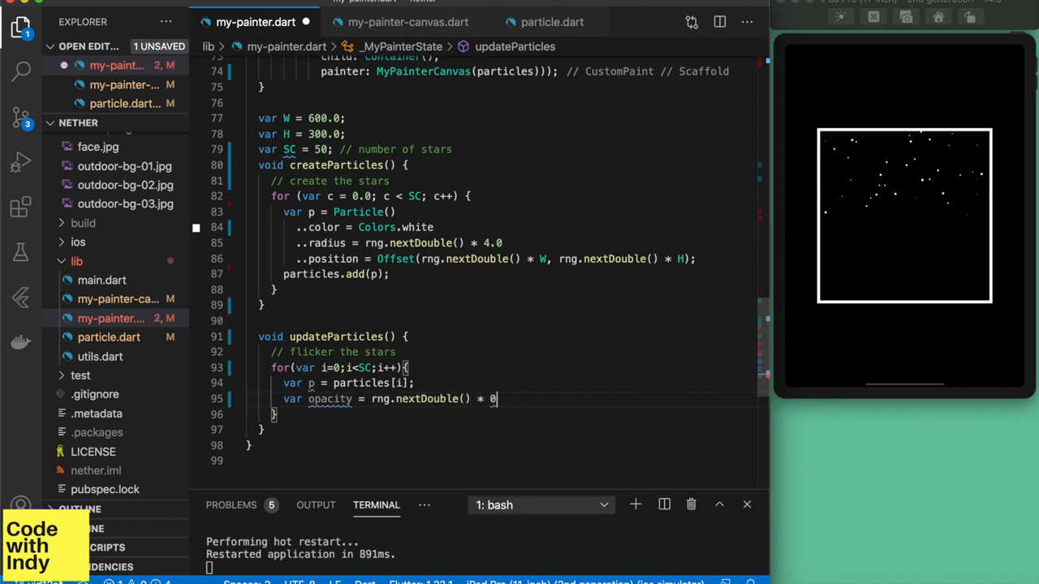
{"action": "type", "text": ".5 + 0.5;"}
{"action": "type", "text": "p.color = p.color.withOpacity(opacity);"}
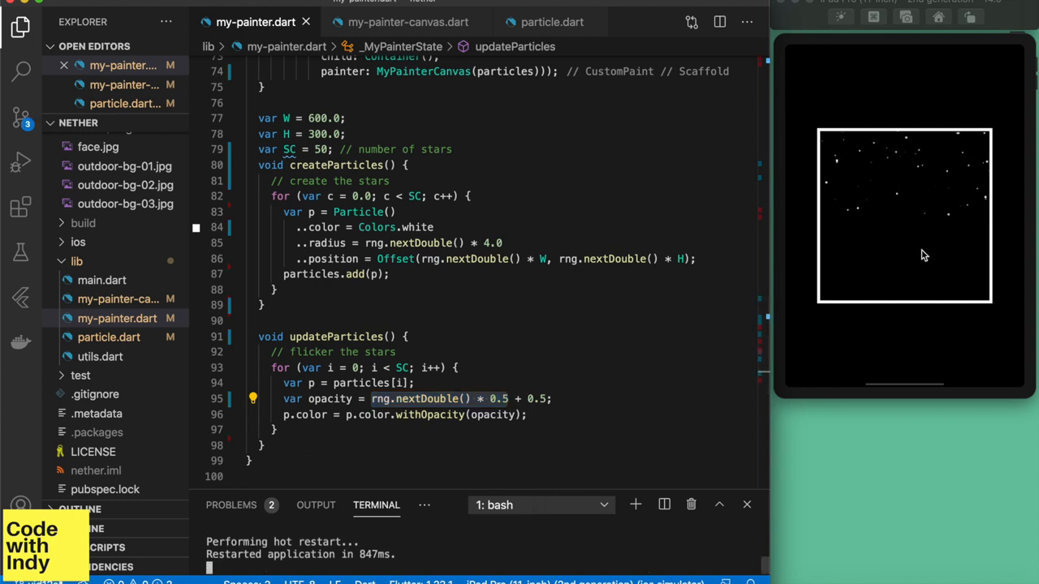
{"action": "left_click", "coordinate": [408, 22]}
{"action": "type", "text": "..color = Colors.white"}
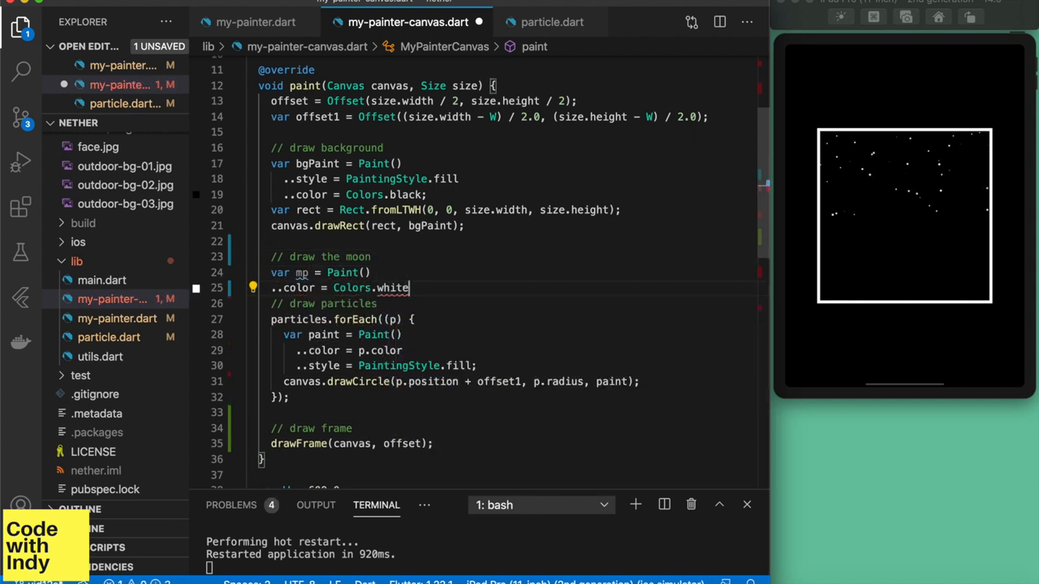
- Draw a white filled moon of radius 50 at Offset(W/2, W/2) plus offset1
{"action": "type", "text": "..style = PaintingStyle.fill"}
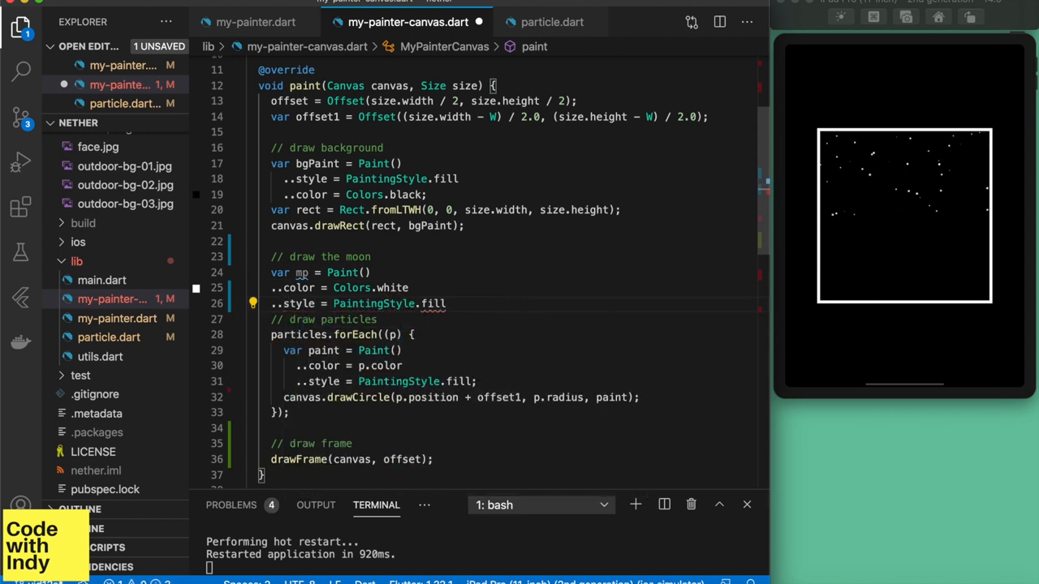
{"action": "type", "text": "var c = Offe"}
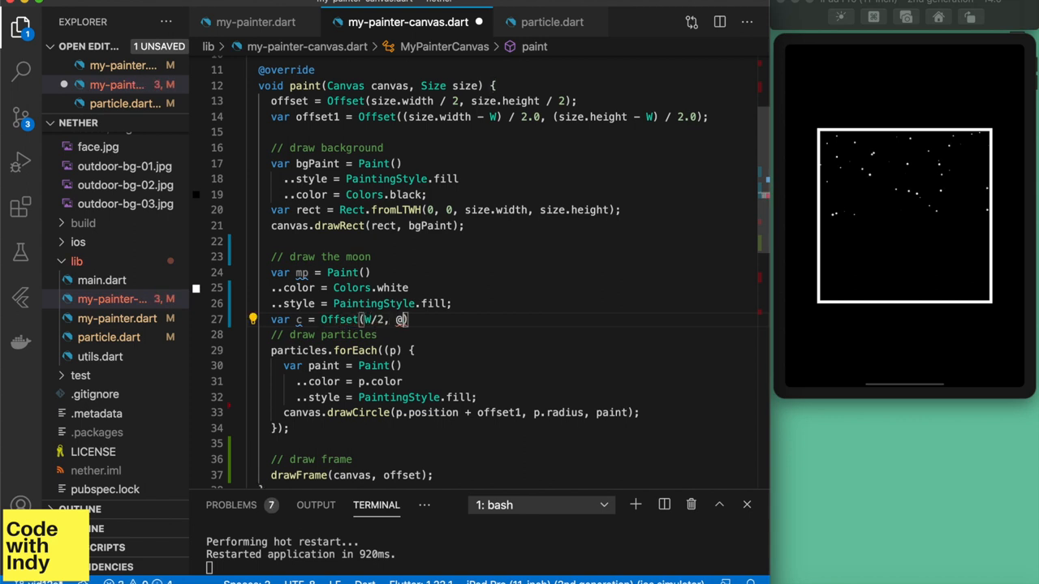
{"action": "type", "text": "W/2)"}
{"action": "type", "text": "canvas.draw"}
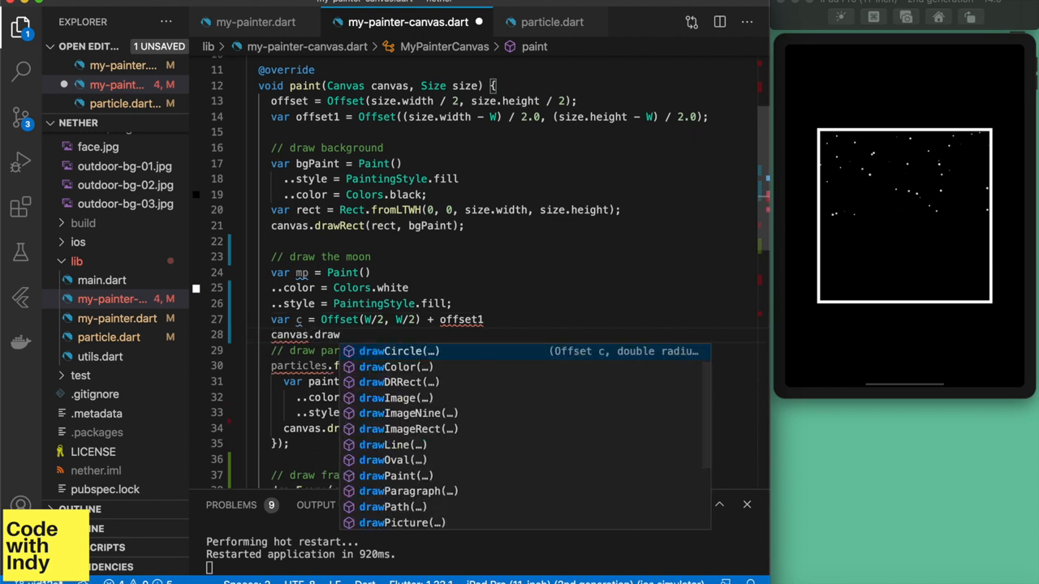
{"action": "left_click", "coordinate": [392, 350]}
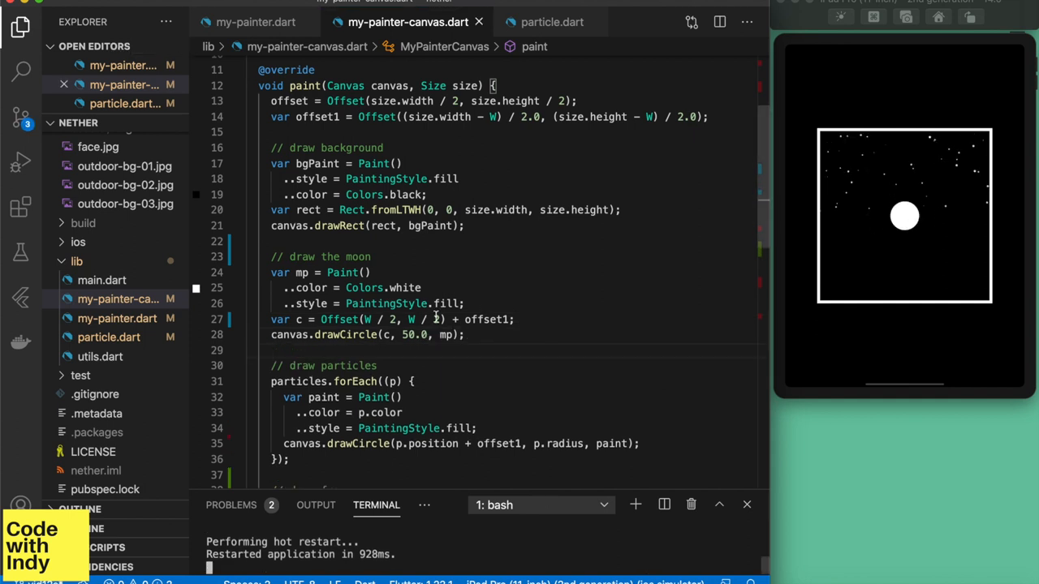
{"action": "type", "text": "- 70.0"}
{"action": "type", "text": "..shader = gradient"}
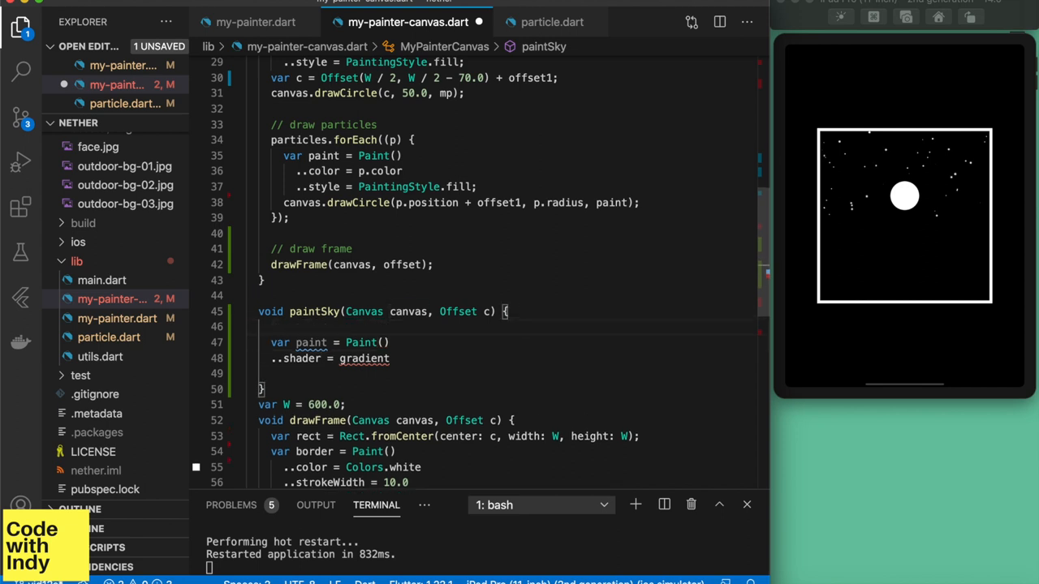
- Start the paintSky paint's RadialGradient shader with a center argument
{"action": "type", "text": "RadialGradient(center:"}
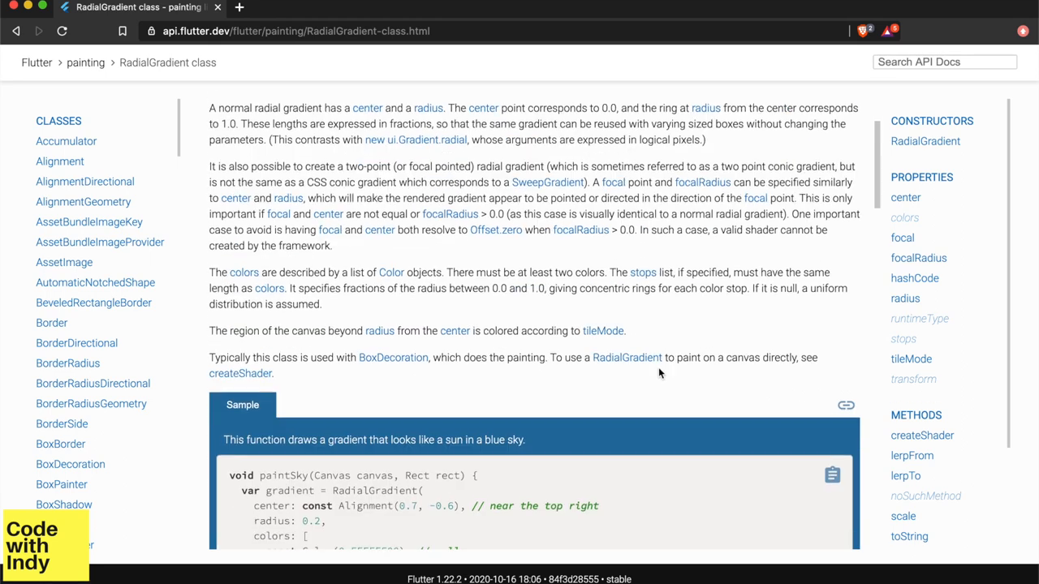
- Scroll the RadialGradient docs page down to the paintSky sample and select its code
{"action": "scroll", "scroll_direction": "down", "scroll_amount": 3}
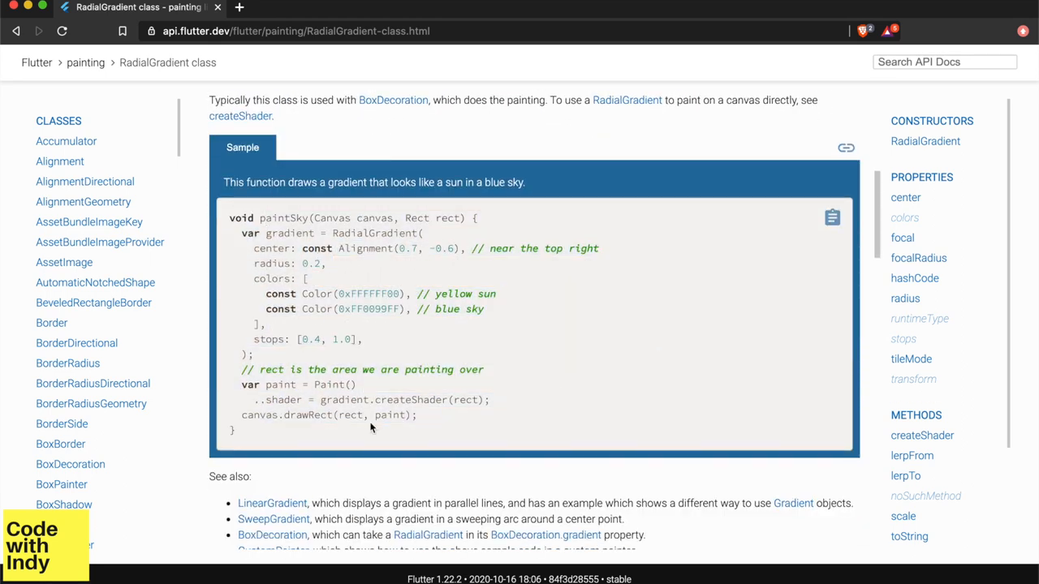
{"action": "mouse_move", "coordinate": [254, 441]}
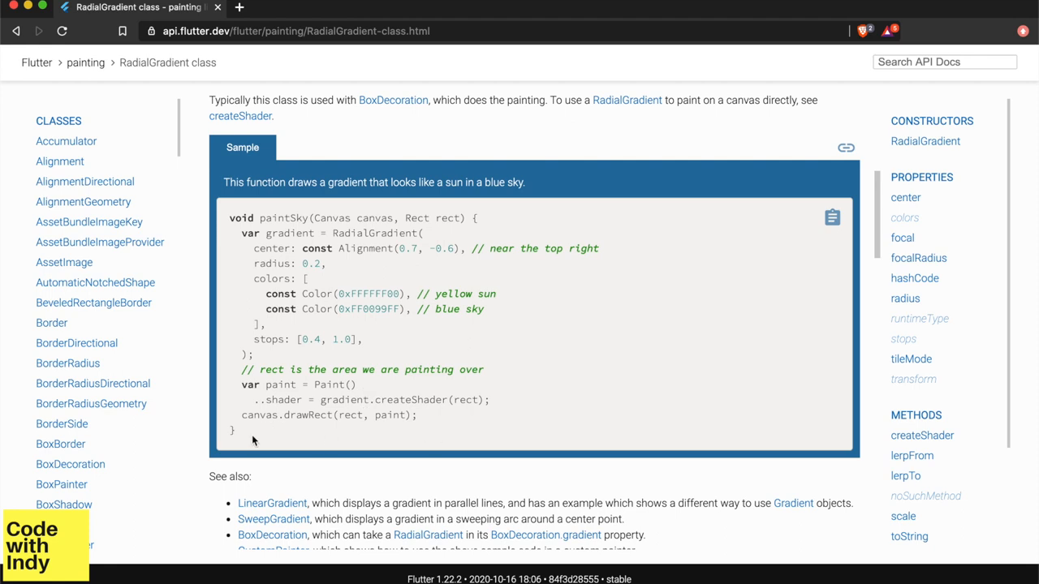
{"action": "double_click", "coordinate": [308, 339]}
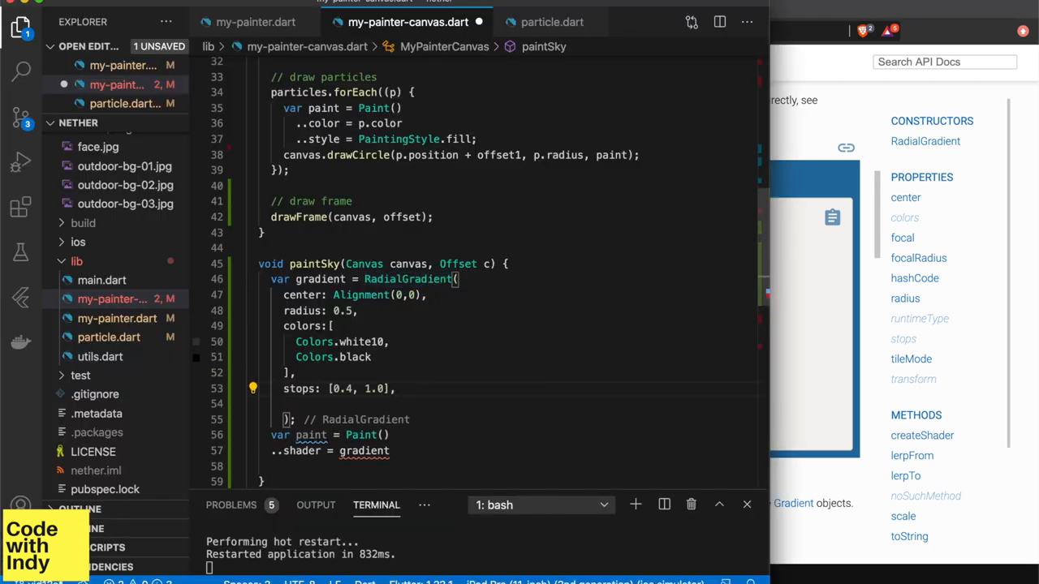
- Finish the sky gradient with createShader(rect) and save to hot reload the glow
{"action": "key", "text": "ctrl+s"}
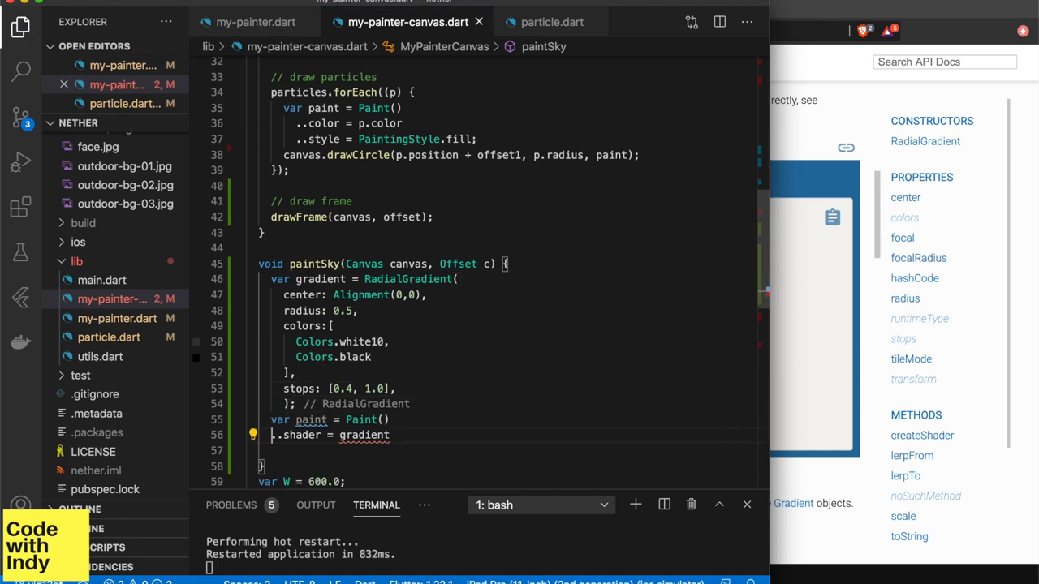
{"action": "type", "text": "."}
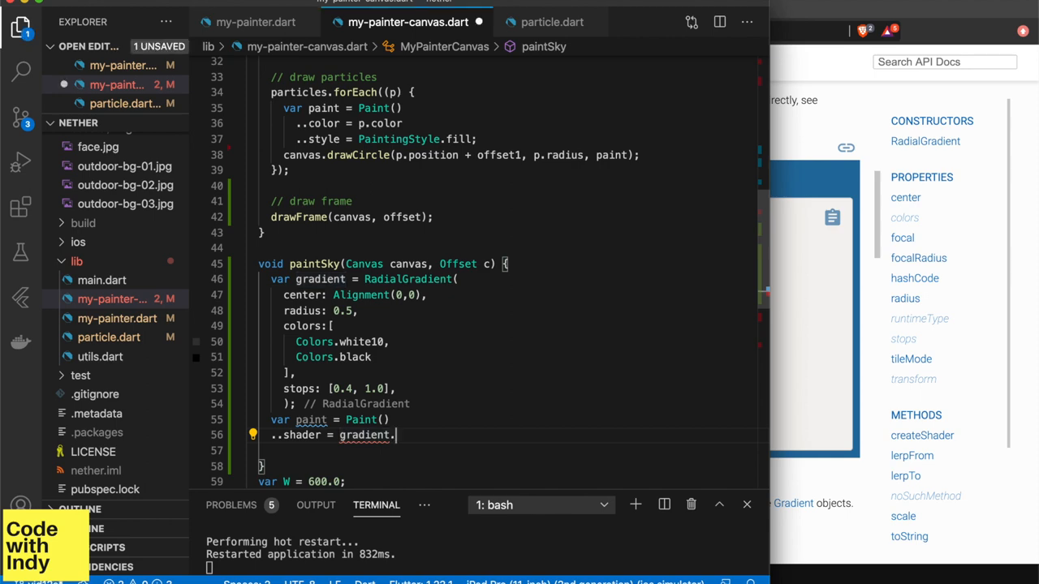
{"action": "type", "text": "createShader(rect);"}
{"action": "type", "text": "var rect ="}
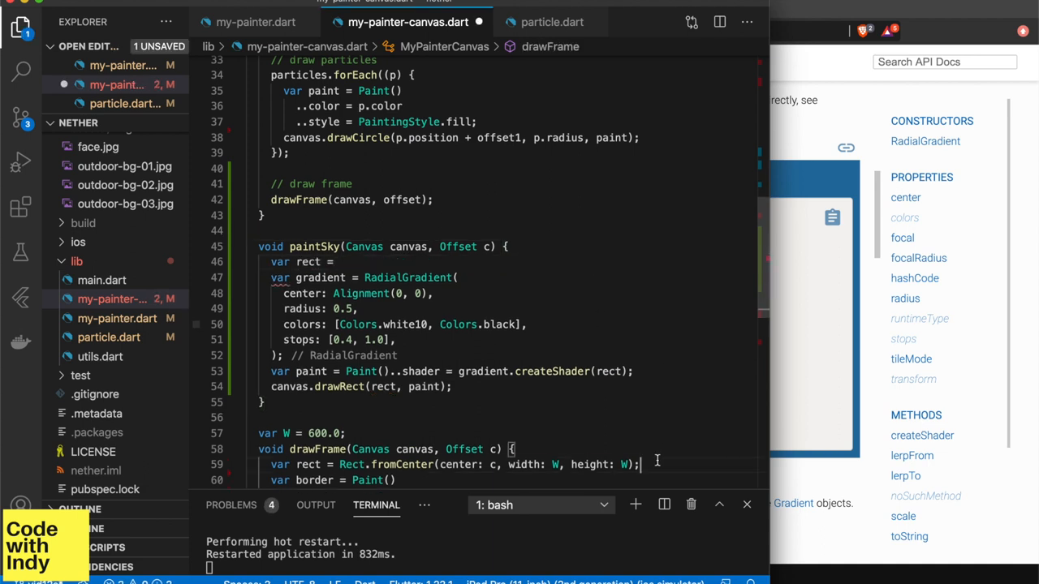
{"action": "key", "text": "Ctrl+S"}
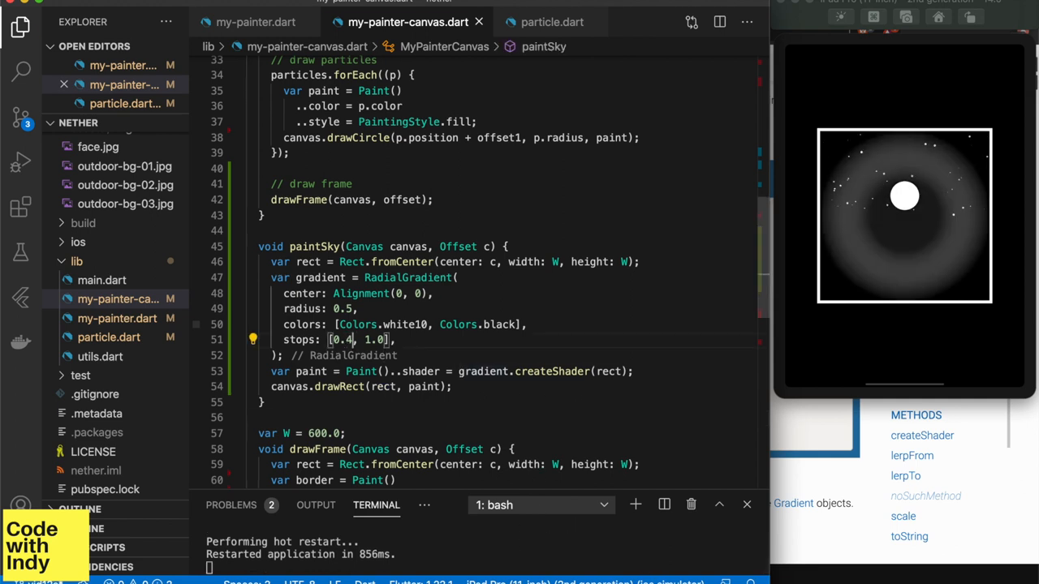
- Tweak the gradient stop to 0.1 and centre to Alignment(0, -0.1)
{"action": "type", "text": "0.1"}
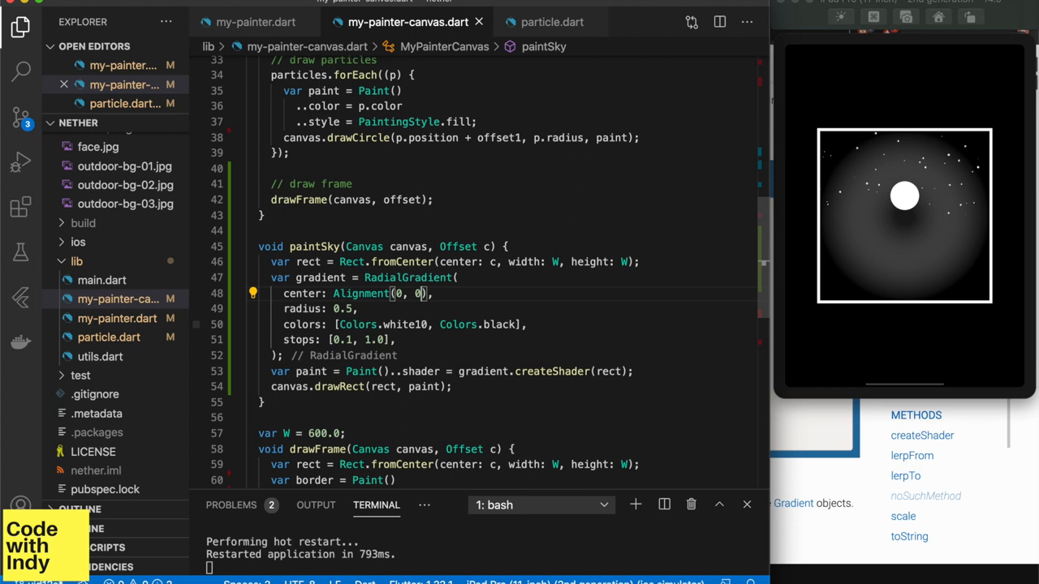
{"action": "type", "text": "-0.1"}
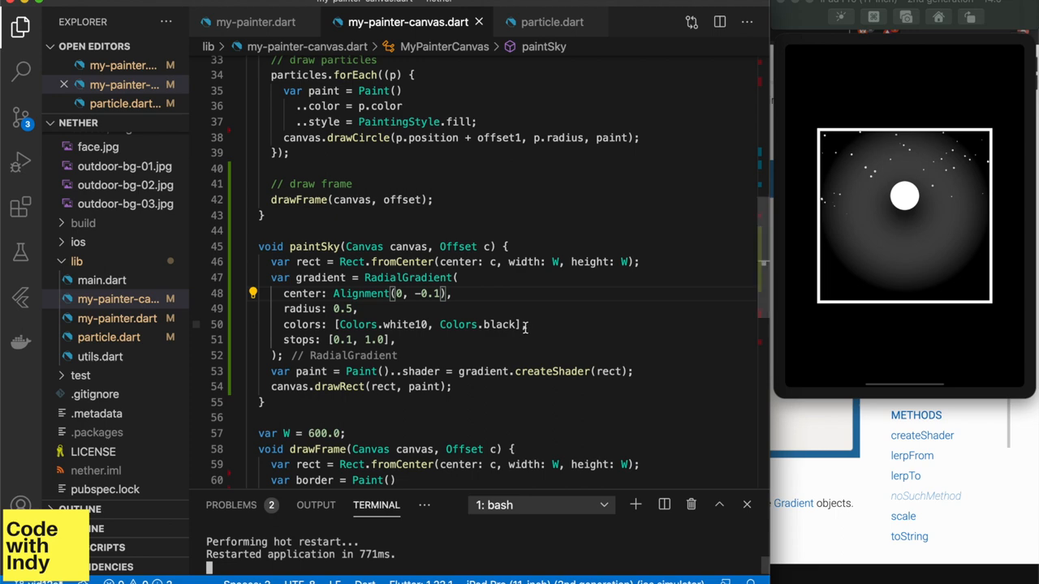
{"action": "left_click", "coordinate": [256, 22]}
{"action": "type", "text": "for(var x=0.0;x< W; x+"}
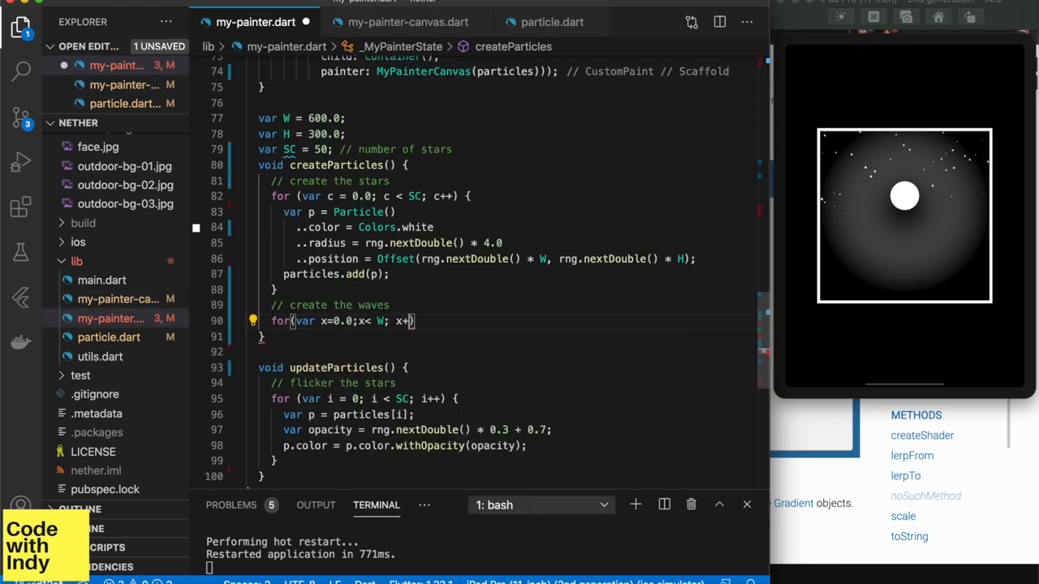
- Add var wd = 10.0 horizontal spacing and a row loop creating white wave particles
{"action": "type", "text": "=wd"}
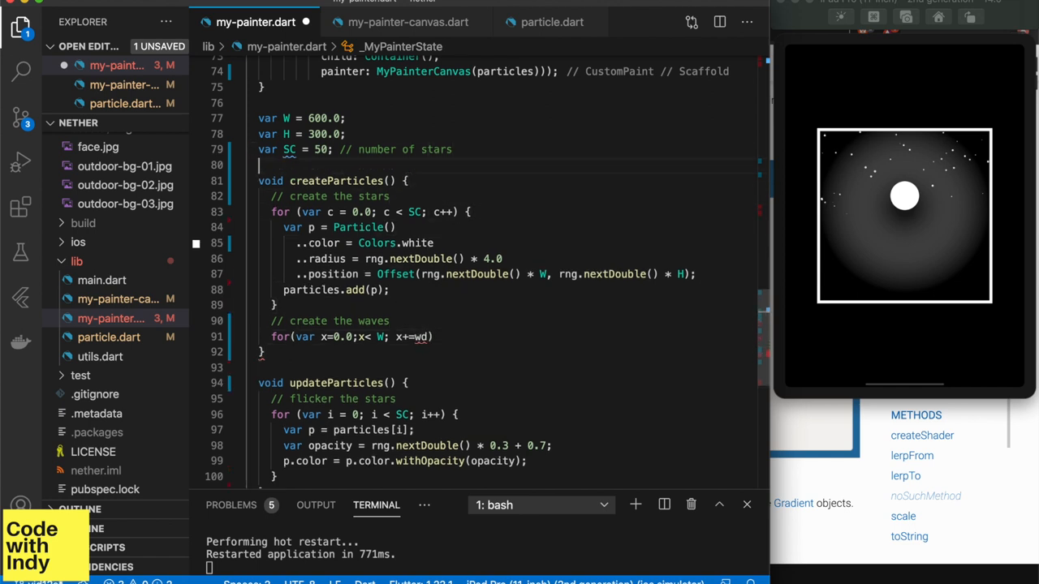
{"action": "type", "text": "var wd ="}
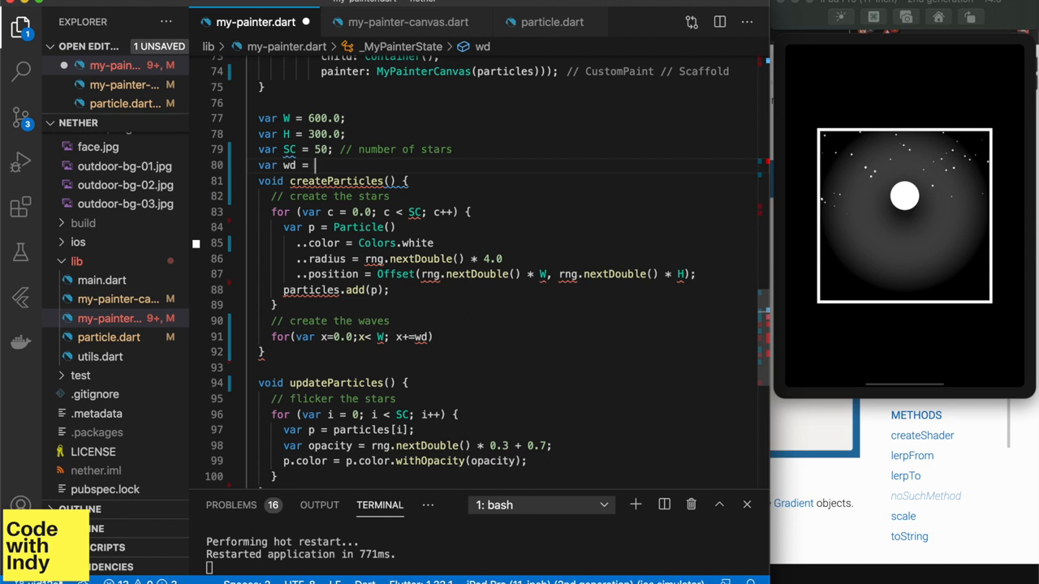
{"action": "type", "text": "10.0;"}
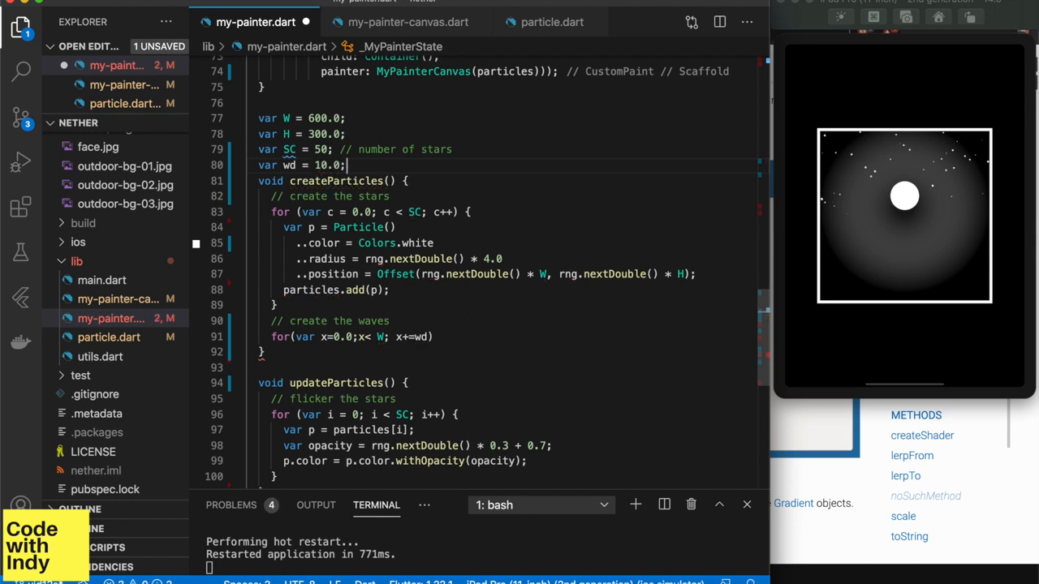
{"action": "type", "text": "// spacing between water particles"}
{"action": "type", "text": "var y ="}
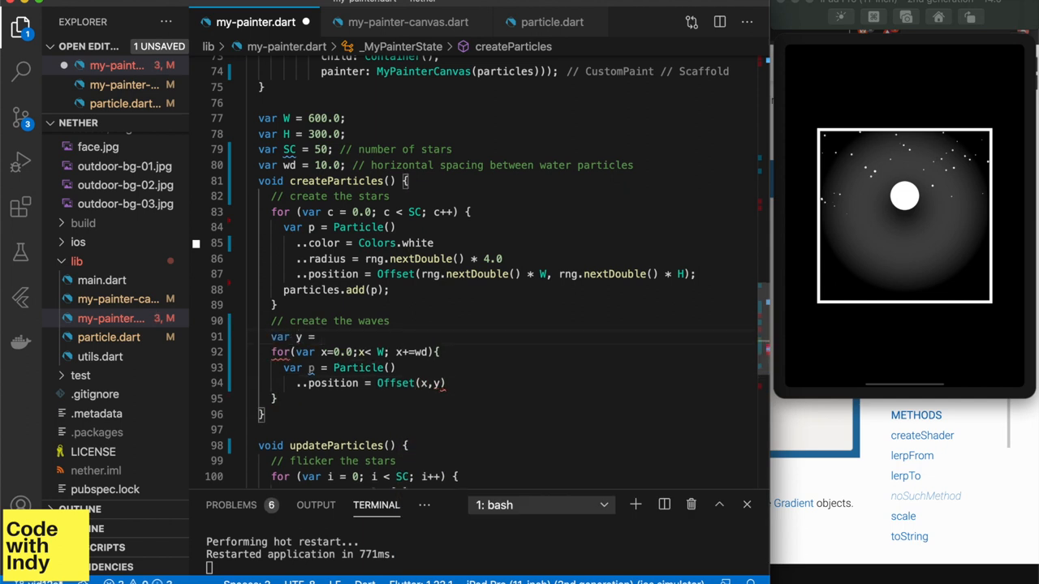
{"action": "type", "text": "..color = Colors.w"}
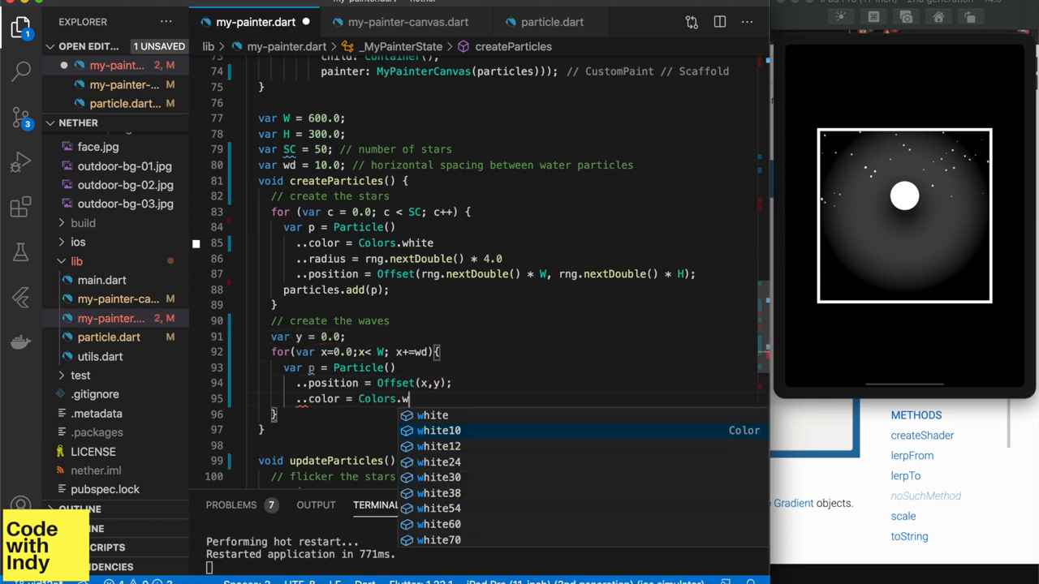
{"action": "left_click", "coordinate": [439, 430]}
{"action": "type", "text": "// move the wave"}
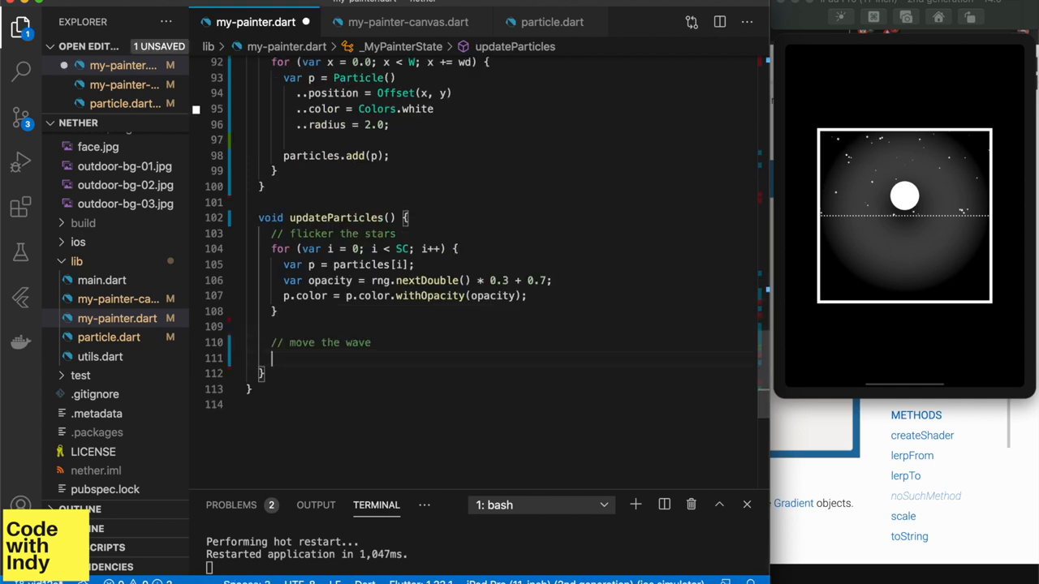
- Add a wave loop in updateParticles setting p.position = p.original + Offset(0, dy)
{"action": "type", "text": "for (var i = 0; i < SC; i++) {"}
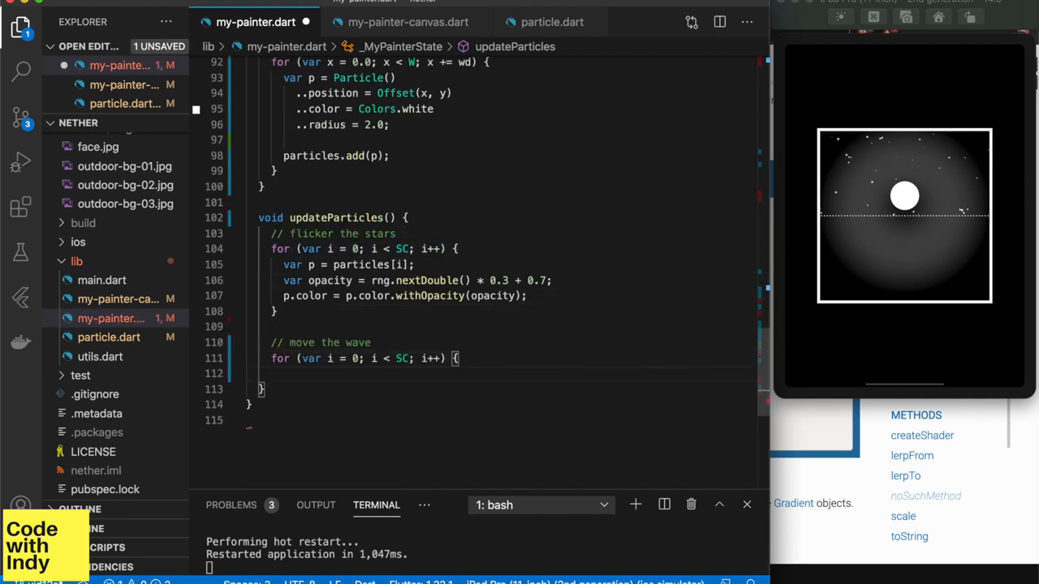
{"action": "type", "text": "particles.length"}
{"action": "type", "text": "var p = particles[i];"}
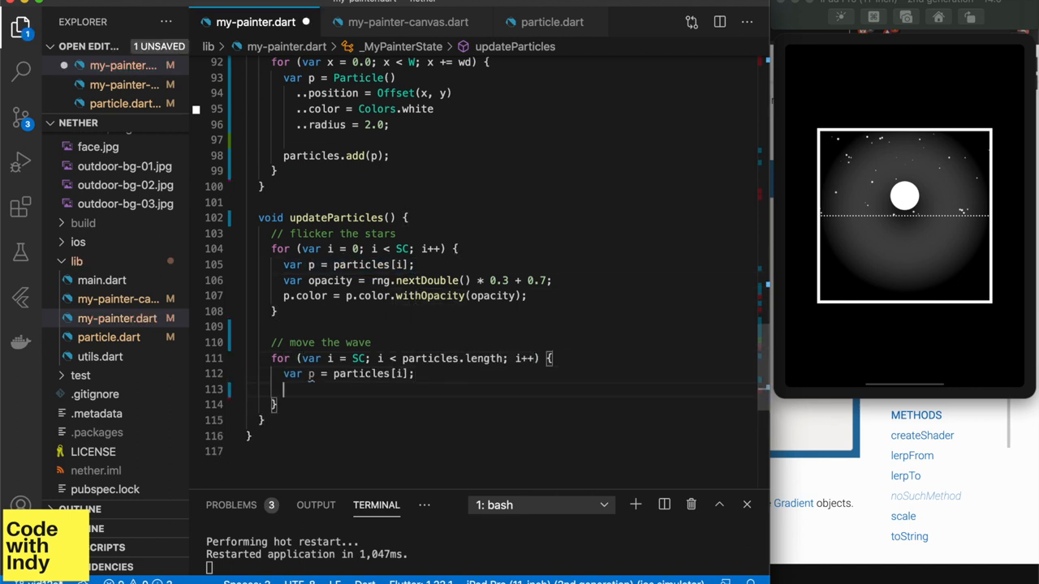
{"action": "type", "text": "p.position"}
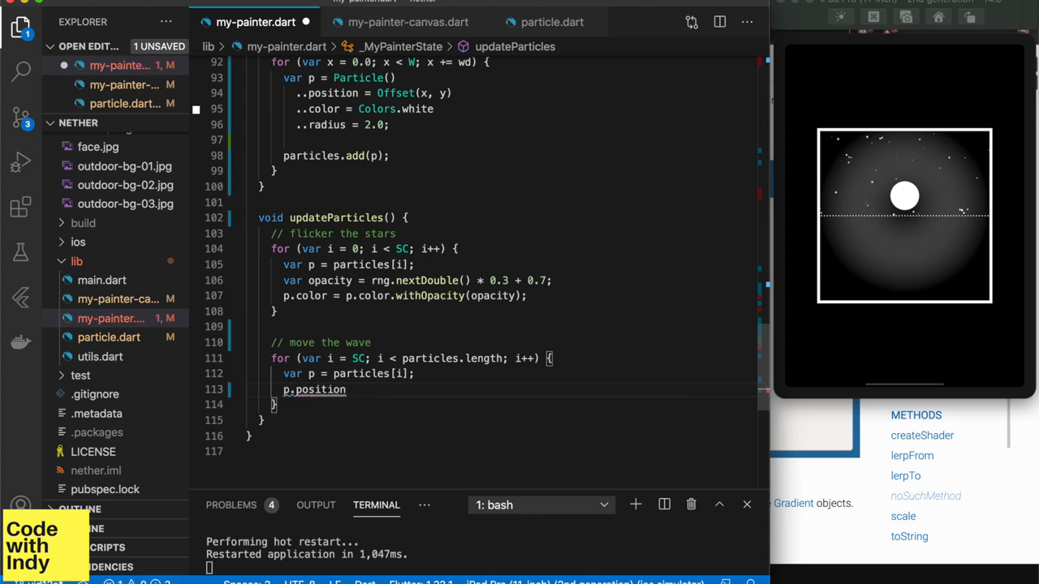
{"action": "type", "text": "= p.original"}
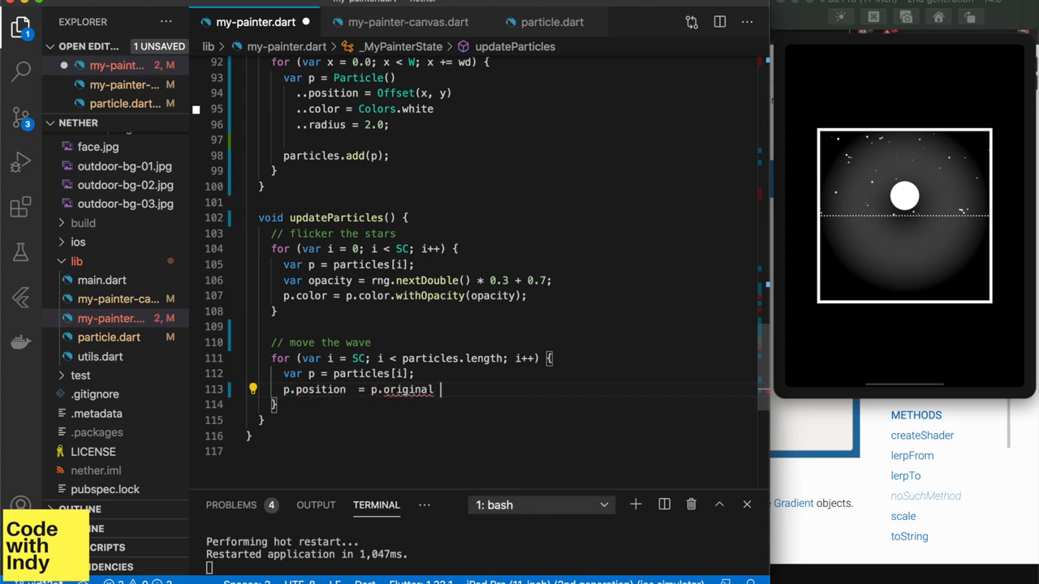
{"action": "type", "text": "+ Offset(0,dy);"}
{"action": "type", "text": ".."}
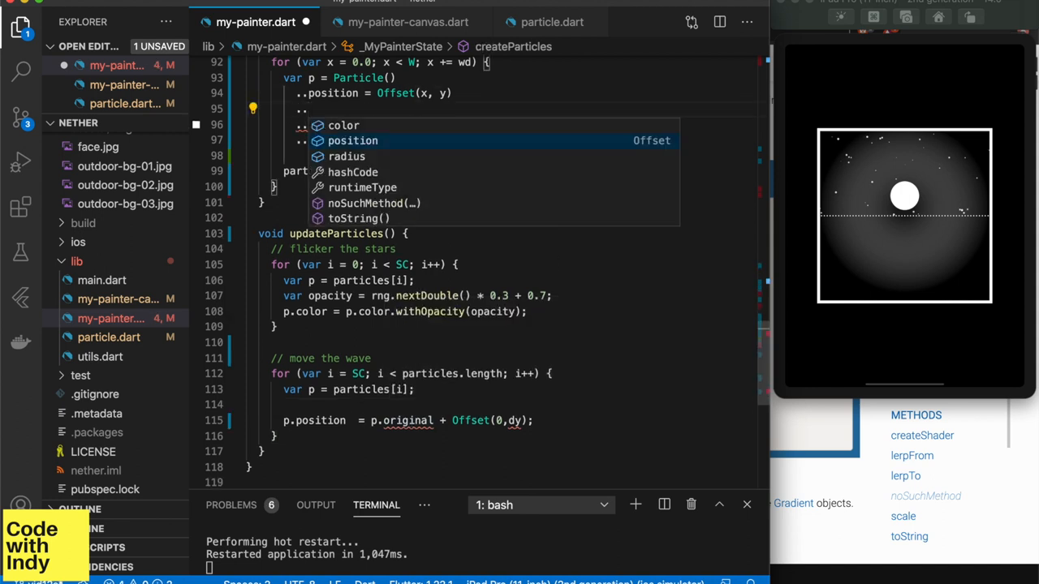
- Add an original position field to Particle and start computing dy with Perlin noise
{"action": "left_click", "coordinate": [552, 22]}
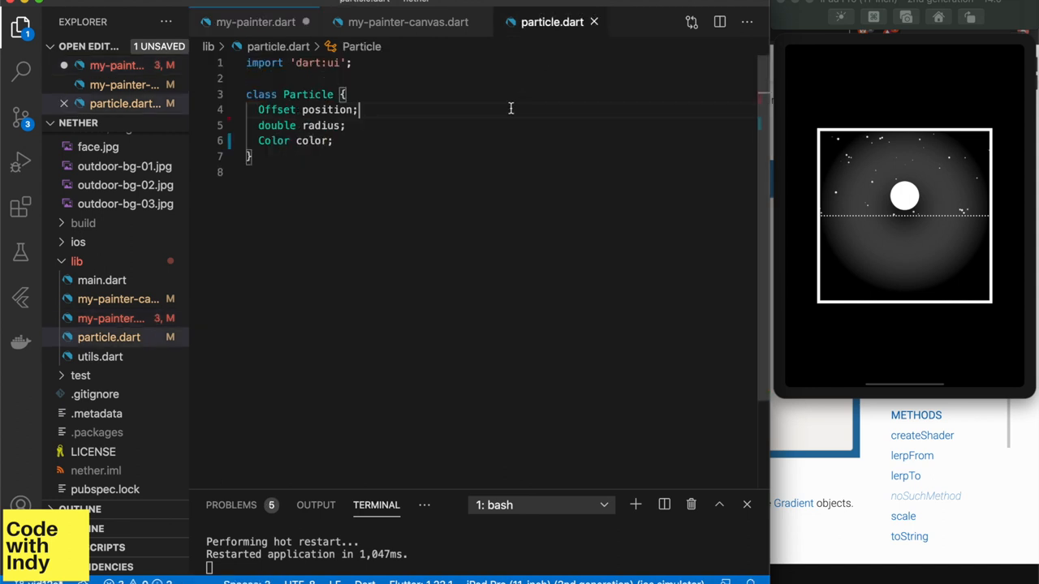
{"action": "left_click", "coordinate": [255, 22]}
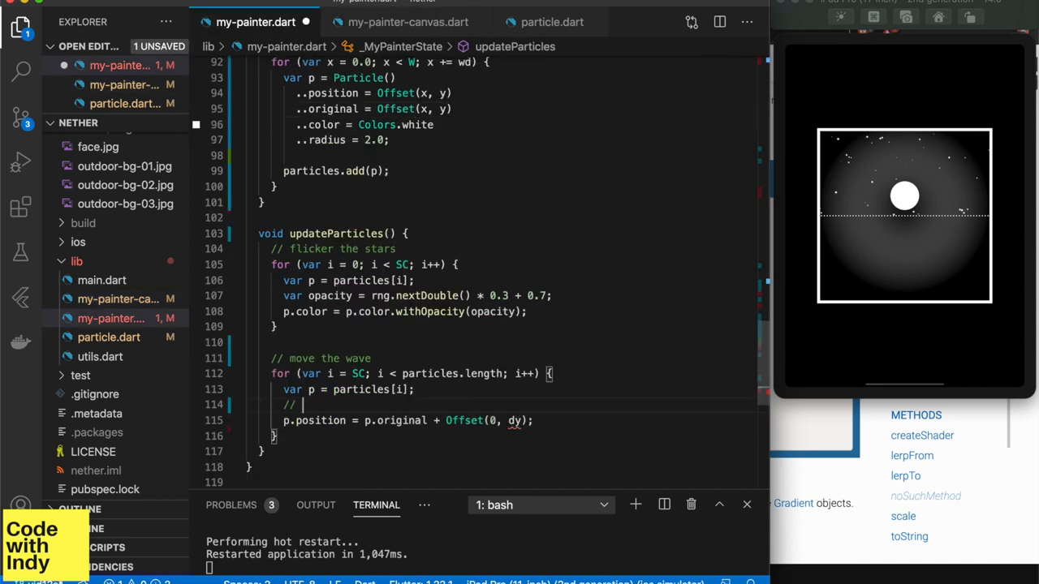
{"action": "type", "text": "add a small displace"}
{"action": "type", "text": "var dy ="}
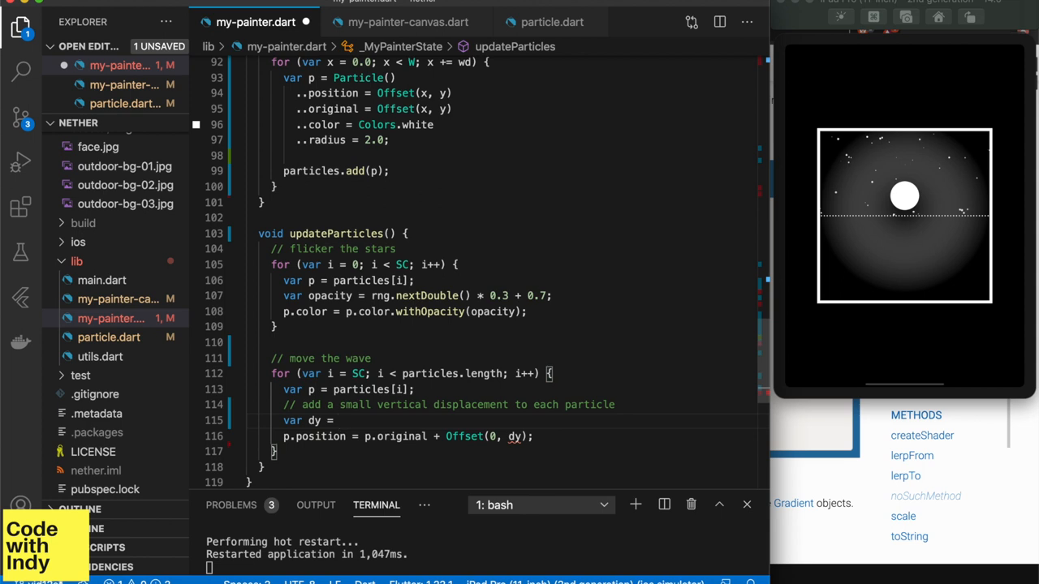
{"action": "type", "text": "perlin.getPerlin2("}
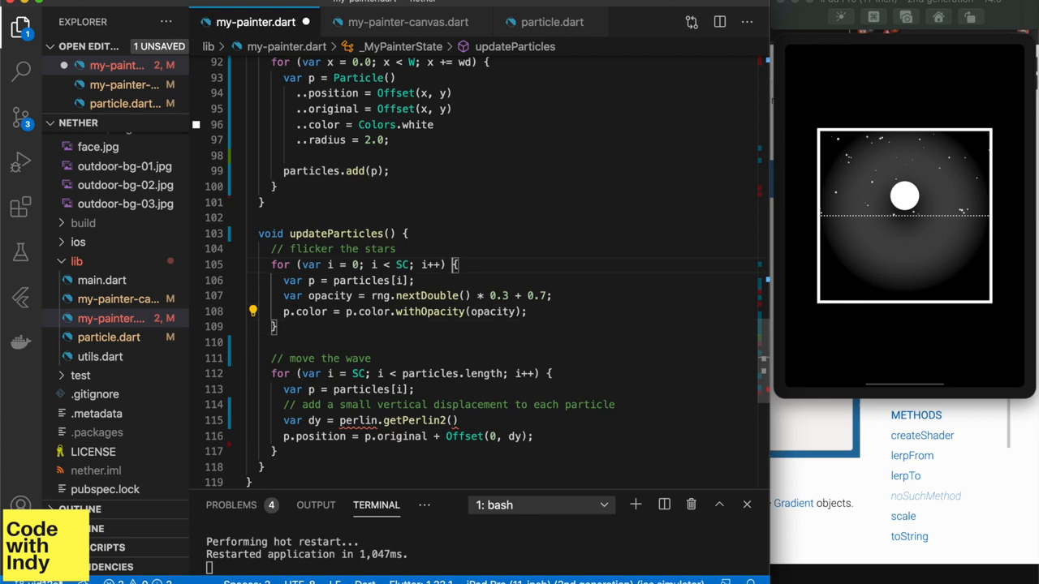
{"action": "type", "text": "var perlin = Pe"}
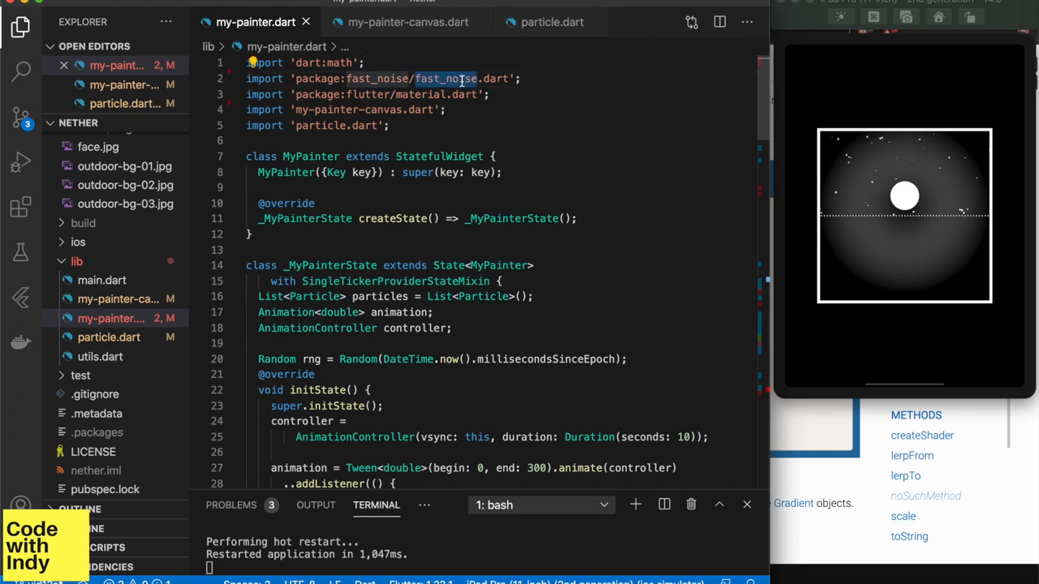
- Drive wave offsets with 3D Perlin noise (seed 2134234), a z field advanced by dz, dy scaled by 10
{"action": "scroll", "scroll_direction": "down", "scroll_amount": 3}
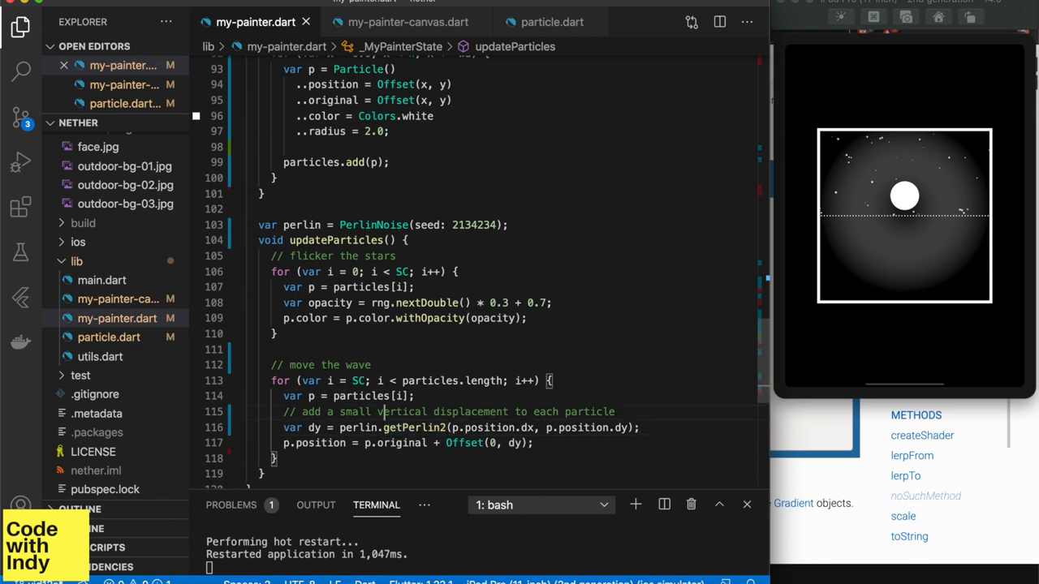
{"action": "key", "text": "Backspace"}
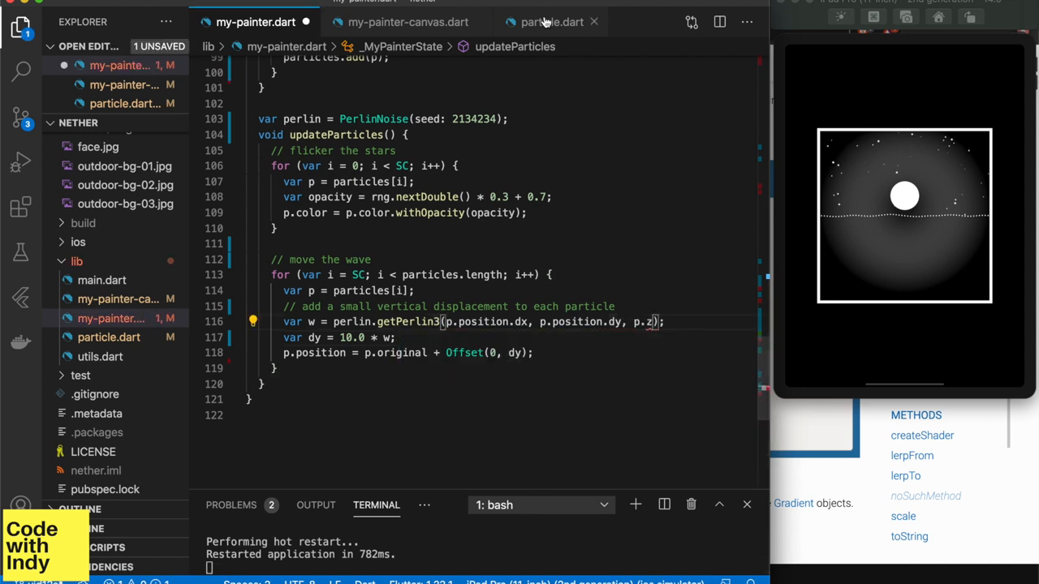
{"action": "left_click", "coordinate": [551, 22]}
{"action": "type", "text": "double z; //"}
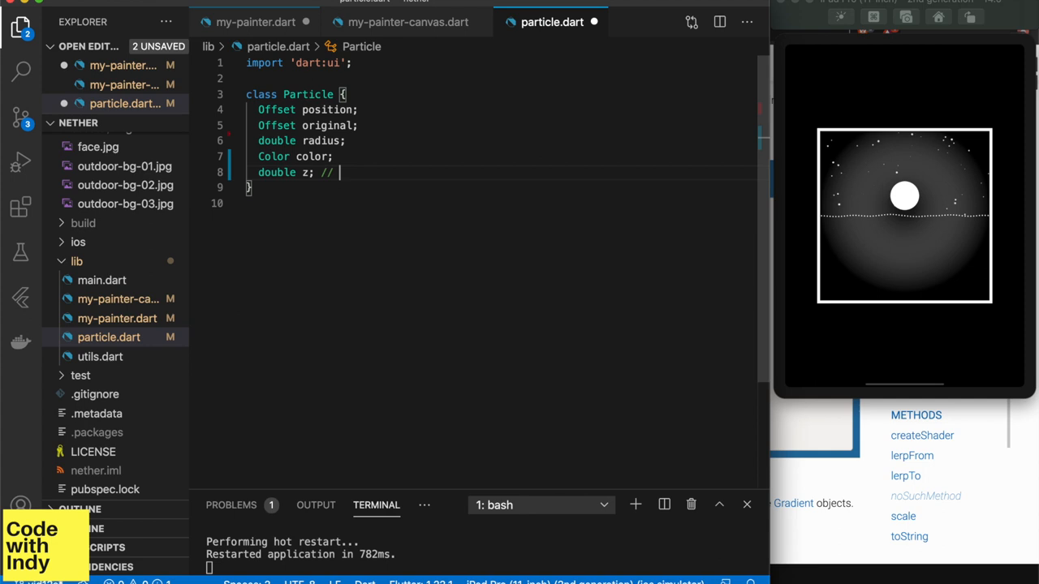
{"action": "type", "text": "verticle displacement"}
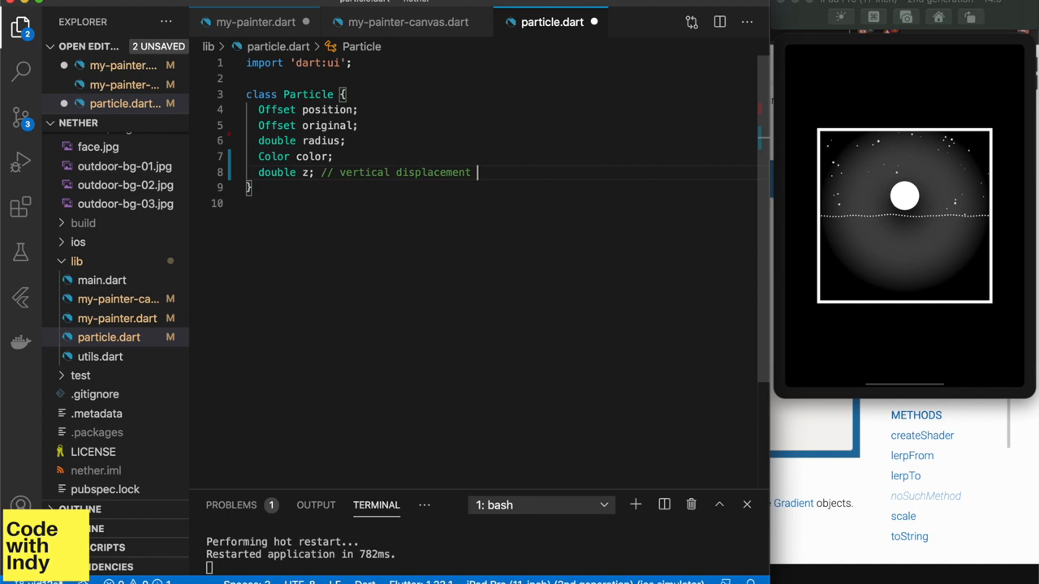
{"action": "left_click", "coordinate": [255, 22]}
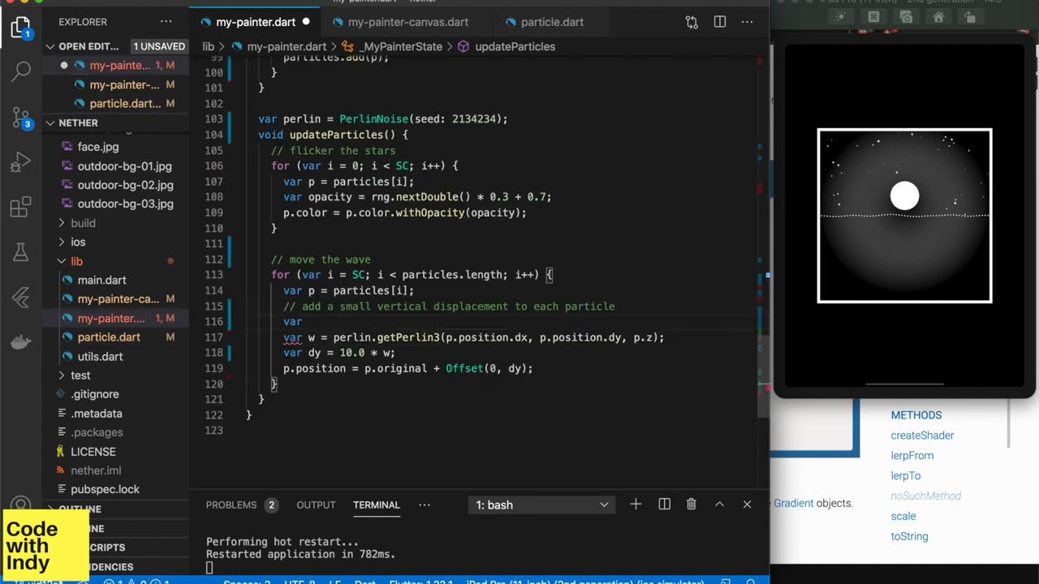
{"action": "type", "text": "var ds"}
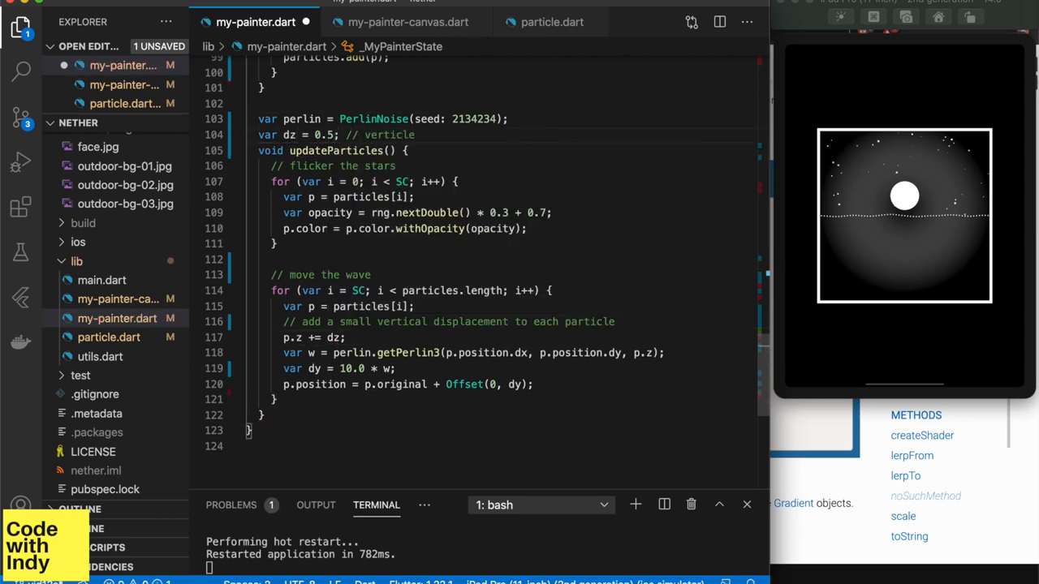
{"action": "type", "text": "displacement randomizer"}
{"action": "type", "text": "..z = 0.0"}
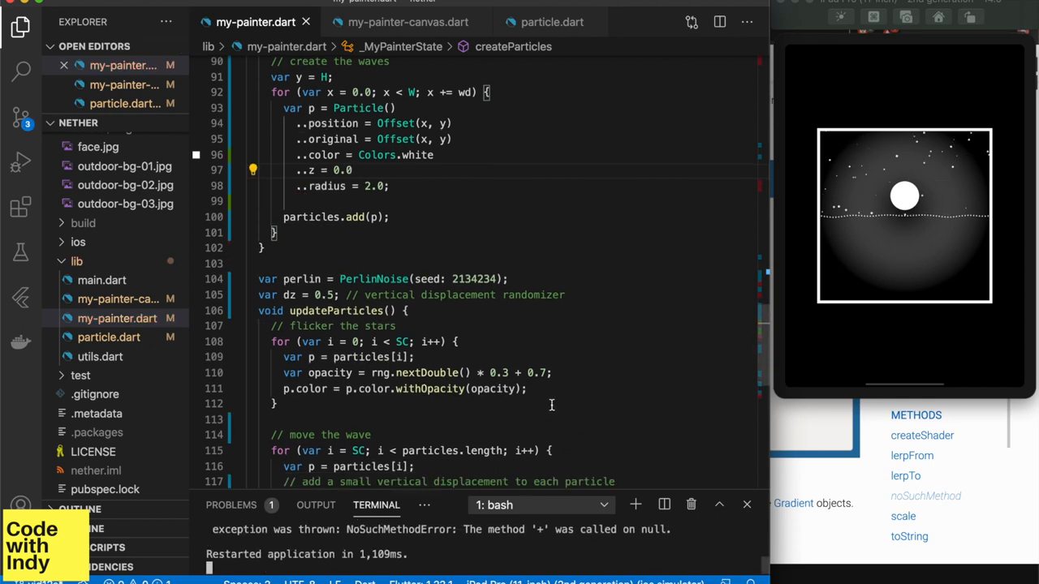
- Declare row spacing hd with a vertical-spacing comment and add hd += 2.0 after each row
{"action": "scroll", "scroll_direction": "down", "scroll_amount": 3}
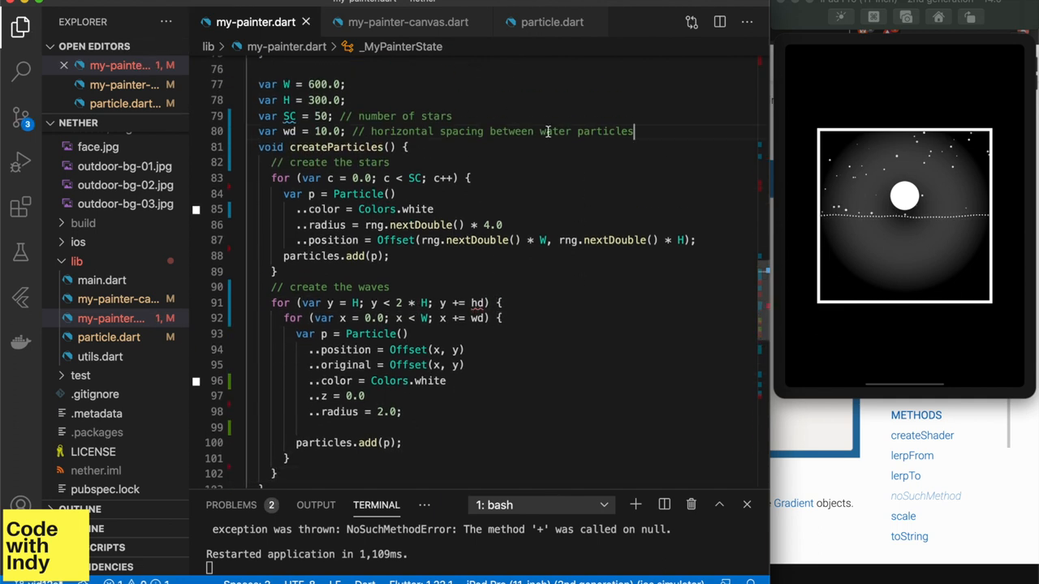
{"action": "type", "text": "var hd ="}
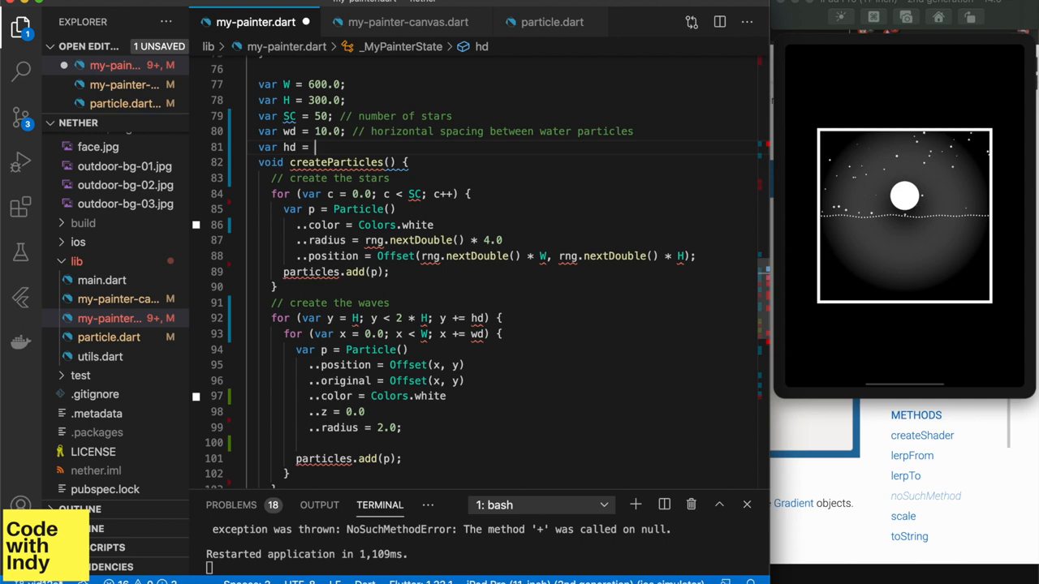
{"action": "type", "text": "10.0; // vert"}
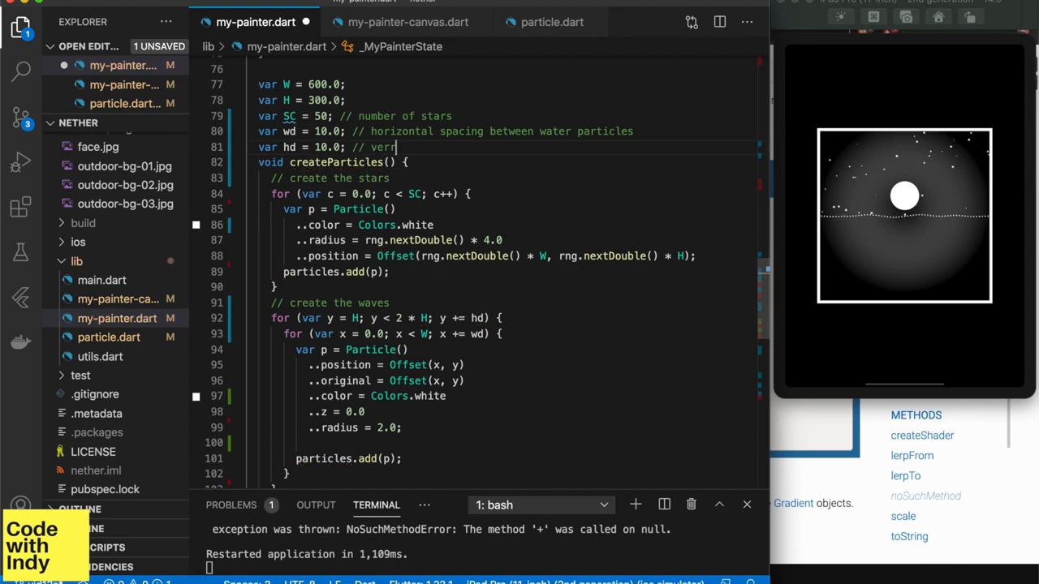
{"action": "type", "text": "ical spacing between water particles"}
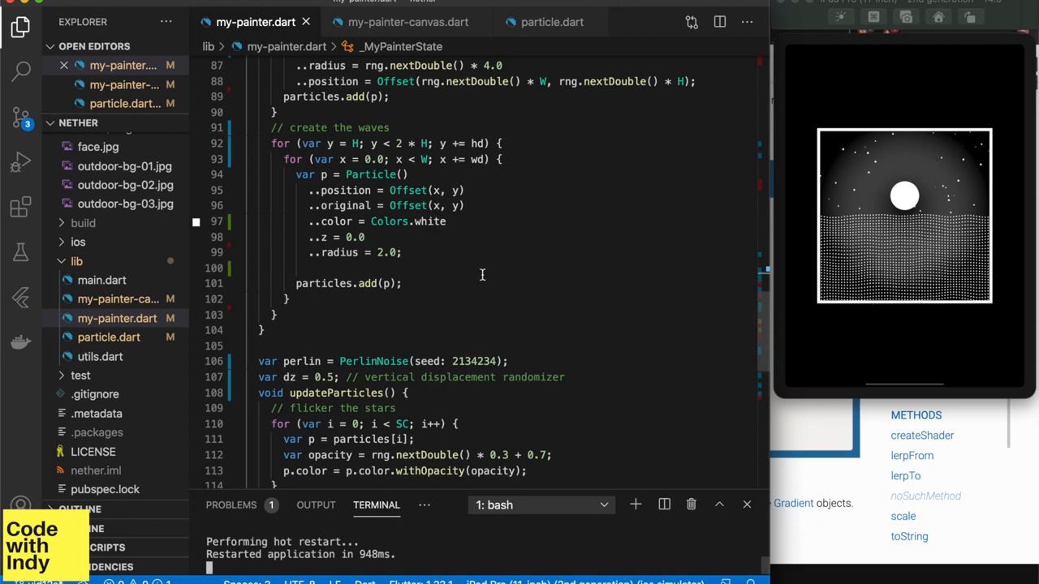
{"action": "scroll", "scroll_direction": "up", "scroll_amount": 3}
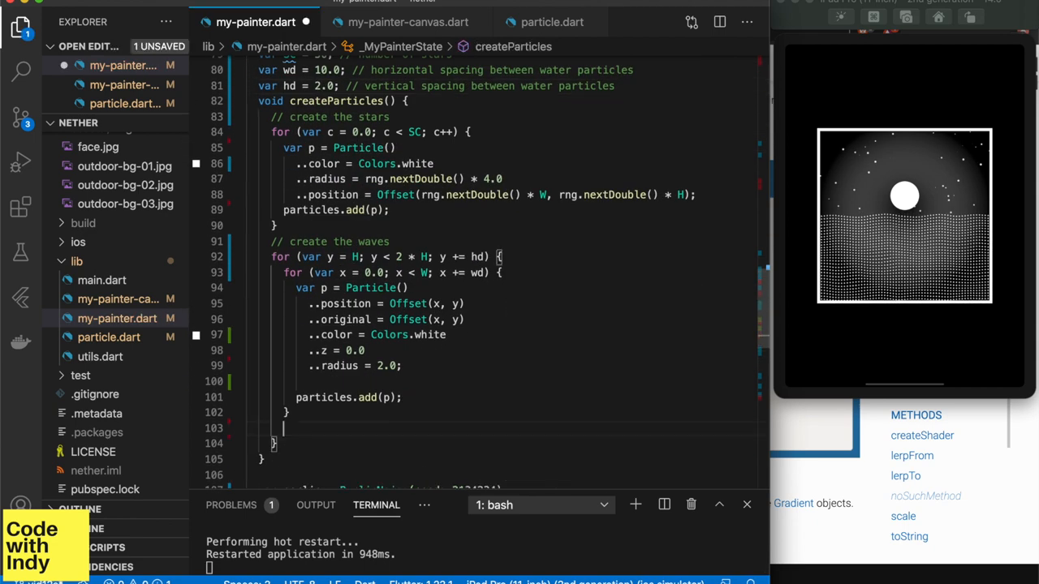
{"action": "type", "text": "hd += 2.0;"}
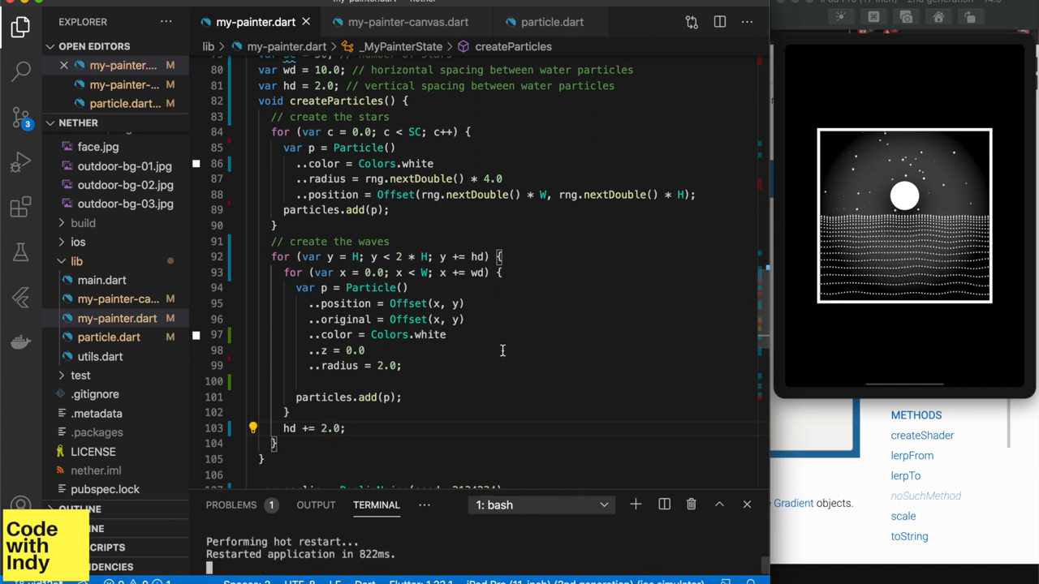
{"action": "type", "text": "// vary the radius according to the perspective"}
{"action": "type", "text": "p.radius ="}
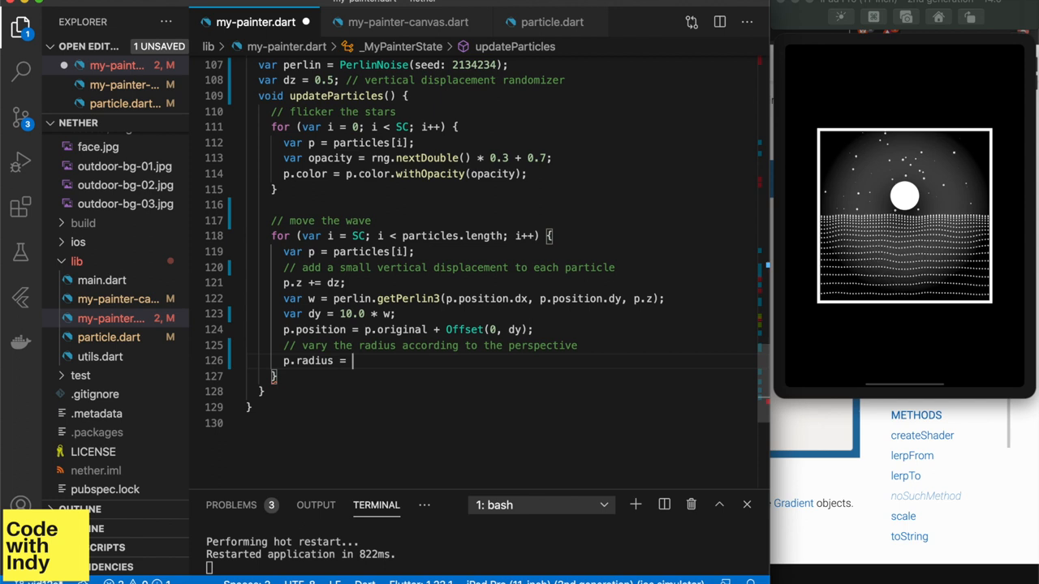
- Add double rd to Particle, set ..rd = 3.0 * y / H, and apply p.radius = p.rd
{"action": "type", "text": "p.rd"}
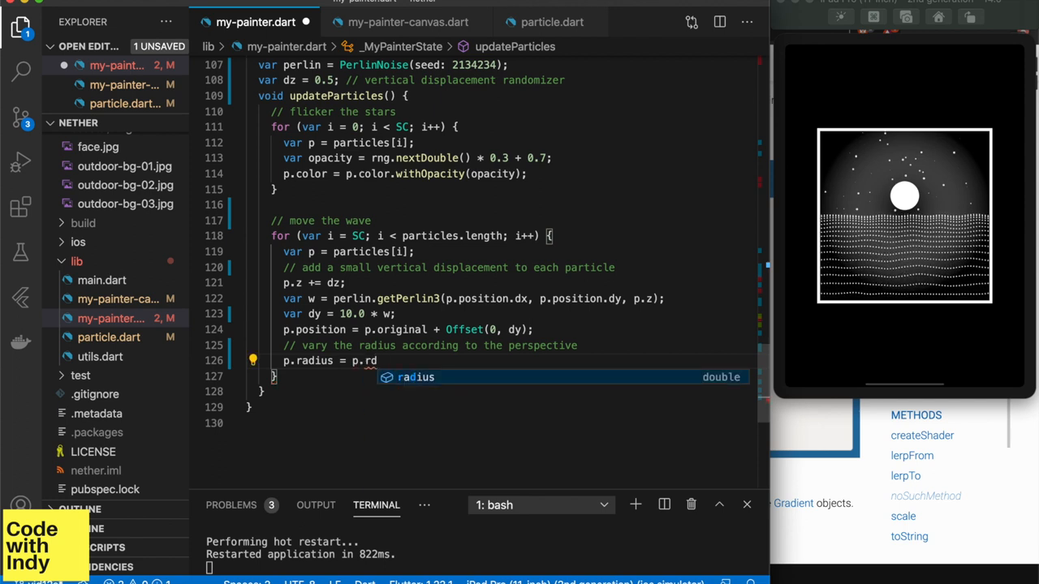
{"action": "scroll", "scroll_direction": "up", "scroll_amount": 3}
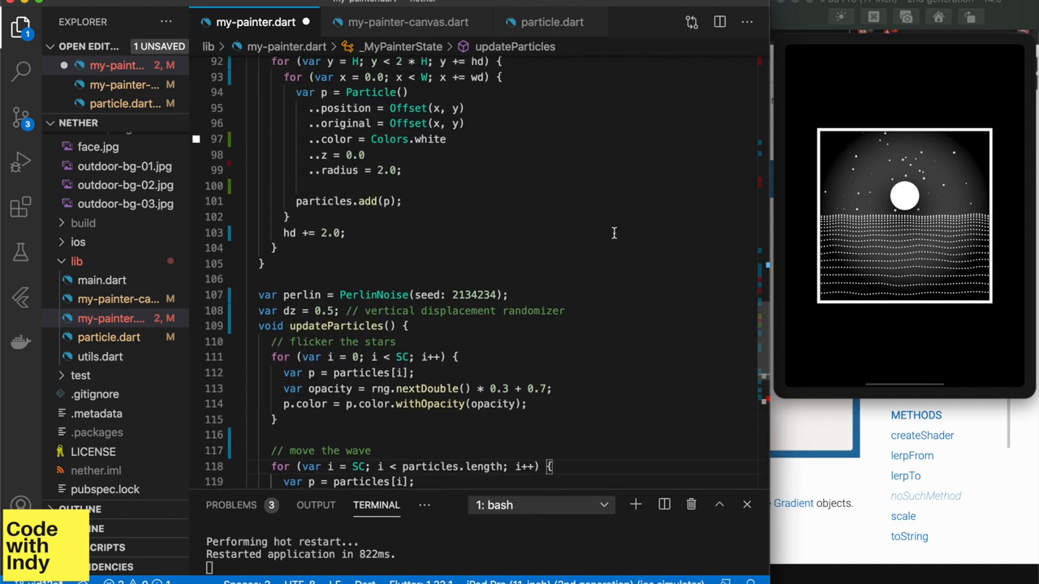
{"action": "type", "text": "..rd ="}
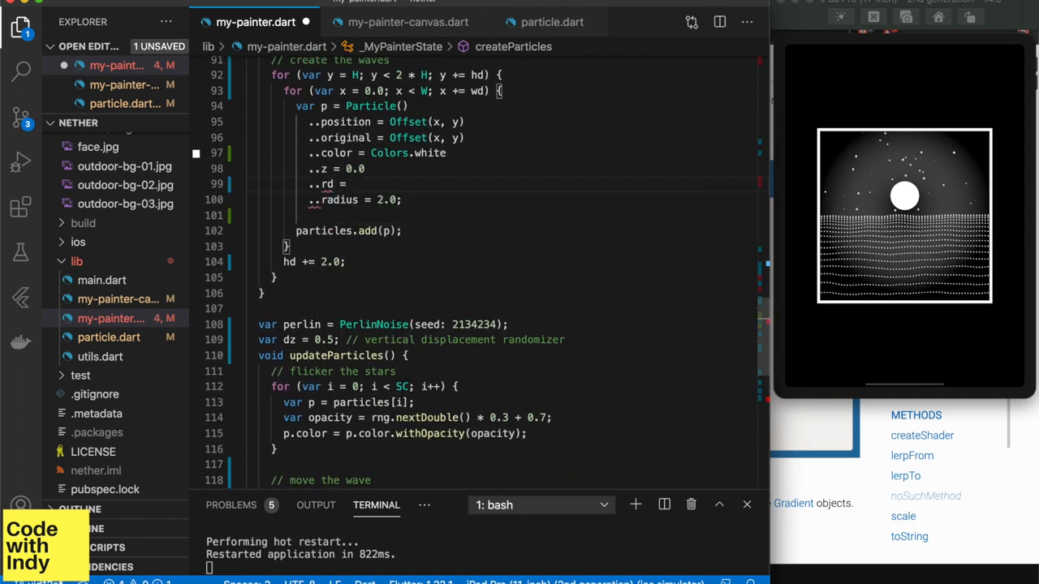
{"action": "type", "text": "5.0 *"}
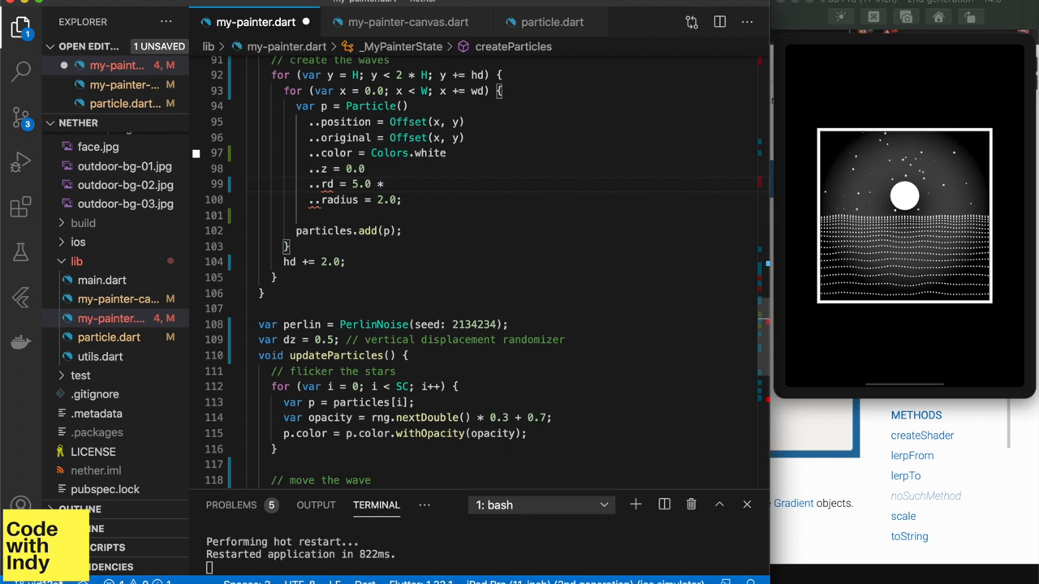
{"action": "left_click", "coordinate": [552, 21]}
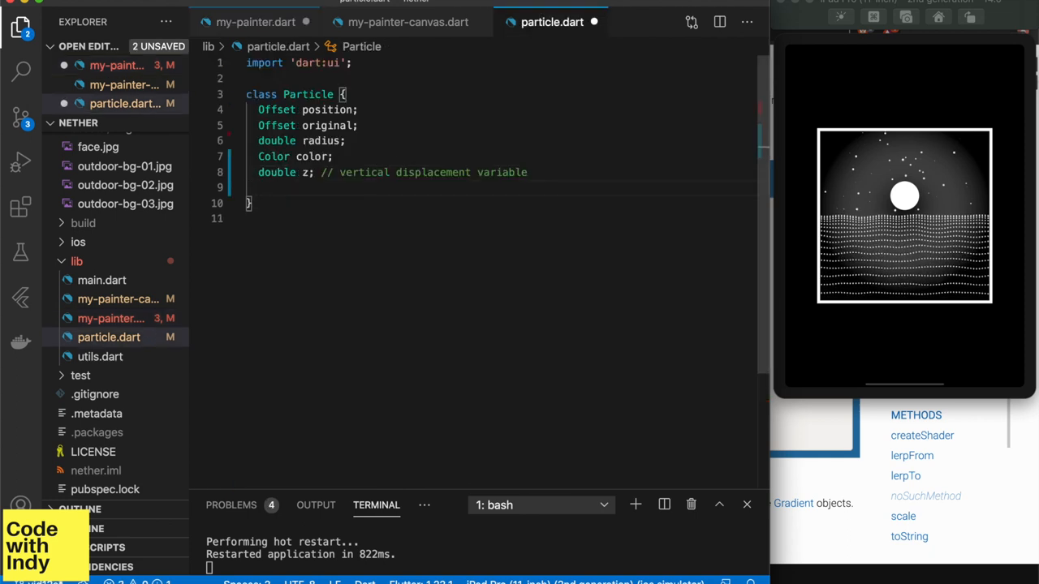
{"action": "type", "text": "double rd; // radius per"}
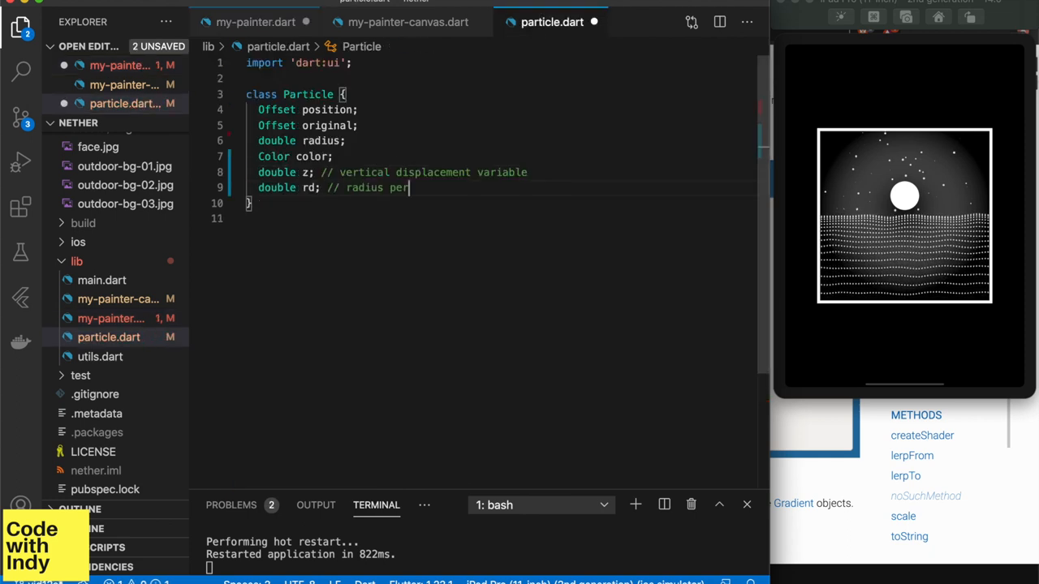
{"action": "left_click", "coordinate": [255, 21]}
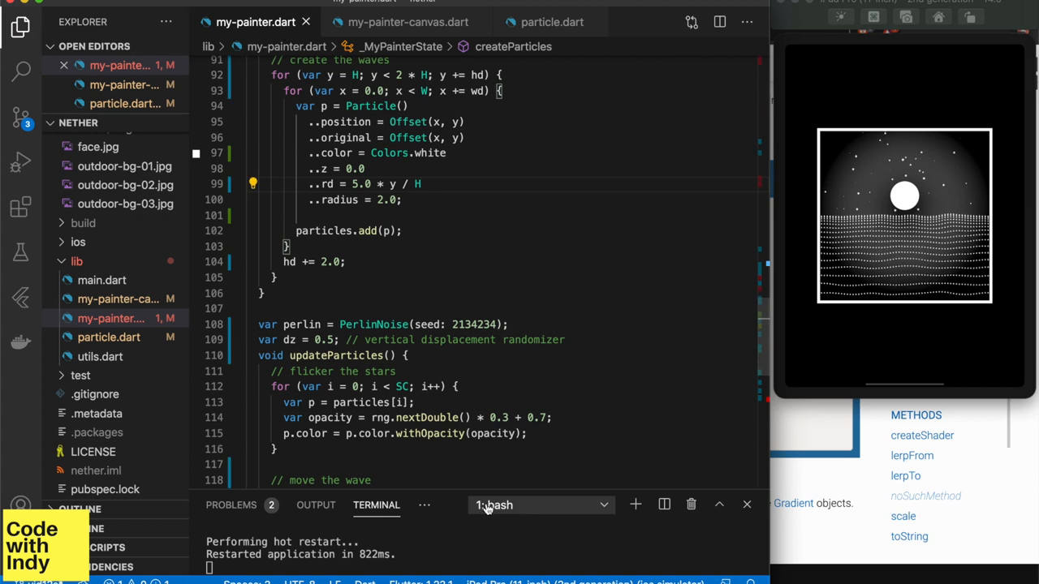
{"action": "scroll", "scroll_direction": "down", "scroll_amount": 3}
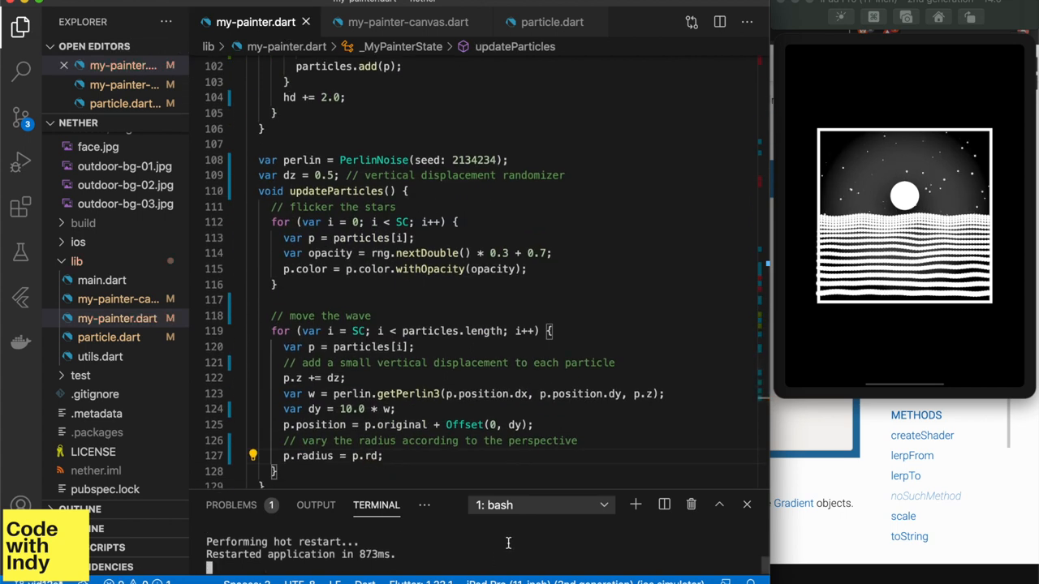
{"action": "mouse_move", "coordinate": [568, 394]}
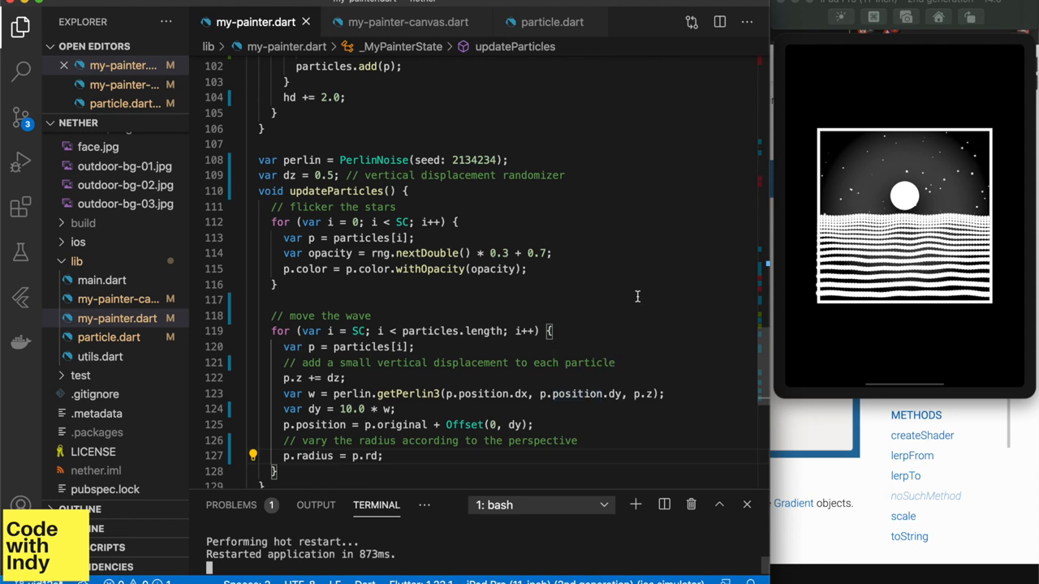
{"action": "scroll", "scroll_direction": "up", "scroll_amount": 3}
{"action": "type", "text": "..rd = 3.0 * y / H"}
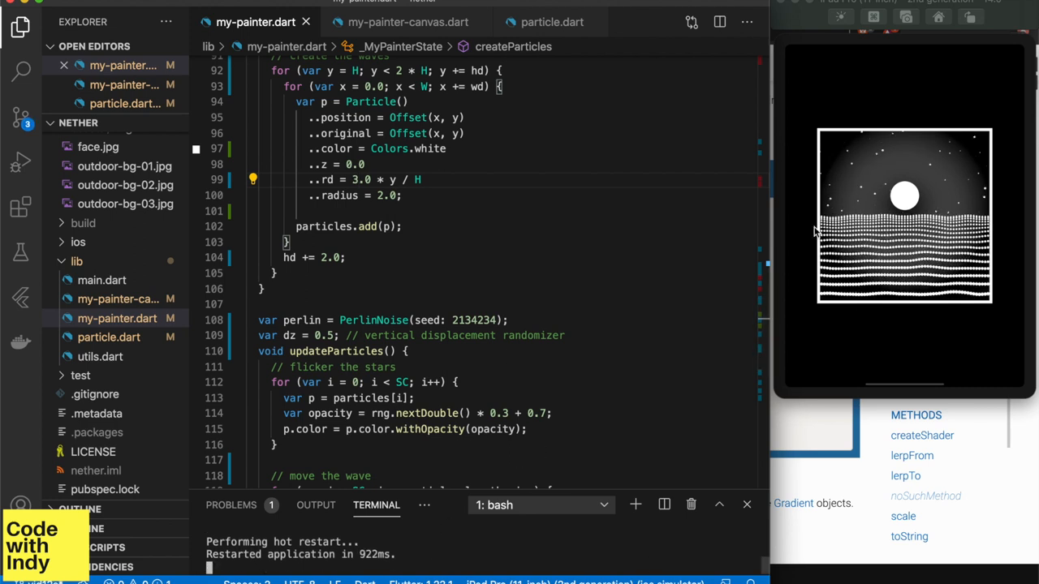
{"action": "scroll", "scroll_direction": "down", "scroll_amount": 3}
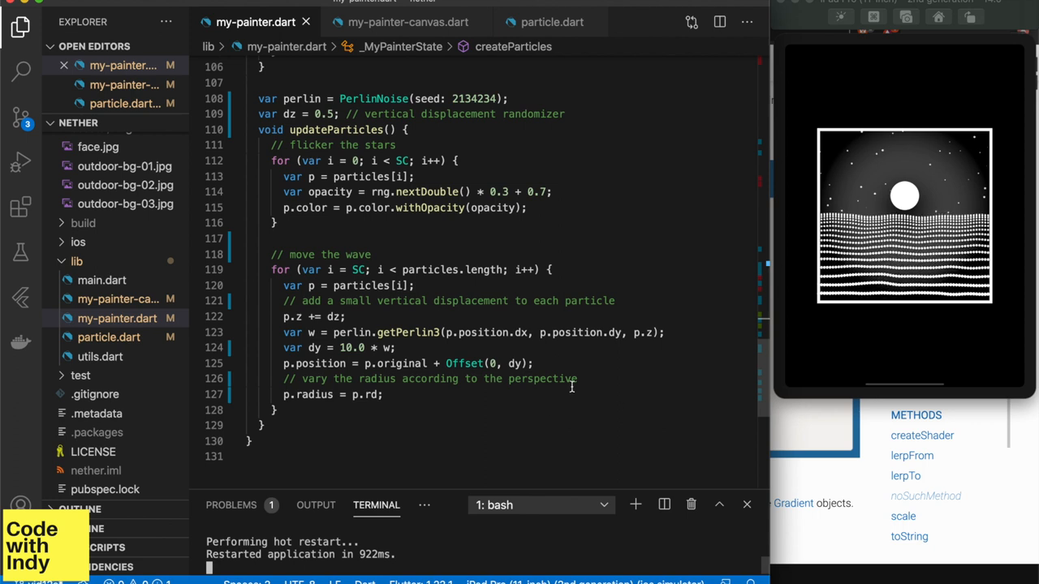
- Set wave particle radius to 1.0 + p.rd * nw, with nw = (w + 1.0) / 2.0
{"action": "type", "text": "// ch"}
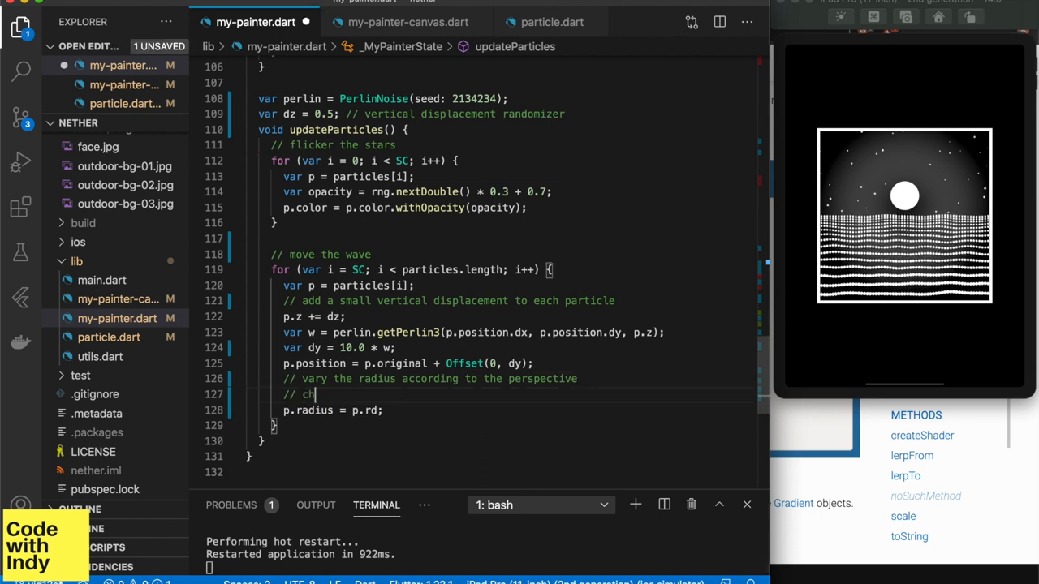
{"action": "type", "text": "ange the particle radius d"}
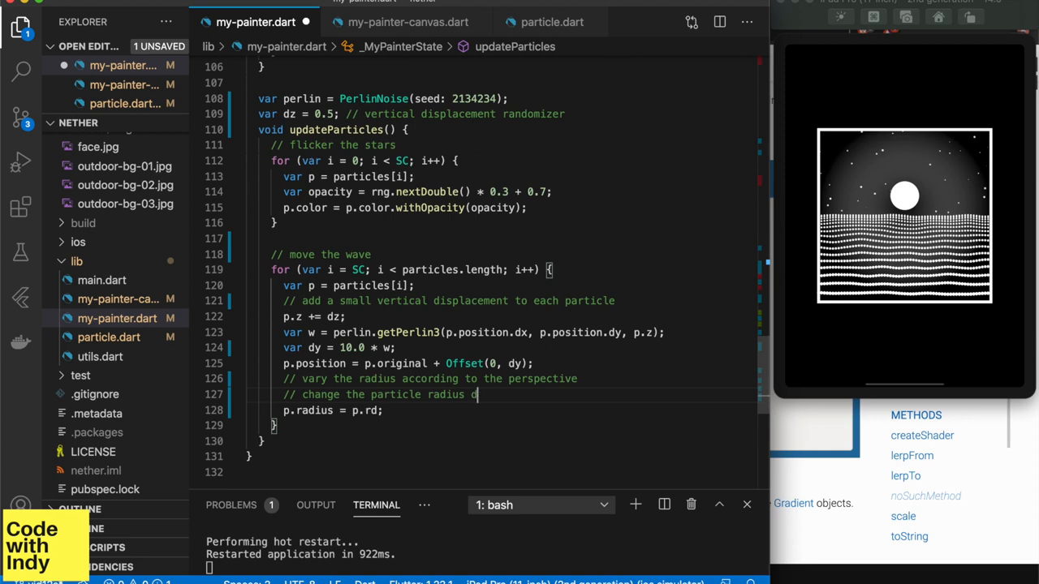
{"action": "type", "text": "epending on wave movement"}
{"action": "type", "text": "var nw = (w+1.0)/2.0"}
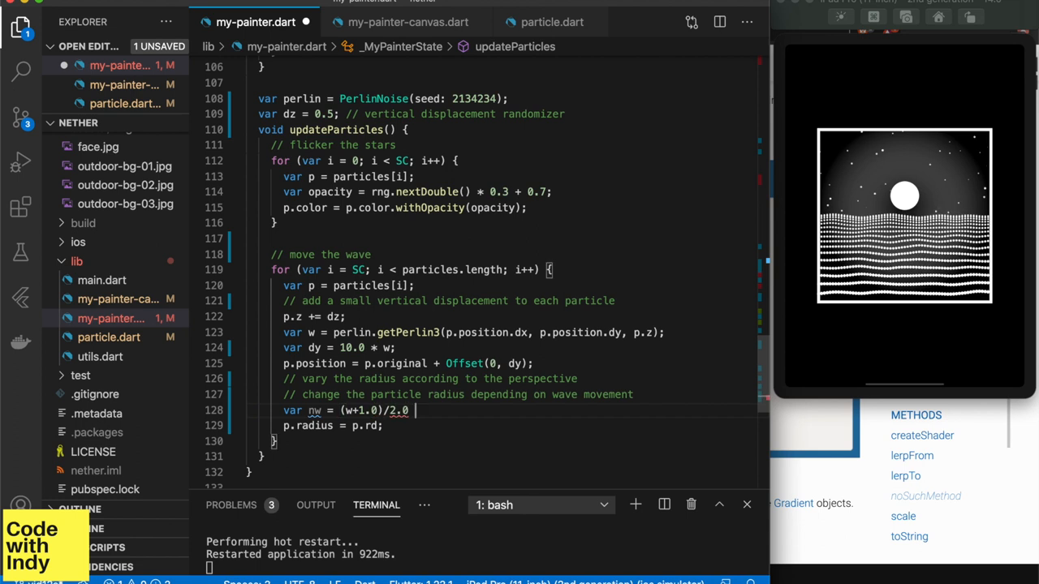
{"action": "type", "text": "// normalized noise to 0"}
{"action": "type", "text": "// perlin noise has the range"}
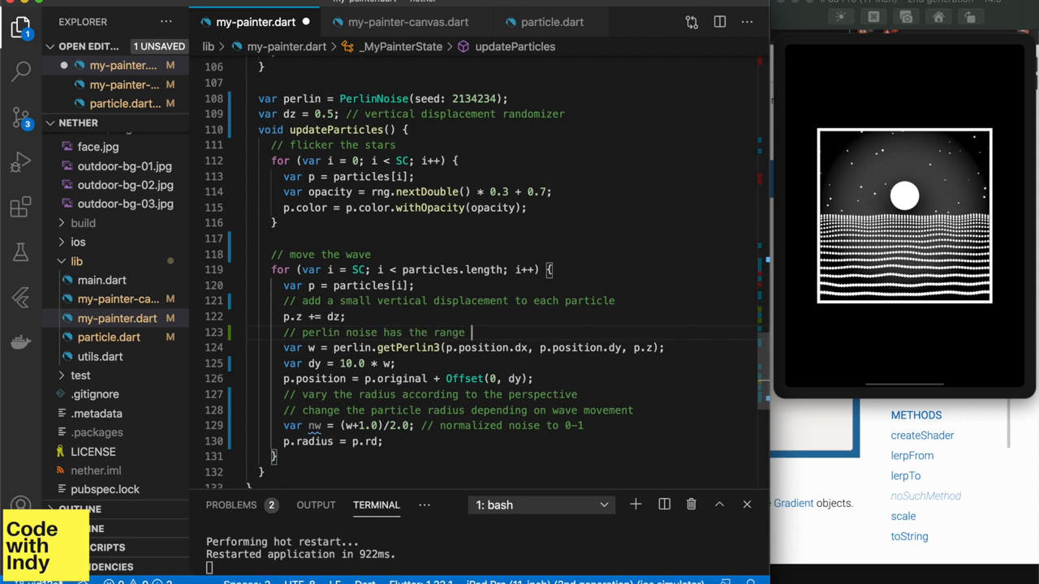
{"action": "type", "text": "-1.0 to +1.0"}
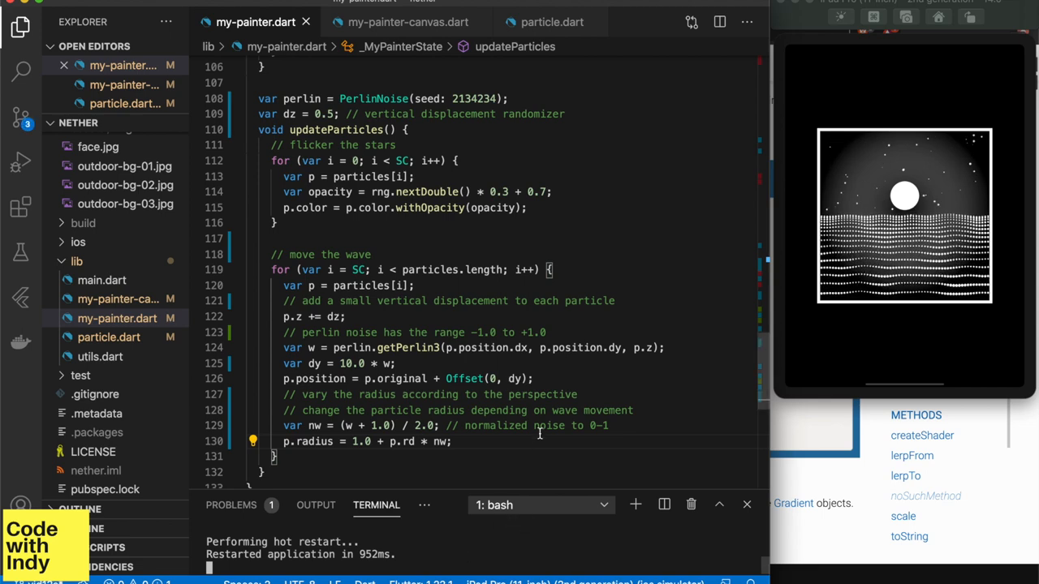
{"action": "scroll", "scroll_direction": "up", "scroll_amount": 3}
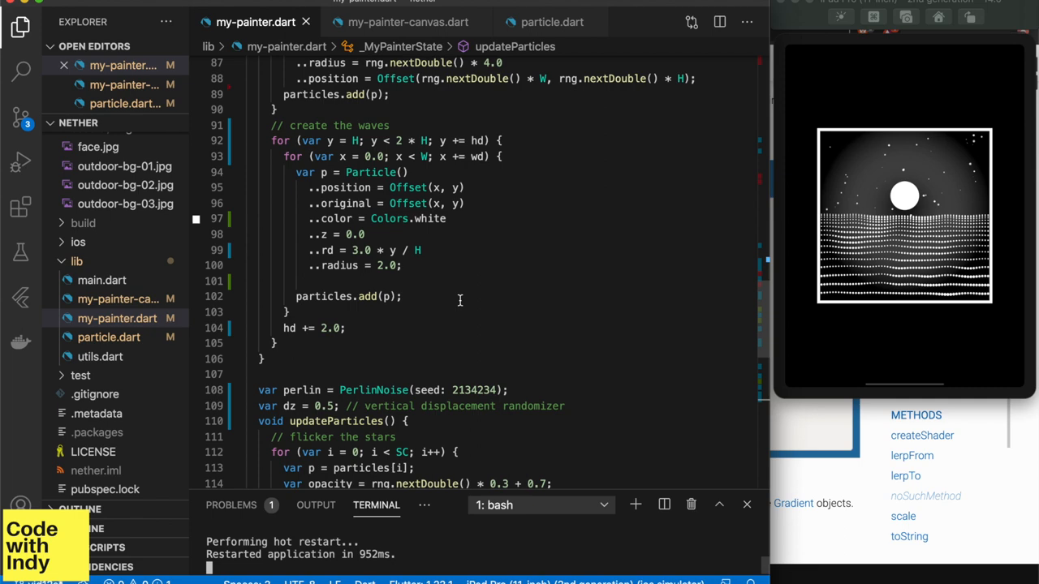
- Set wd to 6.0, store hd on each Particle, and use dy = 0.5 * p.hd * w
{"action": "scroll", "scroll_direction": "up", "scroll_amount": 3}
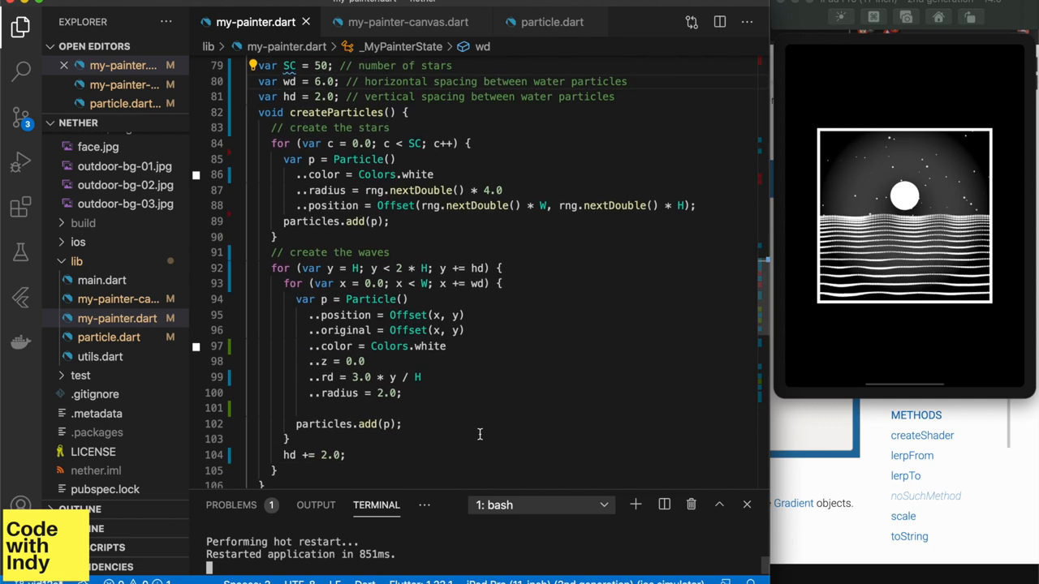
{"action": "scroll", "scroll_direction": "down", "scroll_amount": 3}
{"action": "type", "text": "..hd = hd"}
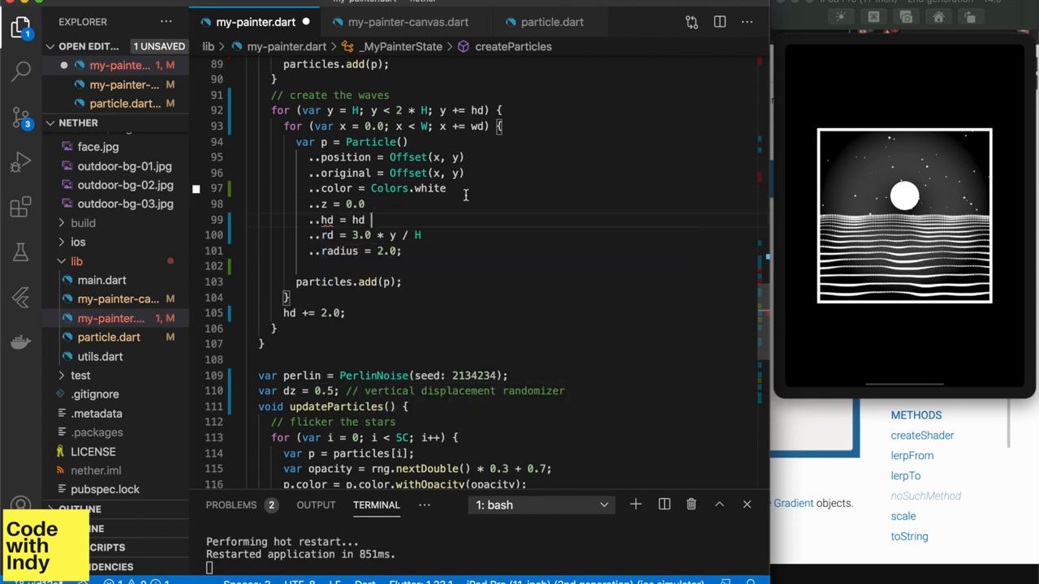
{"action": "left_click", "coordinate": [552, 21]}
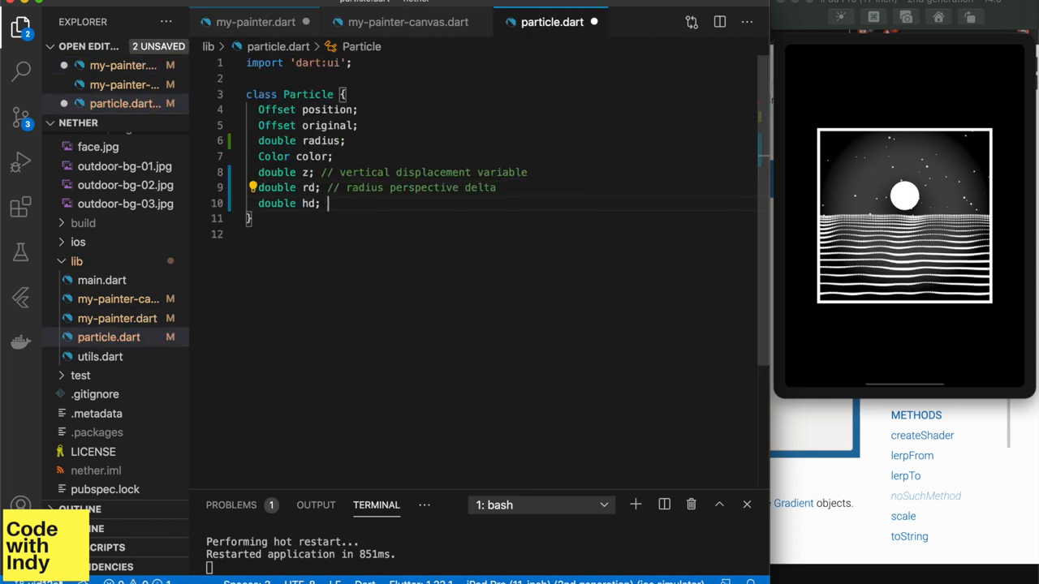
{"action": "type", "text": "// vertical displacement"}
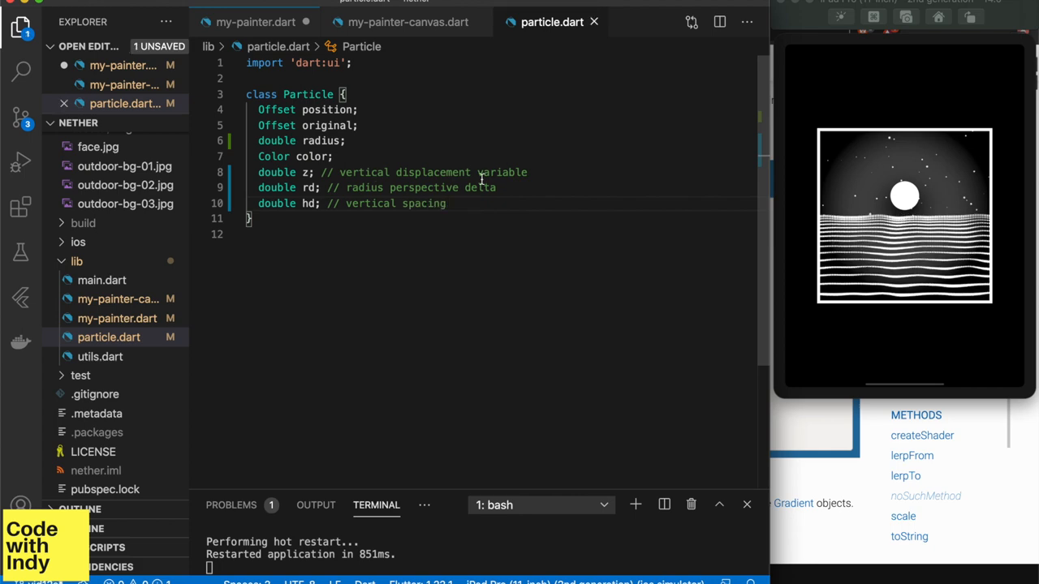
{"action": "left_click", "coordinate": [255, 22]}
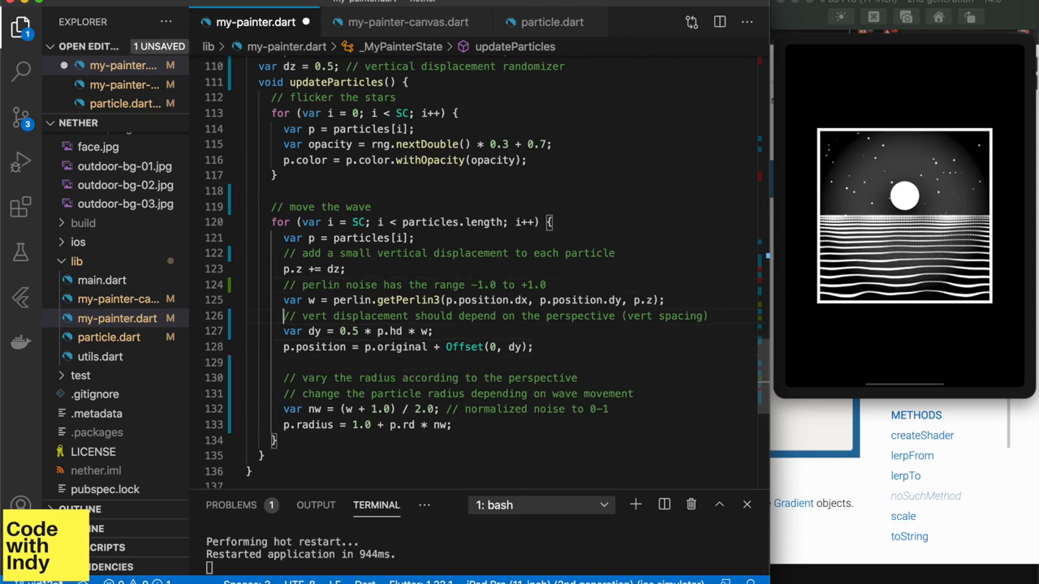
{"action": "type", "text": "////////////////// particle sis"}
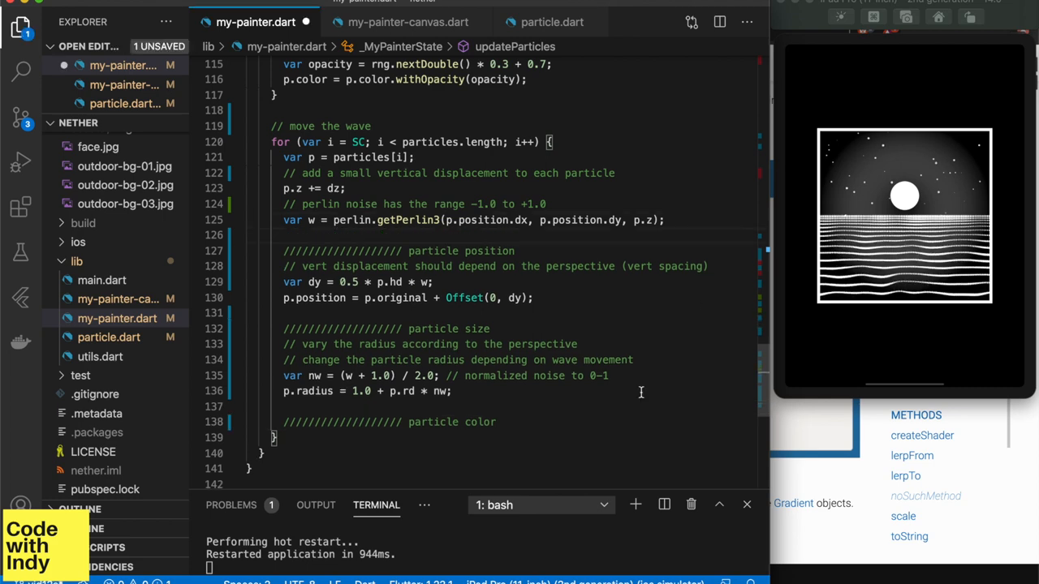
- Set the particle colour to Color.lerp(a, b, nw)
{"action": "type", "text": "p"}
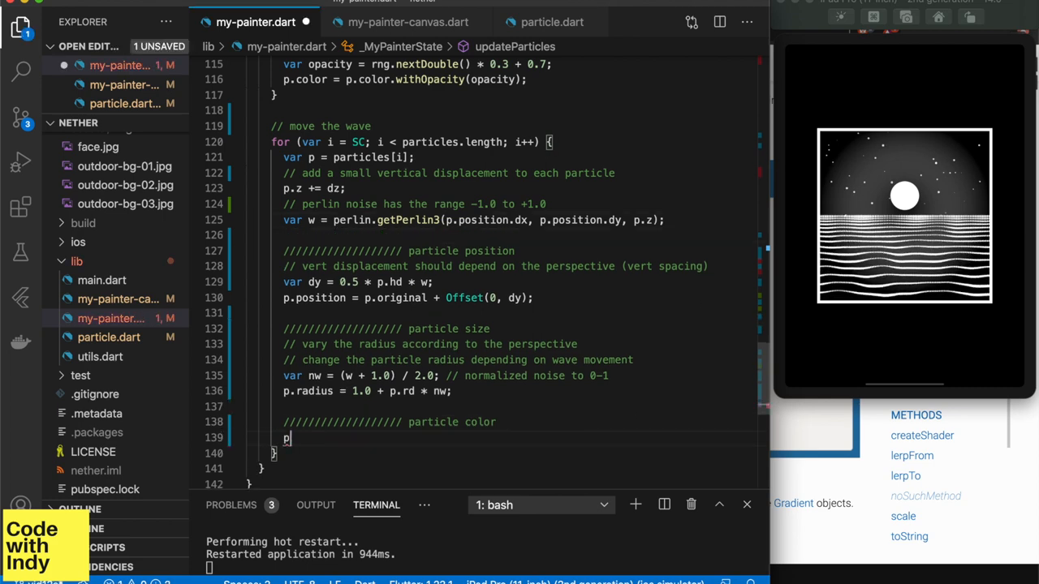
{"action": "type", "text": ".color = Color.lerp(a, b, t)"}
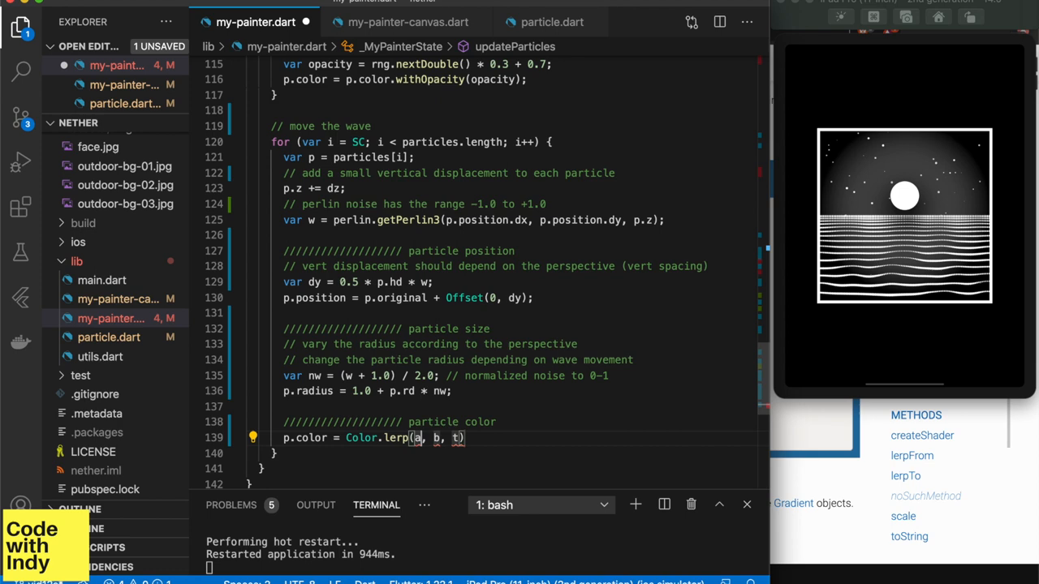
{"action": "type", "text": "nw"}
{"action": "type", "text": "//"}
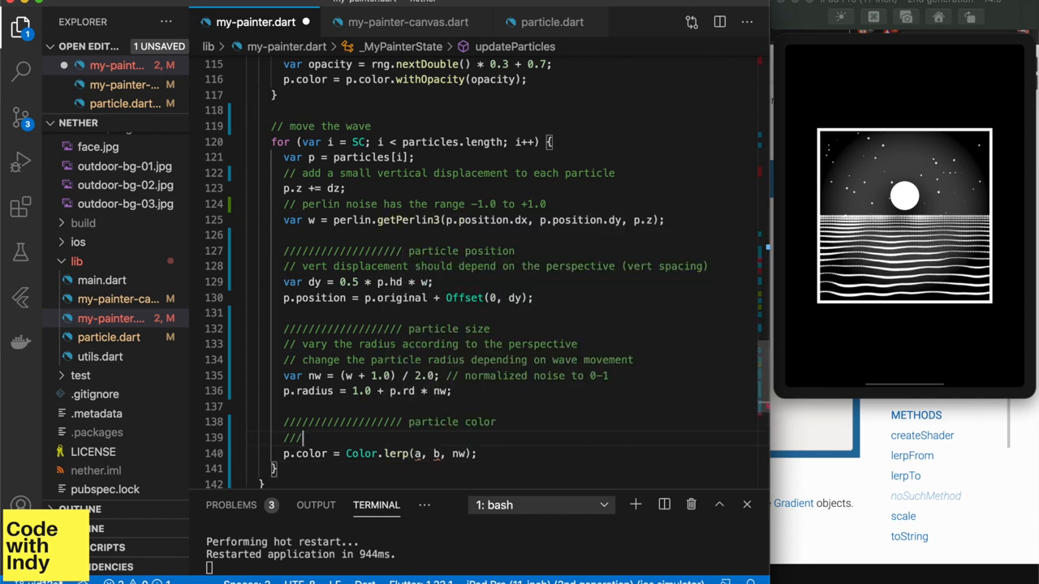
- Define colours a and b from colorSet entries and declare an empty colorSet list
{"action": "type", "text": "var a = Color(colorSet[]);"}
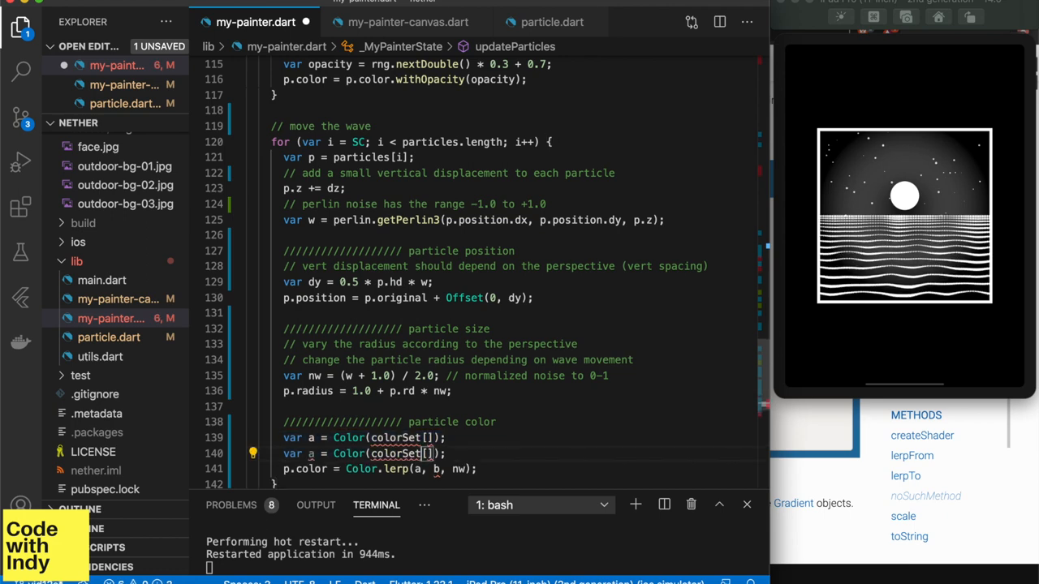
{"action": "scroll", "scroll_direction": "down", "scroll_amount": 3}
{"action": "type", "text": "b"}
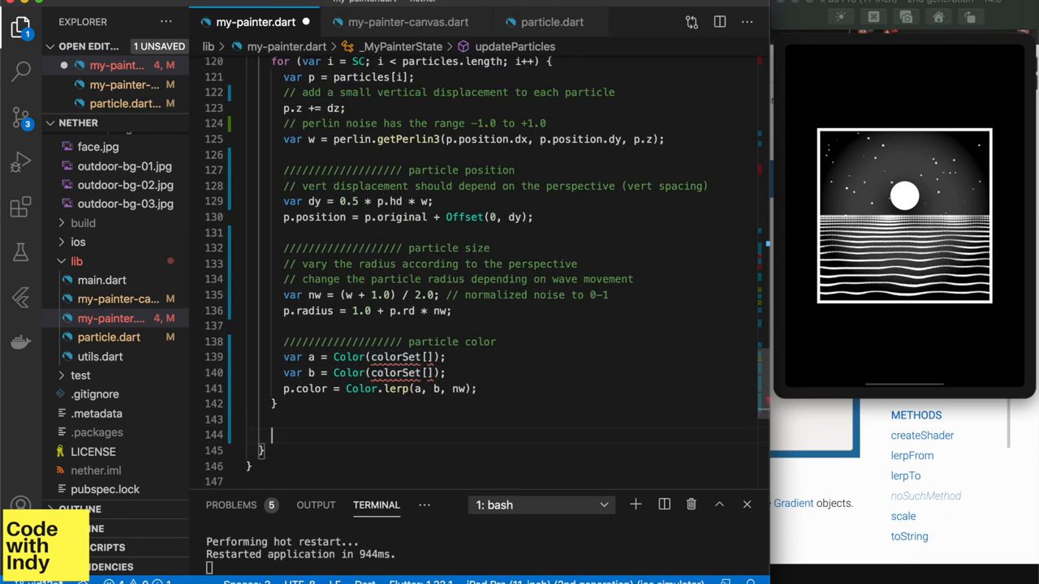
{"action": "type", "text": "var colorSet = [];"}
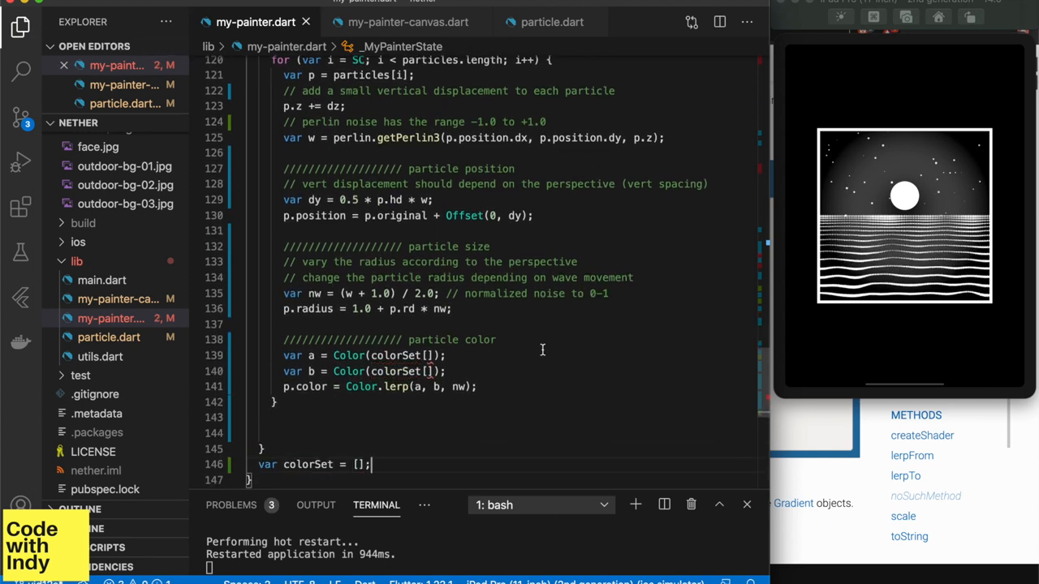
{"action": "type", "text": "0x"}
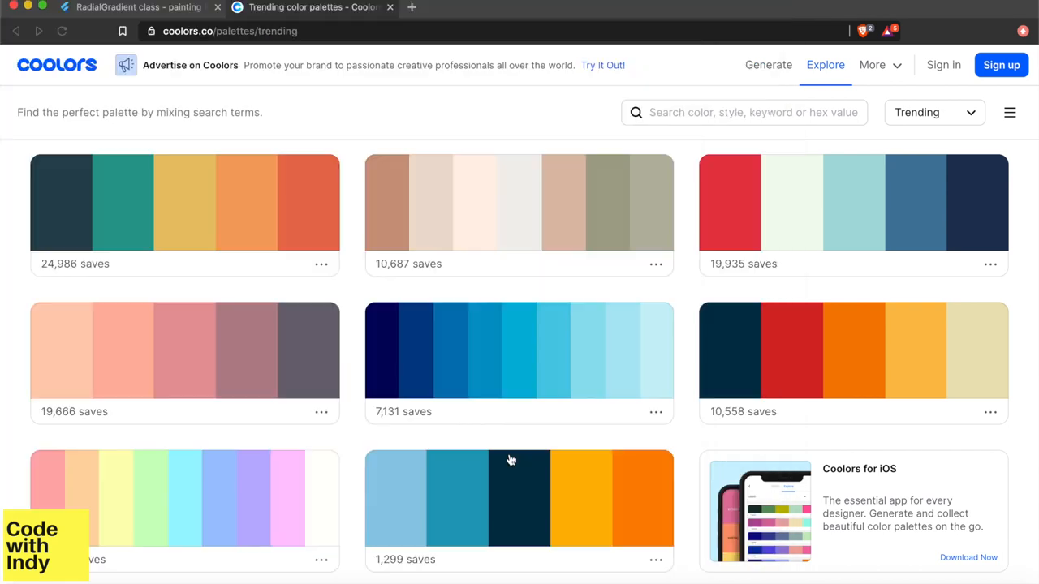
{"action": "mouse_move", "coordinate": [469, 369]}
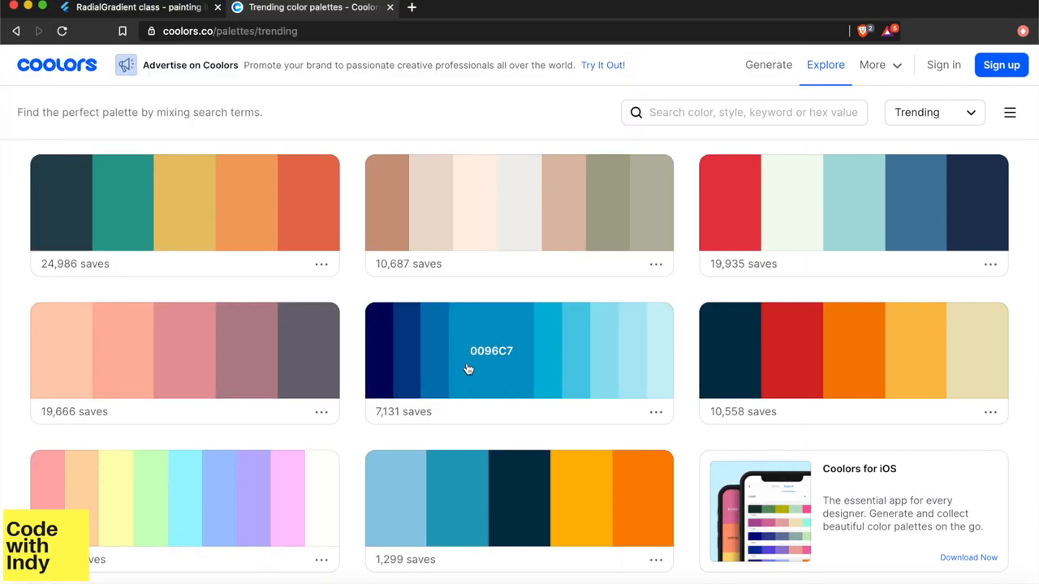
{"action": "mouse_move", "coordinate": [500, 365]}
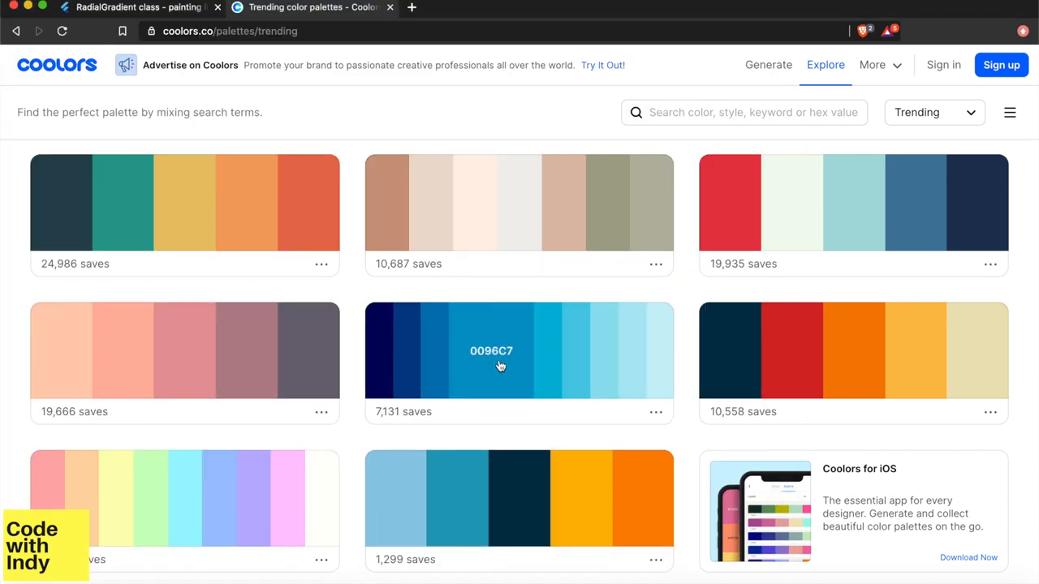
- Copy the nine-shade blue palette containing 0096C7 from Coolors trending palettes
{"action": "left_click", "coordinate": [491, 350]}
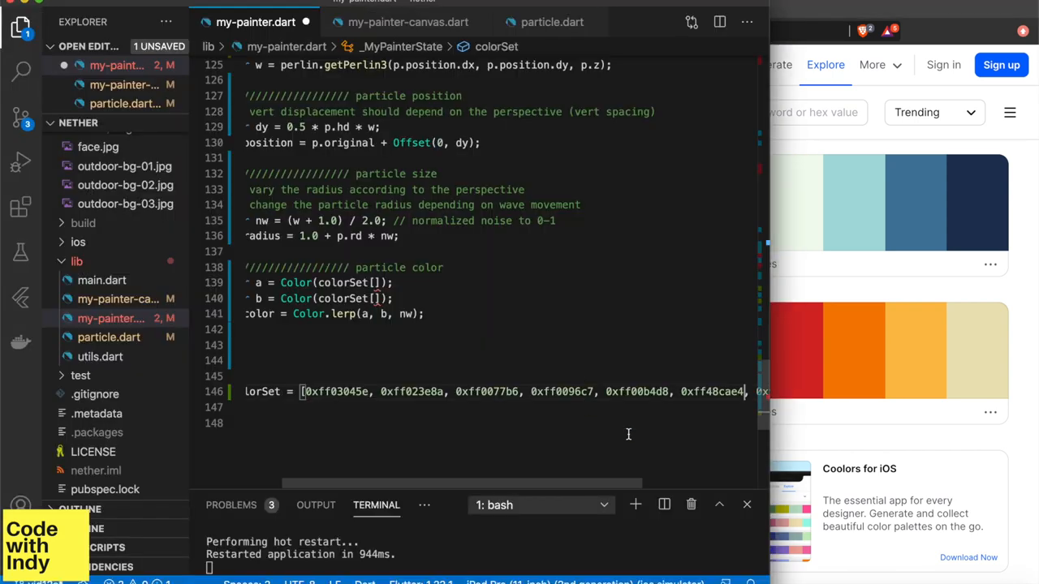
- Fill colorSet with the blue hex values and lerp between colorSet[0] and colorSet[3]
{"action": "scroll", "scroll_direction": "right", "scroll_amount": 3}
{"action": "type", "text": "3"}
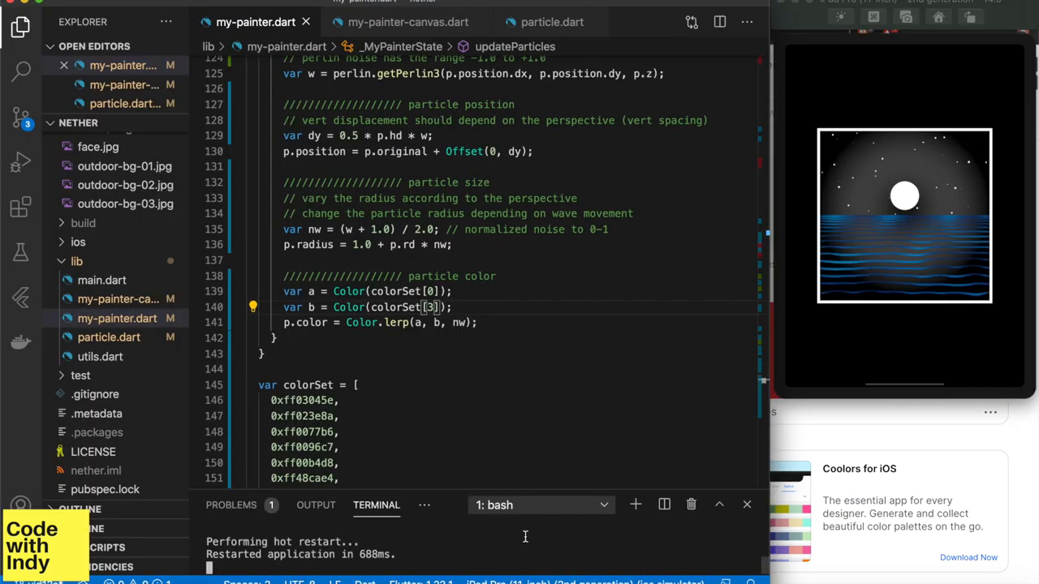
- Replace the sky gradient's Colors.black with Color(0xff03045e) from colorSet
{"action": "left_click", "coordinate": [408, 22]}
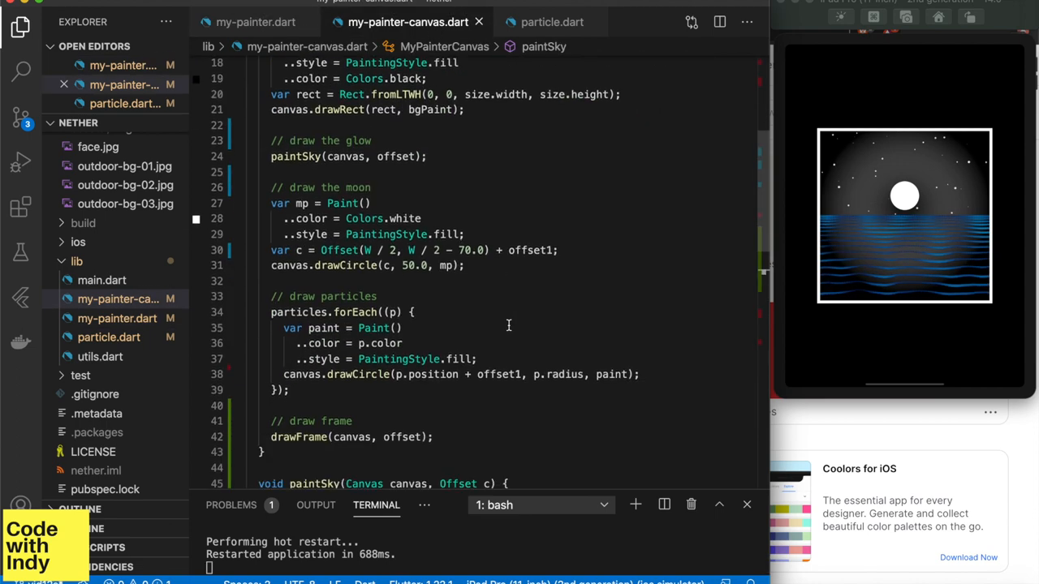
{"action": "scroll", "scroll_direction": "down", "scroll_amount": 3}
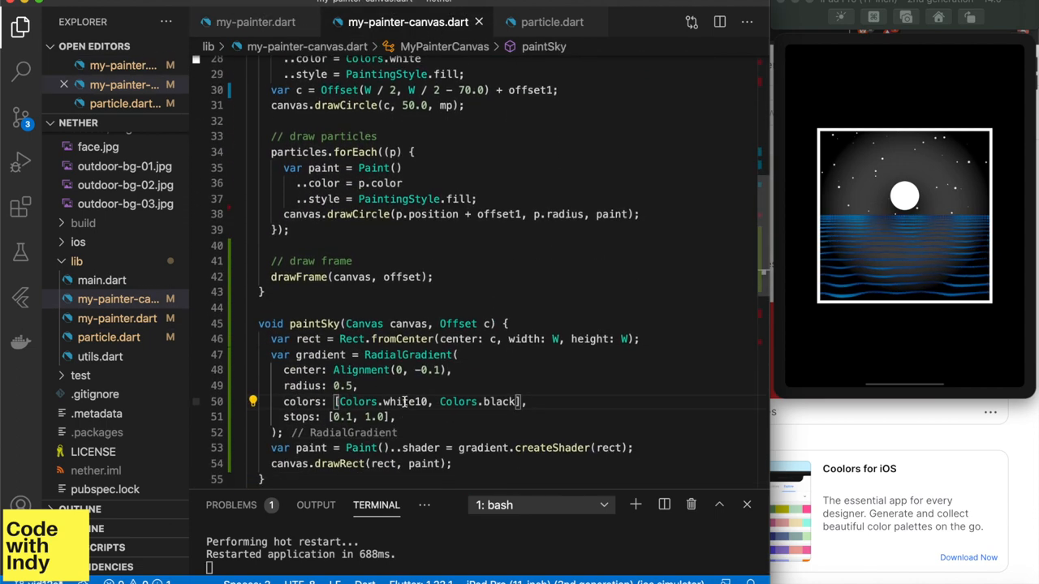
{"action": "double_click", "coordinate": [499, 401]}
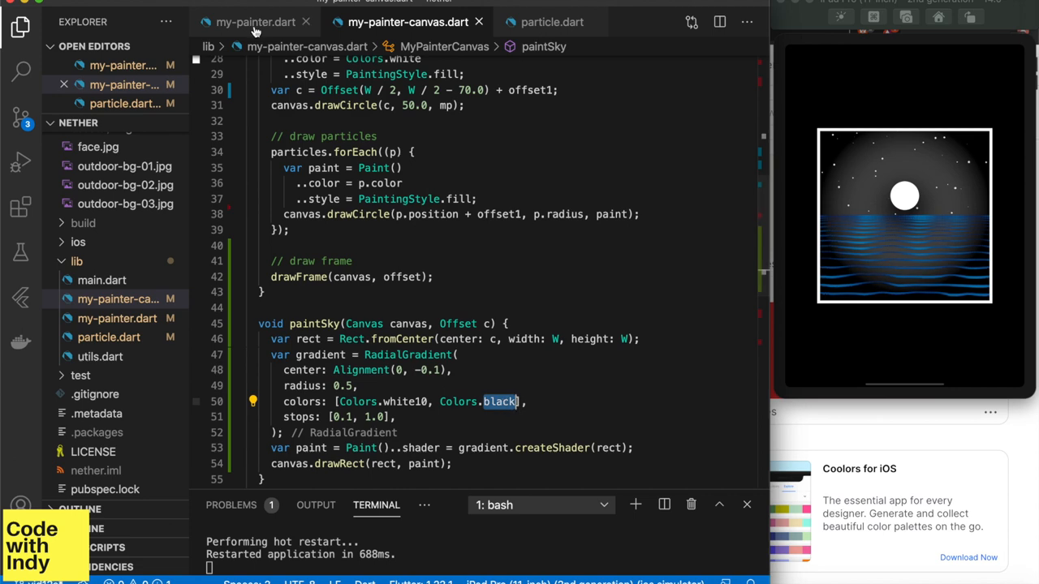
{"action": "left_click", "coordinate": [255, 22]}
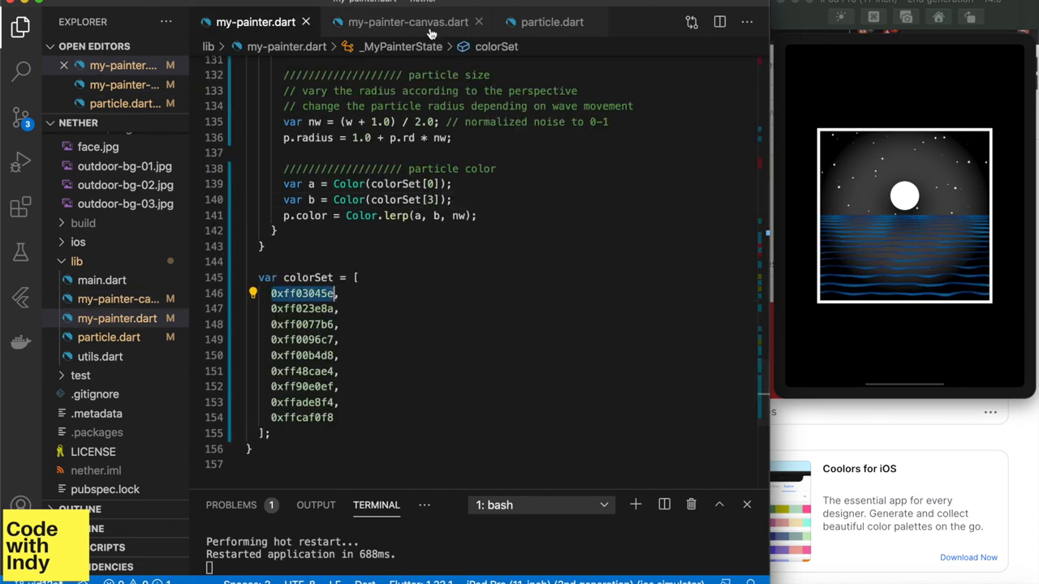
{"action": "left_click", "coordinate": [407, 22]}
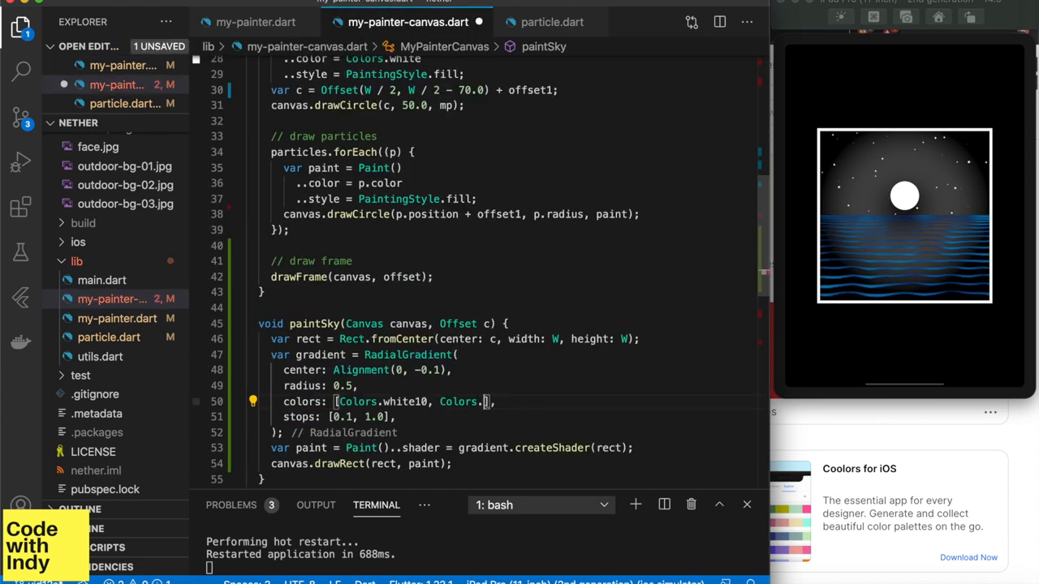
{"action": "type", "text": "Color(0xff03045e)"}
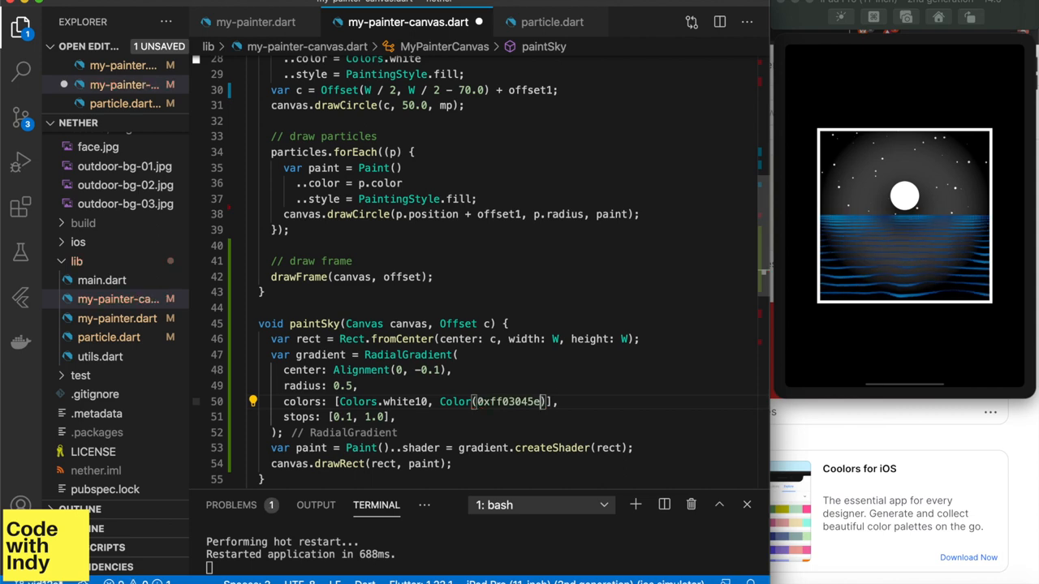
- Replace Colors.white10 with the lightest palette colour, Color(0xffcaf0f8)
{"action": "left_click", "coordinate": [255, 22]}
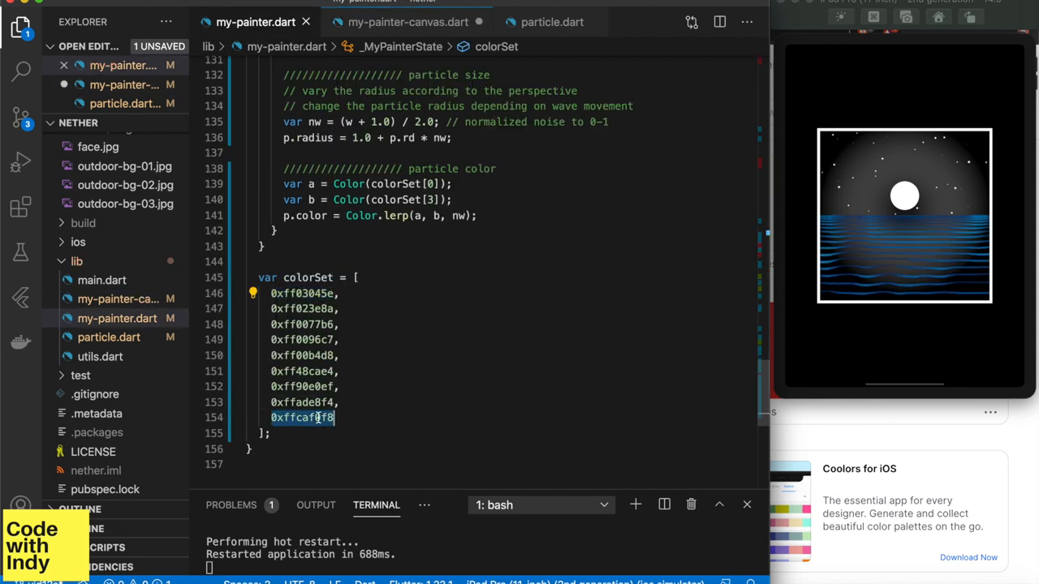
{"action": "left_click", "coordinate": [407, 21]}
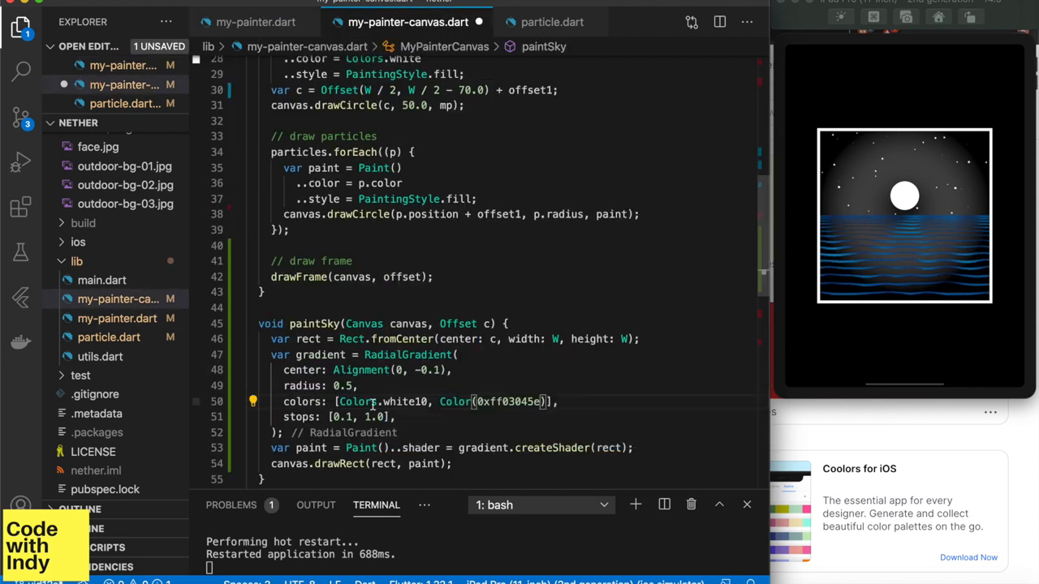
{"action": "type", "text": "Color(0xffcaf0f8)"}
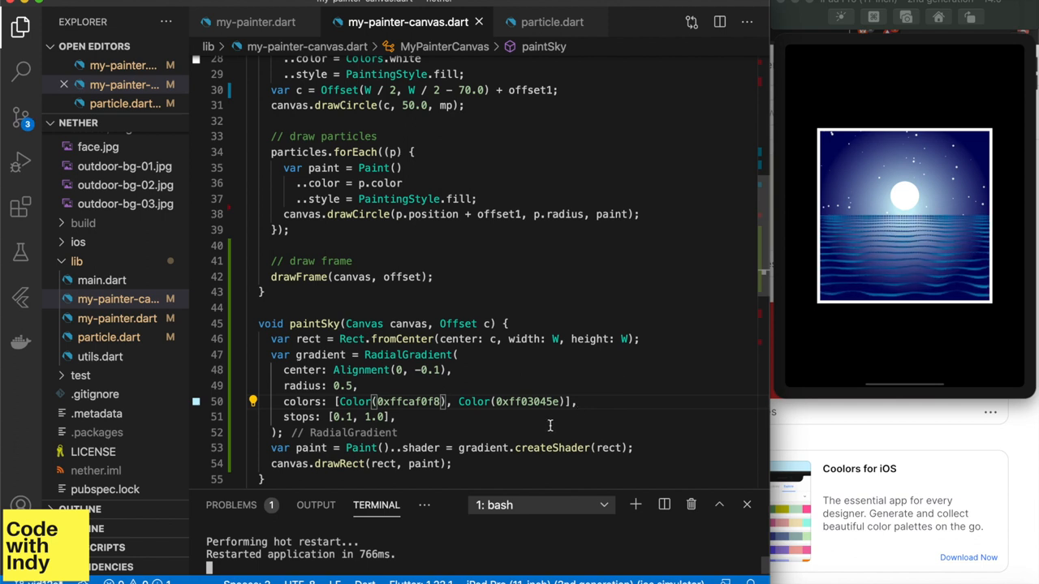
- Add an if block on p.position.dx near W/2 ± 50, setting p.color from colorSet by nw
{"action": "left_click", "coordinate": [255, 22]}
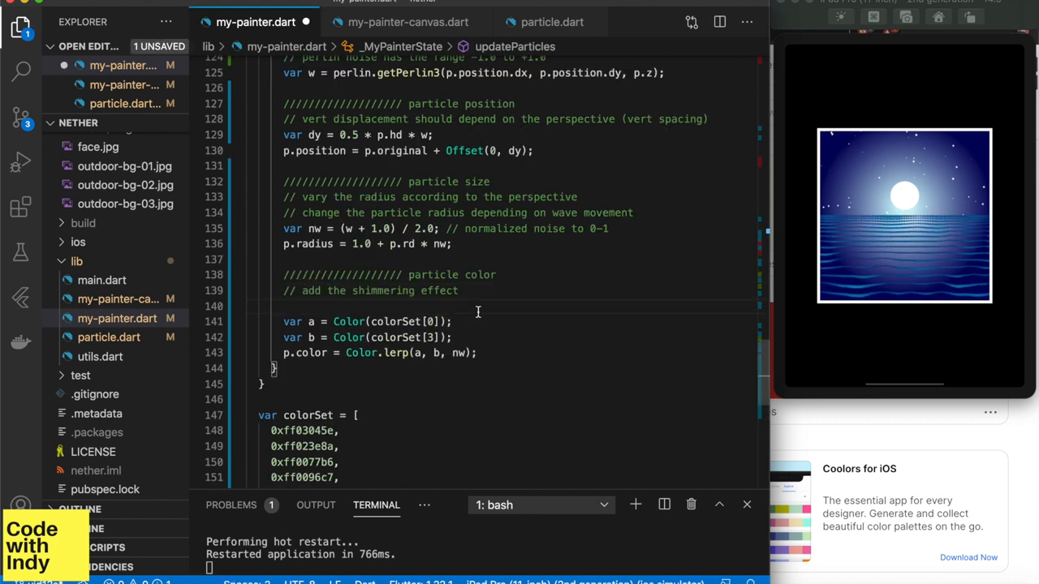
{"action": "type", "text": "if(p.position.dx > (W / 2.0 - 50.0) &&"}
{"action": "type", "text": "p.position.dx < (W / 2.0 + 50.0)) {"}
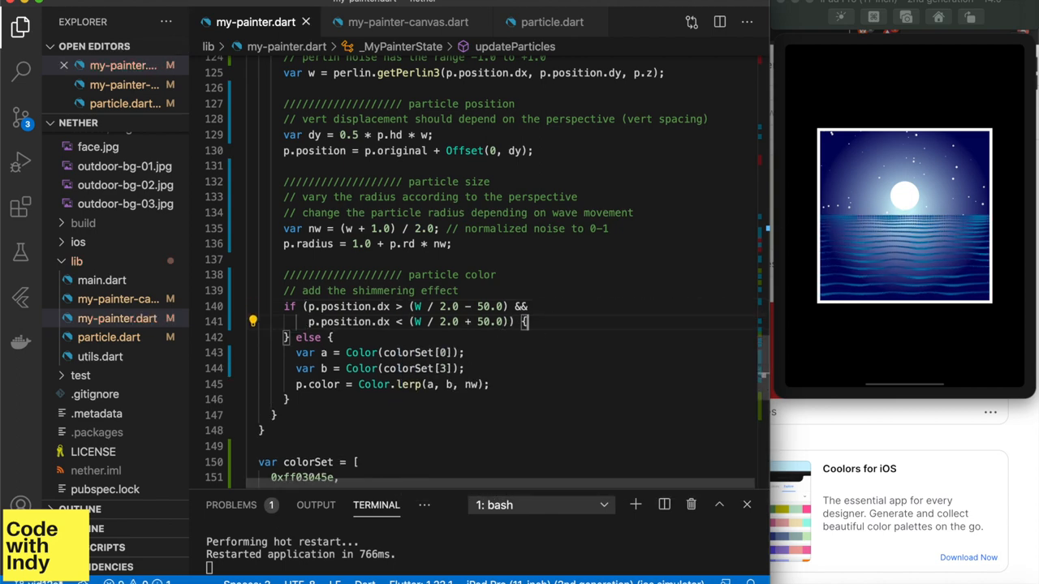
{"action": "type", "text": "p.color = Color(colorSet[k]);"}
{"action": "type", "text": "var k ="}
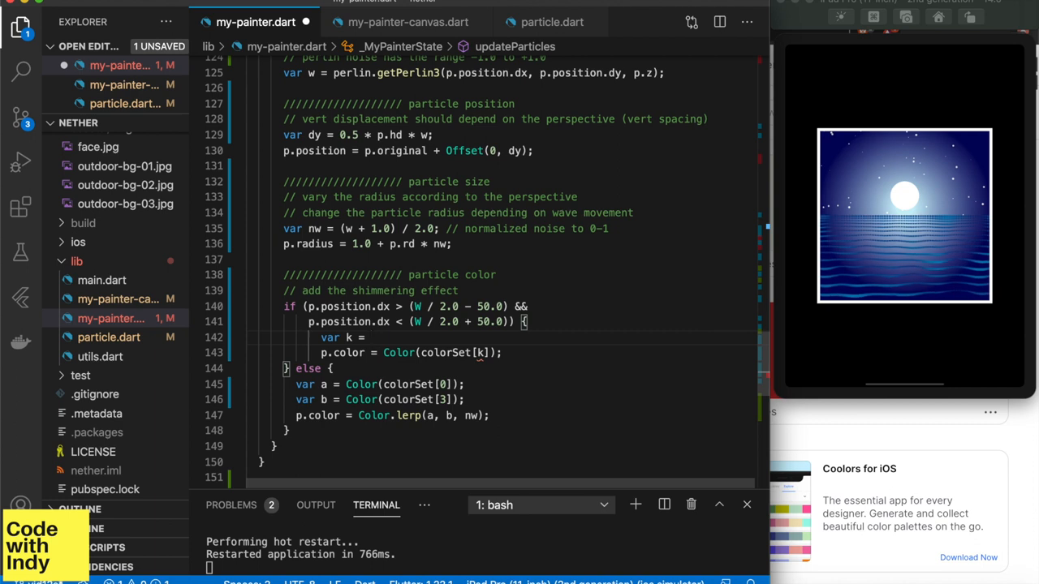
{"action": "type", "text": "nw * colorSet.length).floor();"}
{"action": "type", "text": "var n = w"}
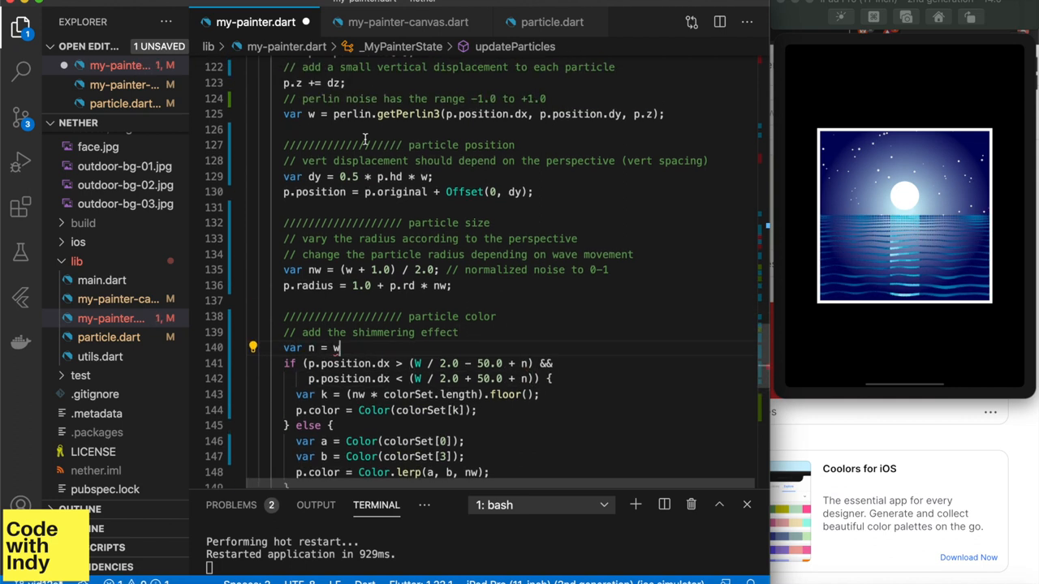
- Scale the band offset by 10.0 * p.hd and add var should = rng.nextBool()
{"action": "type", "text": "* 10.0;"}
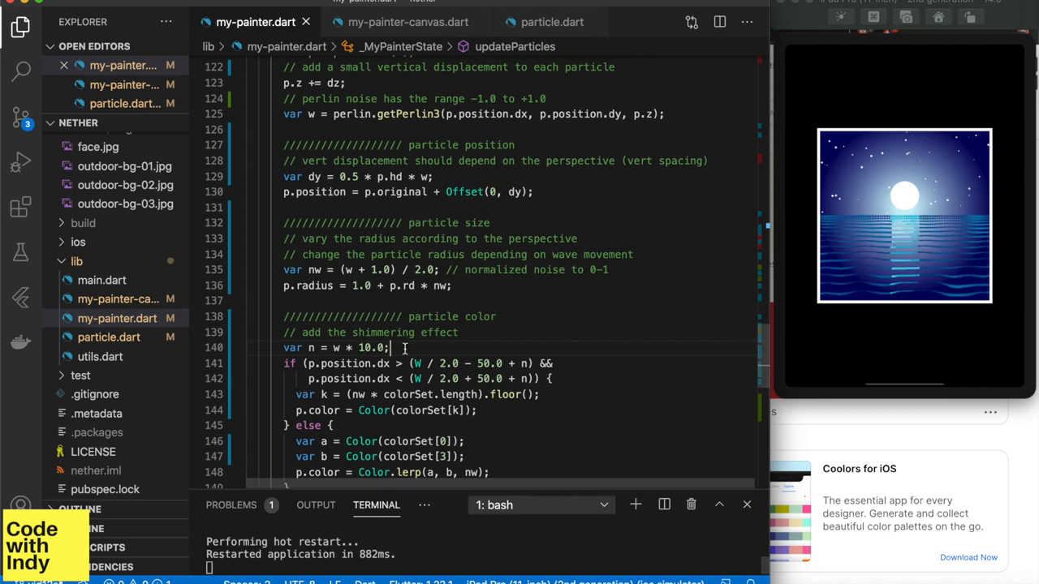
{"action": "type", "text": "* p.hd"}
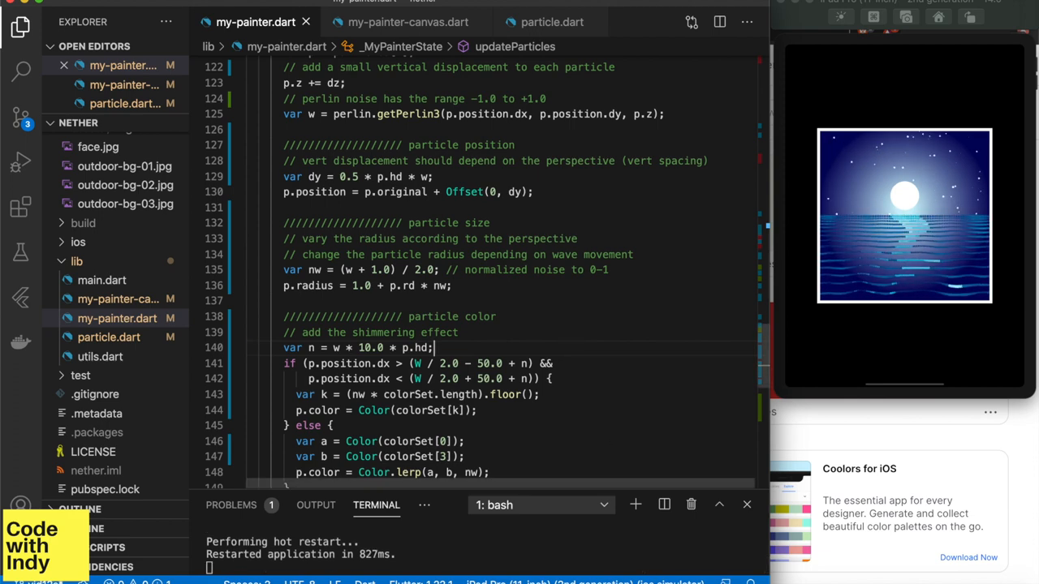
{"action": "type", "text": "var should = rng.nextBool();"}
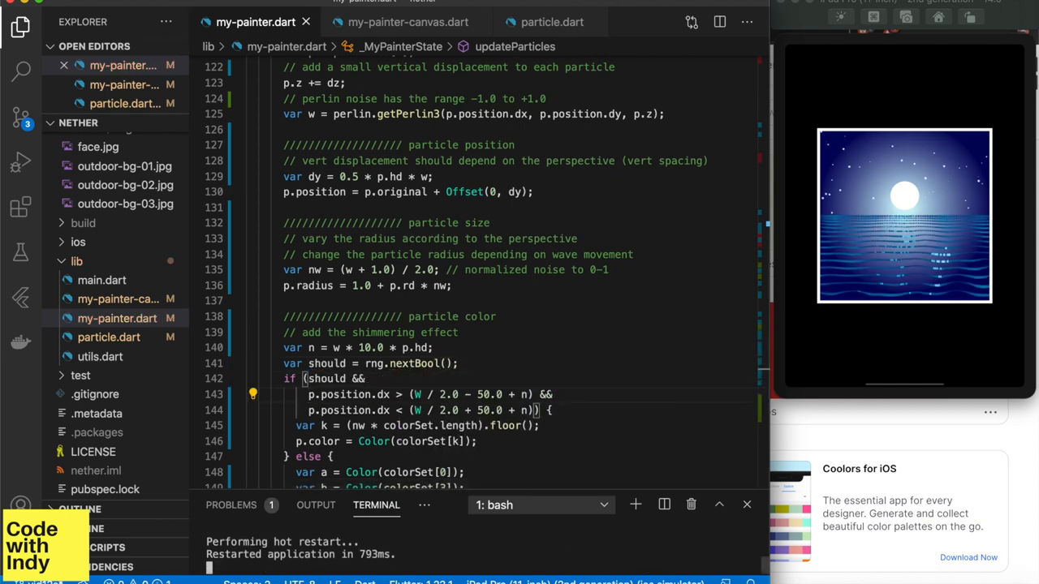
- Set the createParticles radius factor rd to 5.0 * y / H, then return to the sky gradient code
{"action": "scroll", "scroll_direction": "up", "scroll_amount": 3}
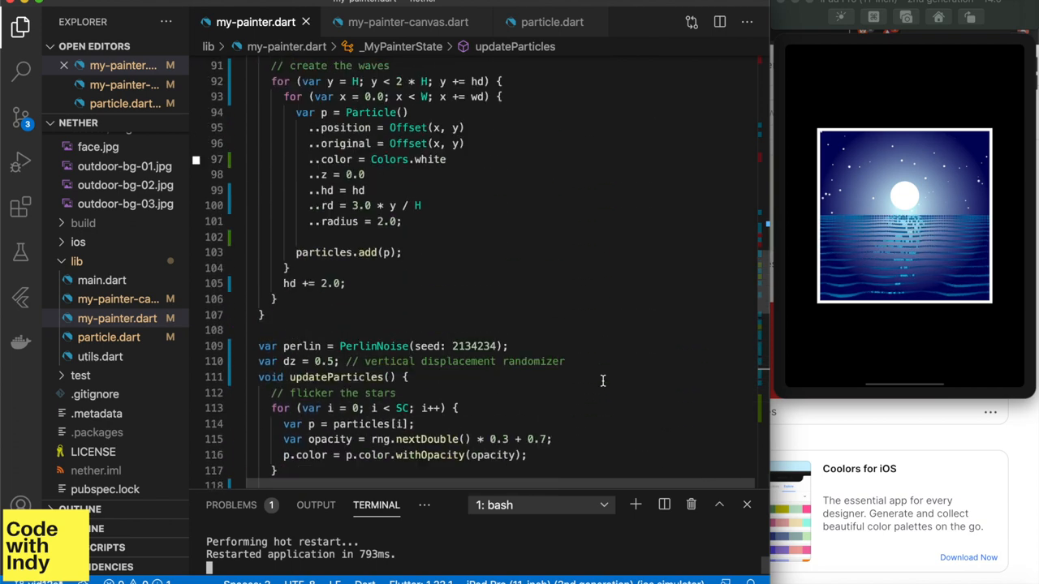
{"action": "scroll", "scroll_direction": "up", "scroll_amount": 3}
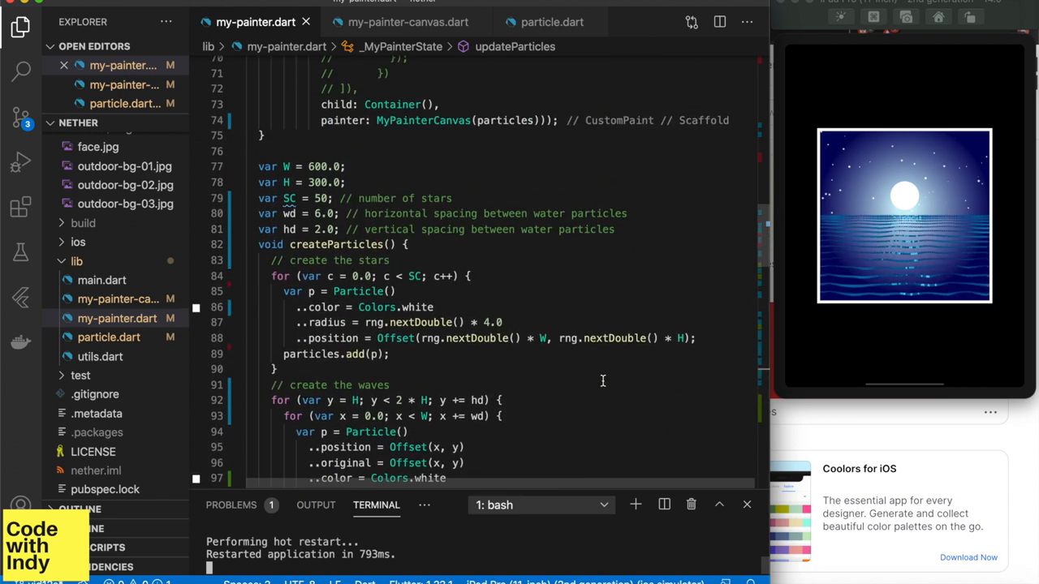
{"action": "scroll", "scroll_direction": "down", "scroll_amount": 3}
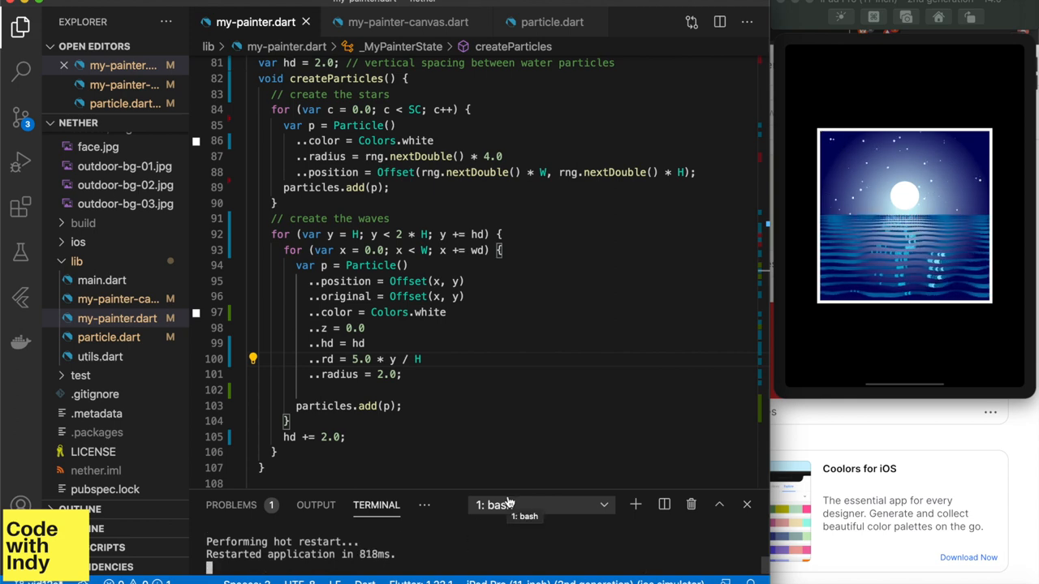
{"action": "scroll", "scroll_direction": "down", "scroll_amount": 3}
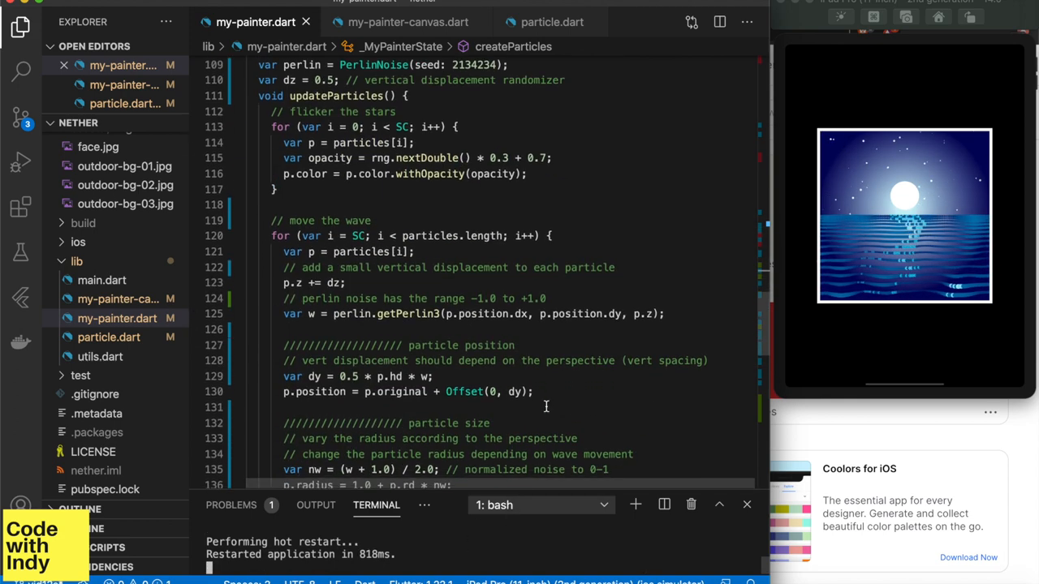
{"action": "scroll", "scroll_direction": "down", "scroll_amount": 3}
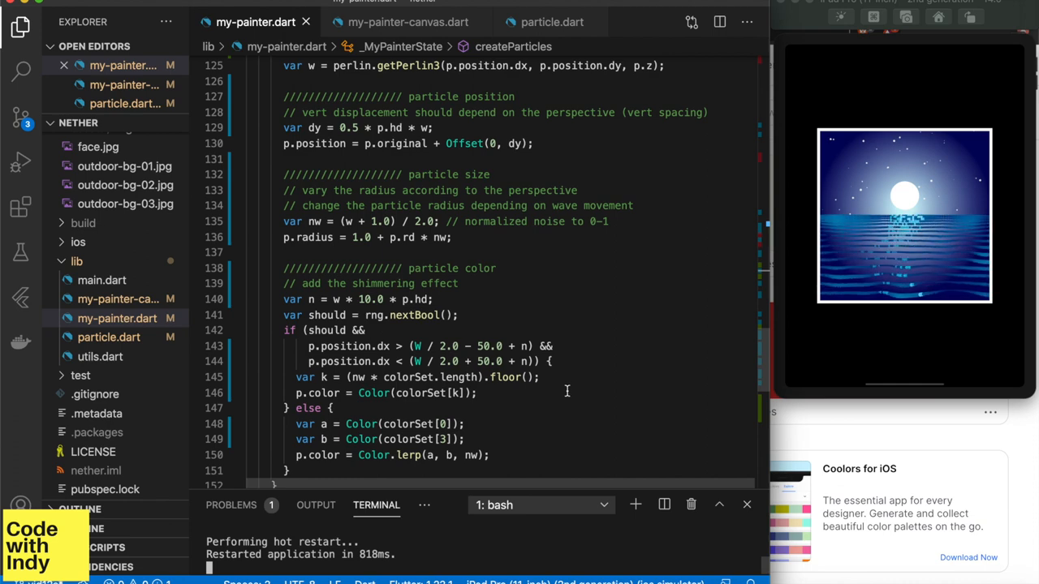
{"action": "scroll", "scroll_direction": "up", "scroll_amount": 3}
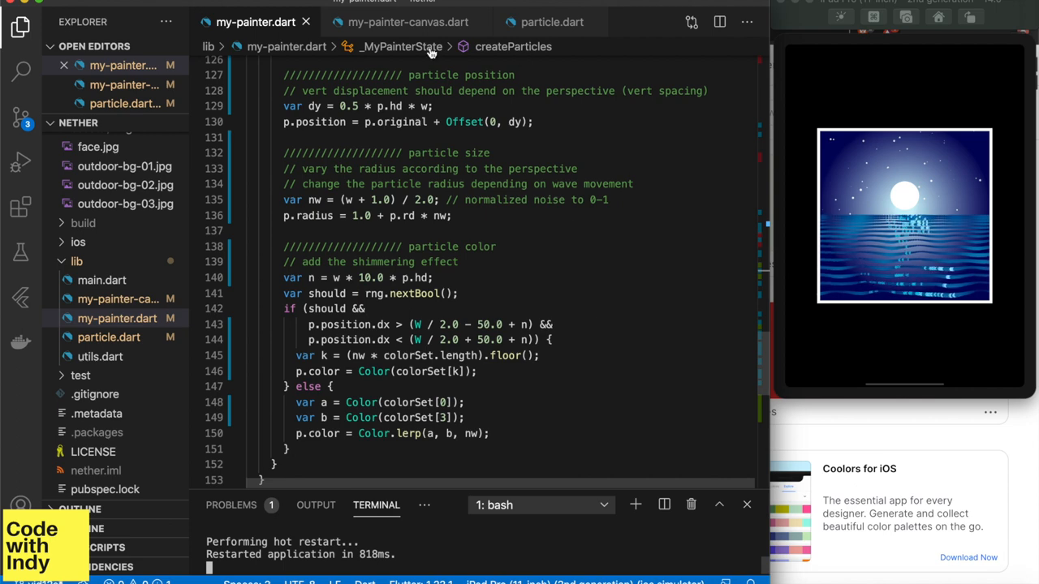
{"action": "left_click", "coordinate": [407, 22]}
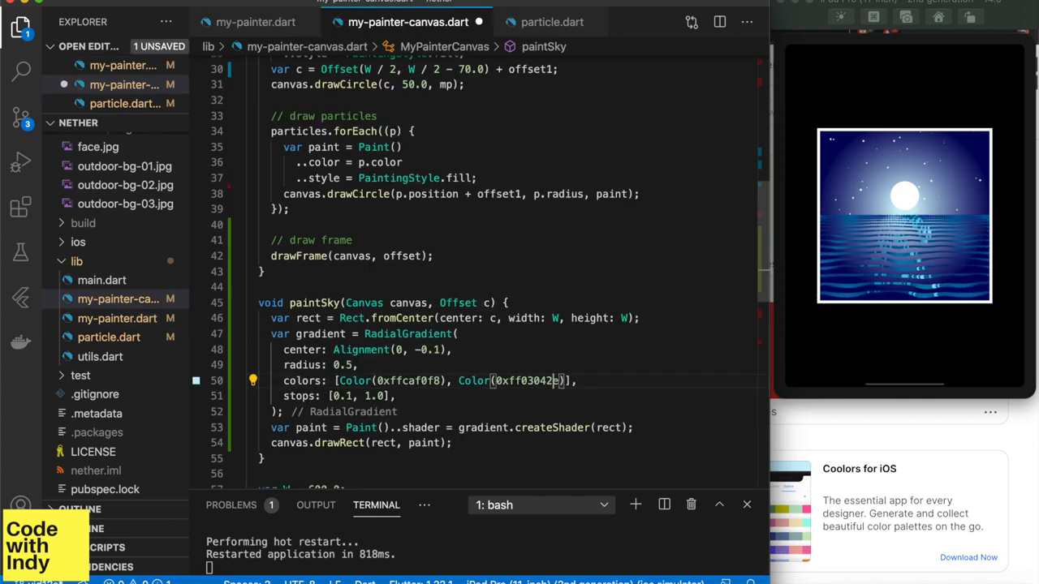